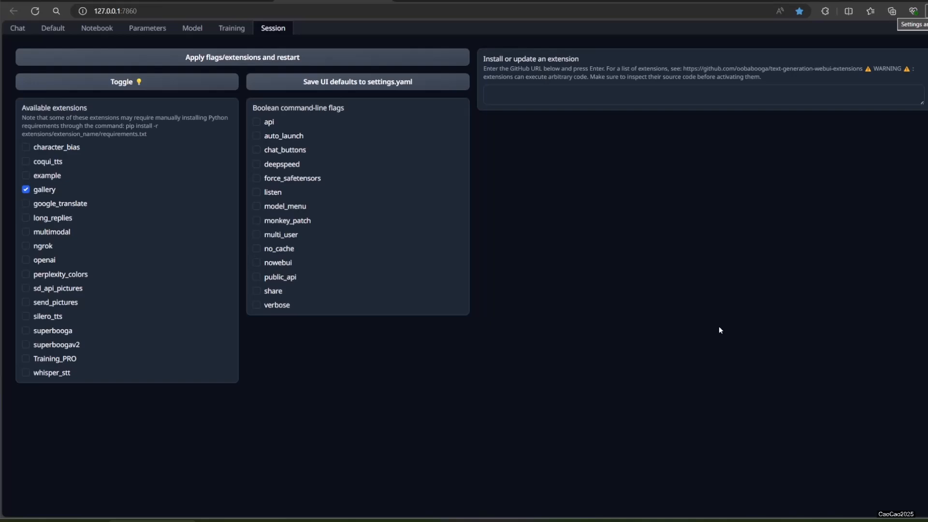
pyautogui.moveTo(148, 193)
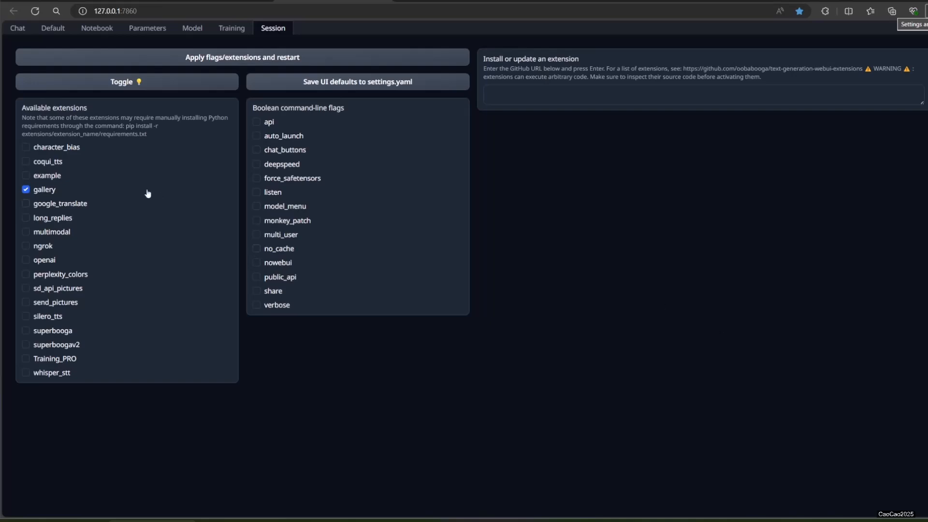
# Step: Tick character_bias under Available extensions and apply flags/extensions to restart the interface
pyautogui.click(26, 147)
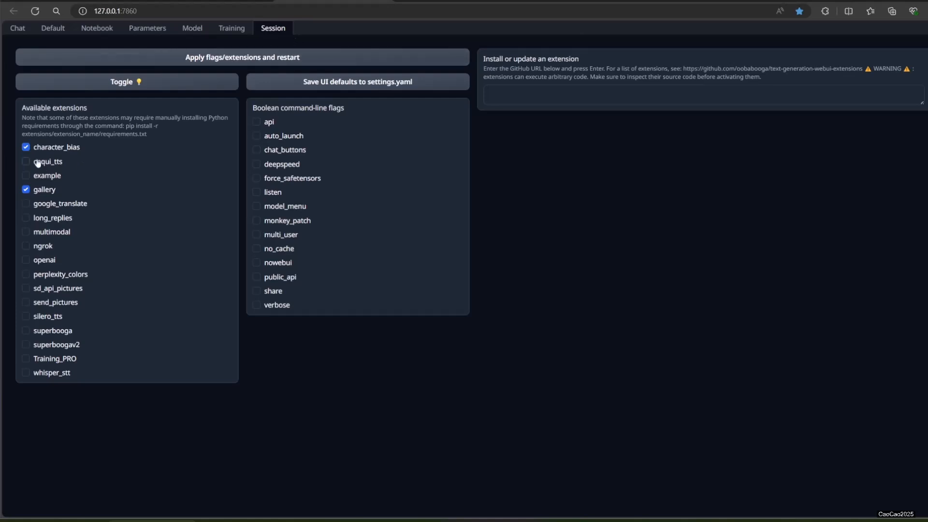
pyautogui.moveTo(77, 168)
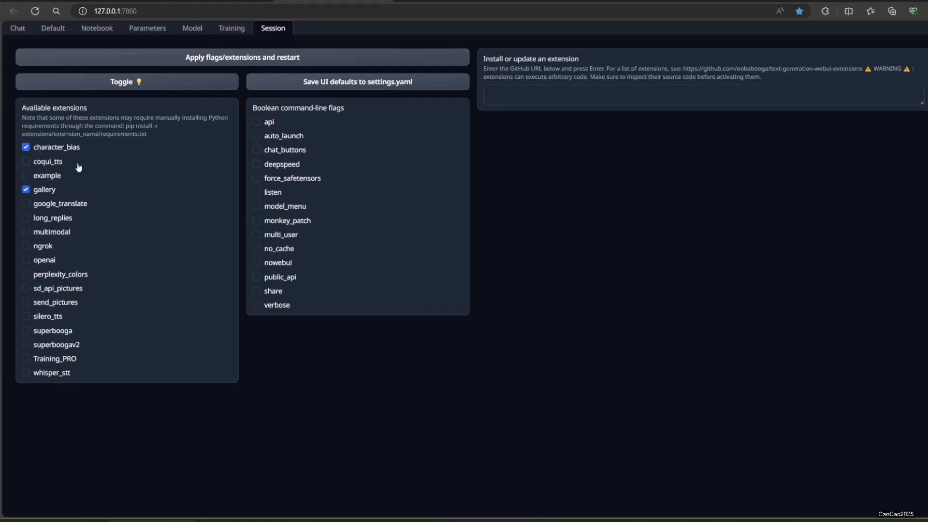
pyautogui.moveTo(253, 57)
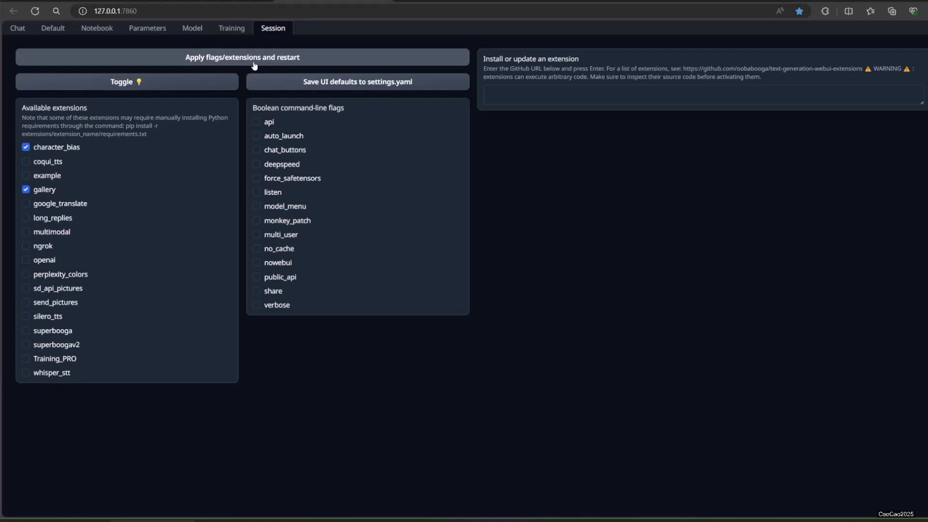
pyautogui.click(256, 192)
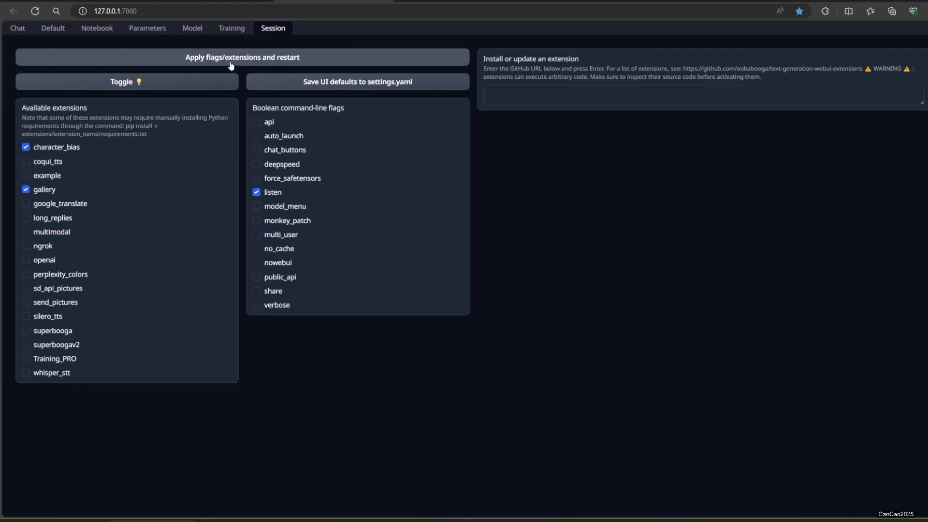
pyautogui.click(242, 57)
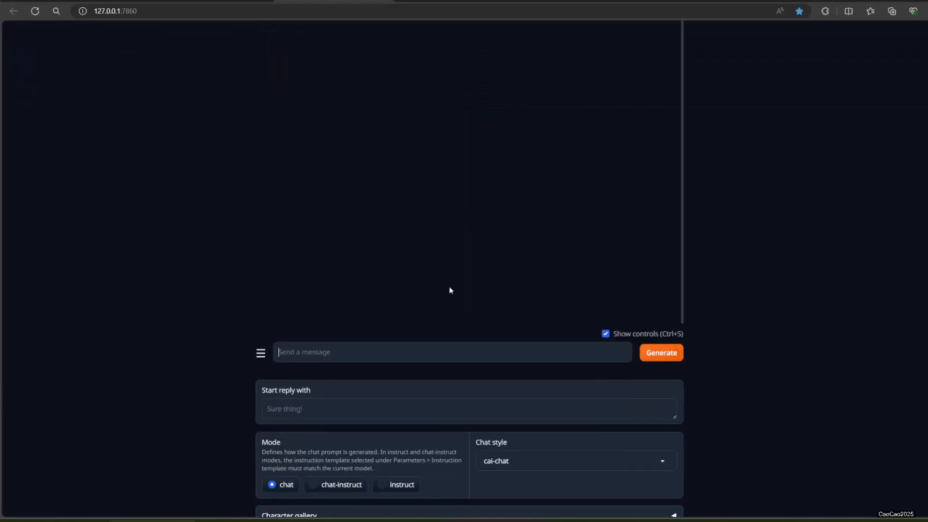
# Step: Send 'Hi' and then 'what are your feelings?' to the AI in the chat
pyautogui.scroll(-3)
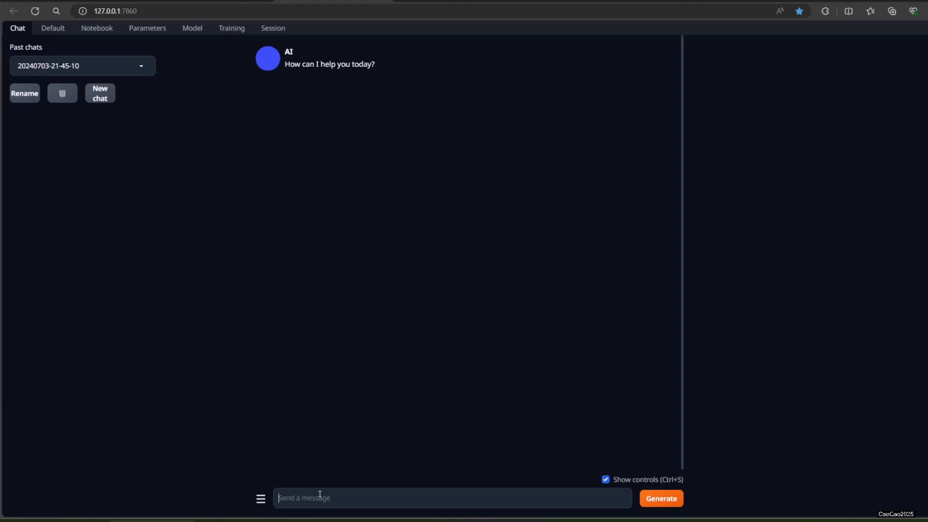
pyautogui.write('Hi')
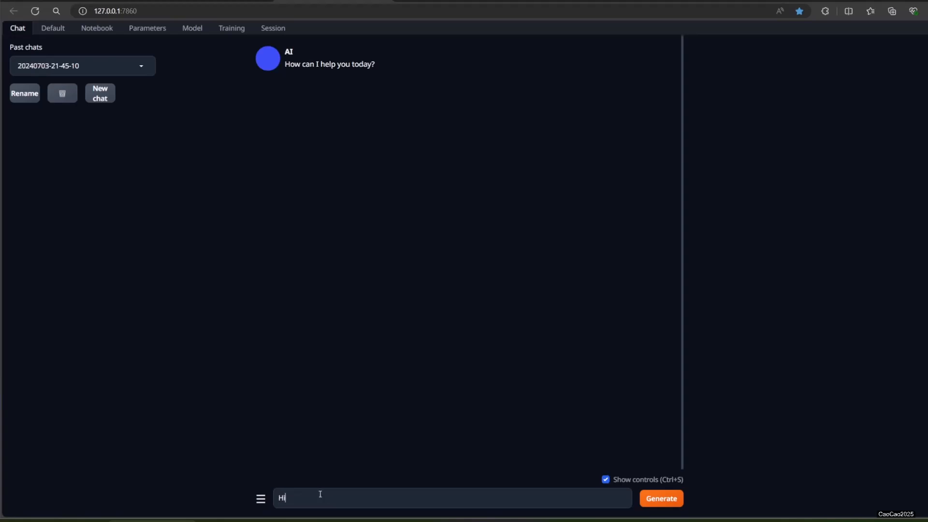
pyautogui.click(660, 498)
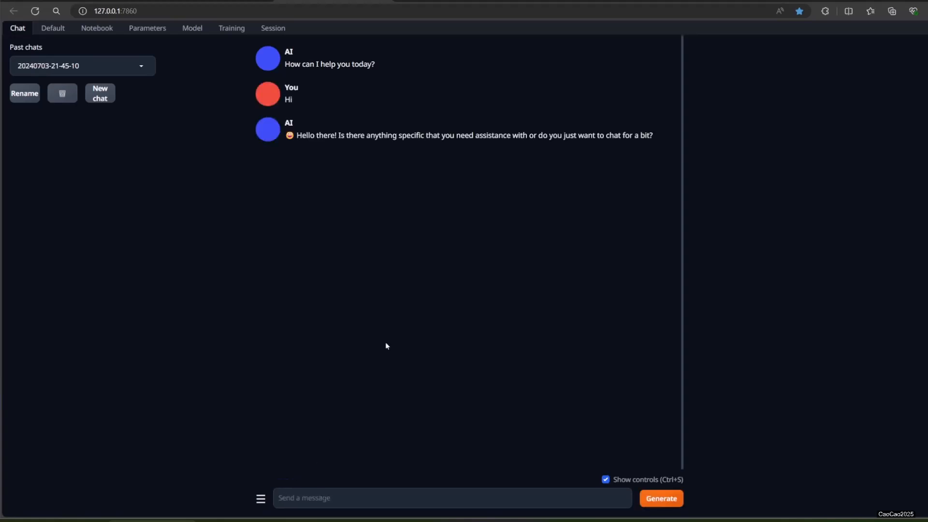
pyautogui.write('w')
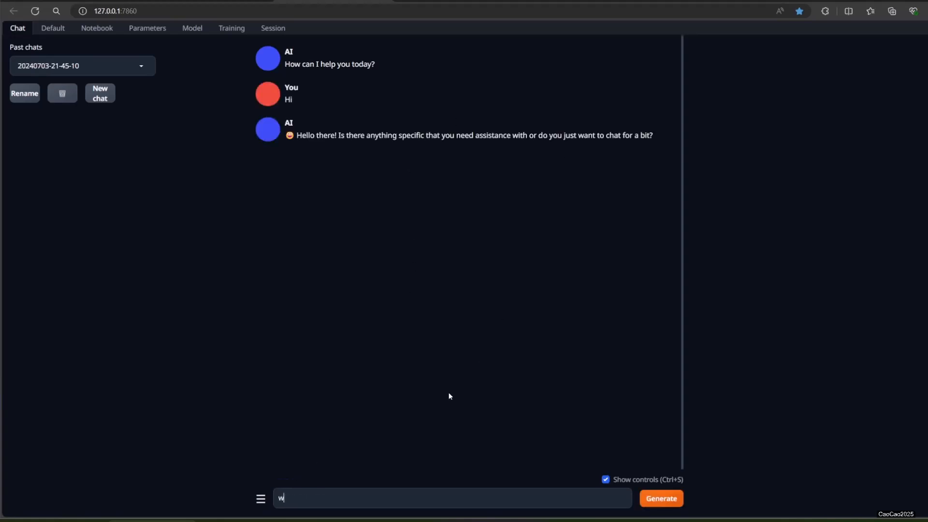
pyautogui.click(661, 498)
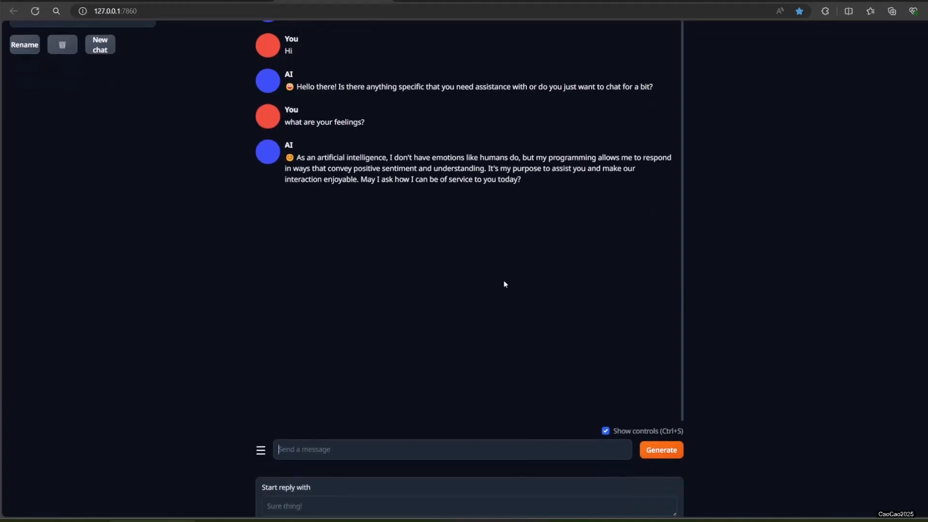
# Step: Scroll to the Character bias section and select the '*I am so happy*' mood
pyautogui.scroll(-3)
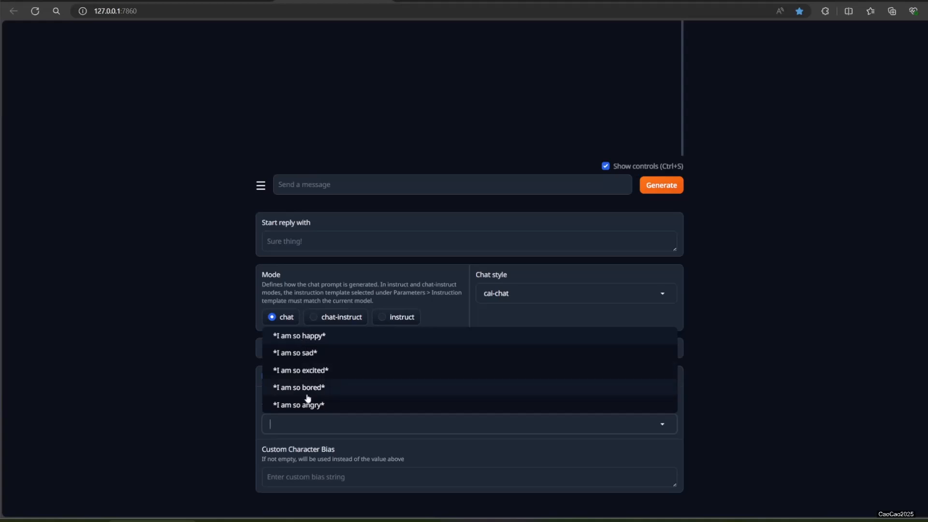
pyautogui.moveTo(290, 337)
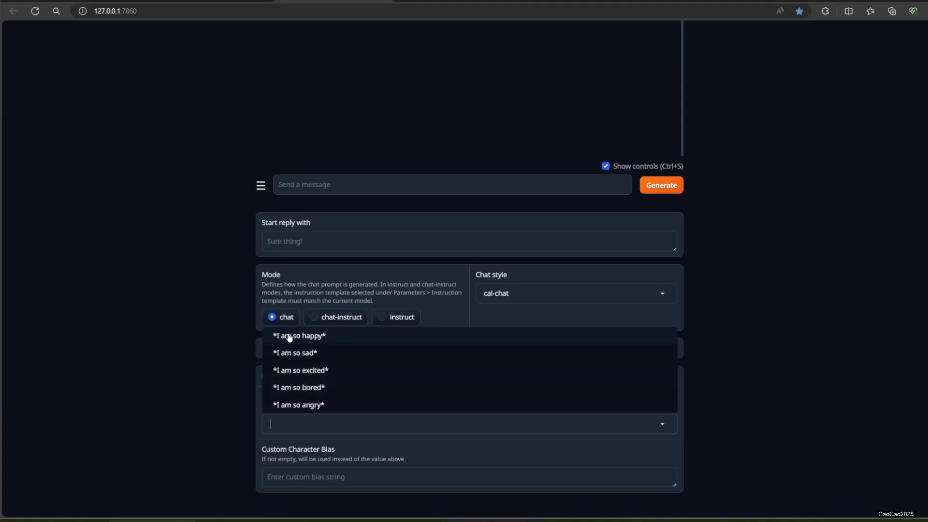
pyautogui.moveTo(330, 343)
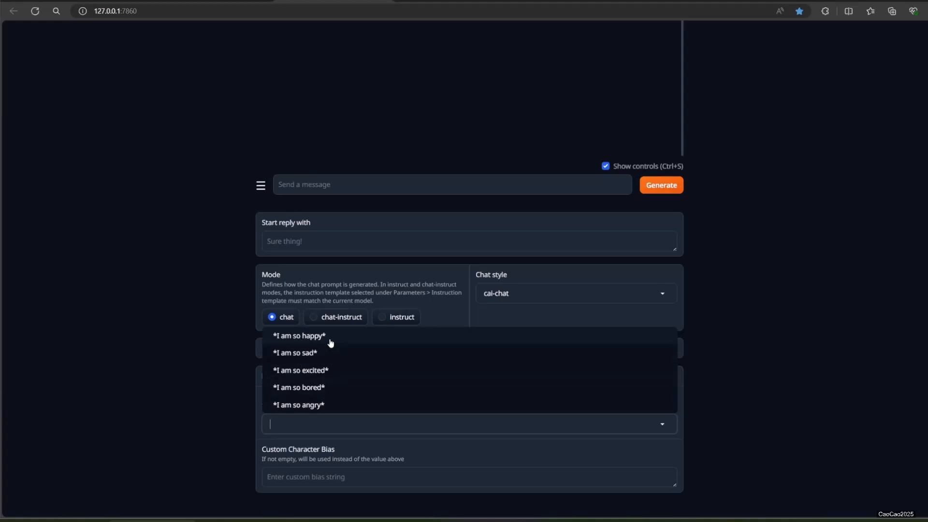
pyautogui.click(299, 335)
pyautogui.write('what are your feelings?')
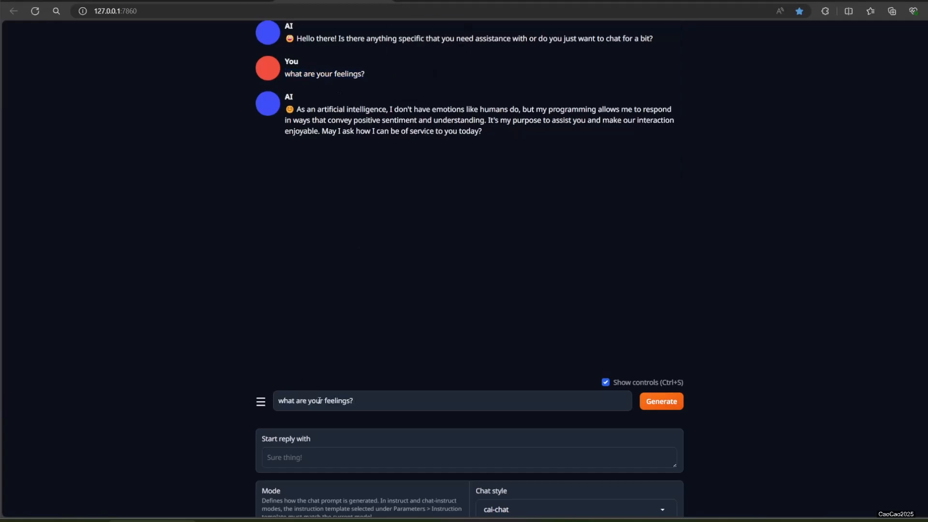
# Step: Resend 'what are your feelings?' and ask 'do you feel happy?' under the happy bias
pyautogui.click(661, 401)
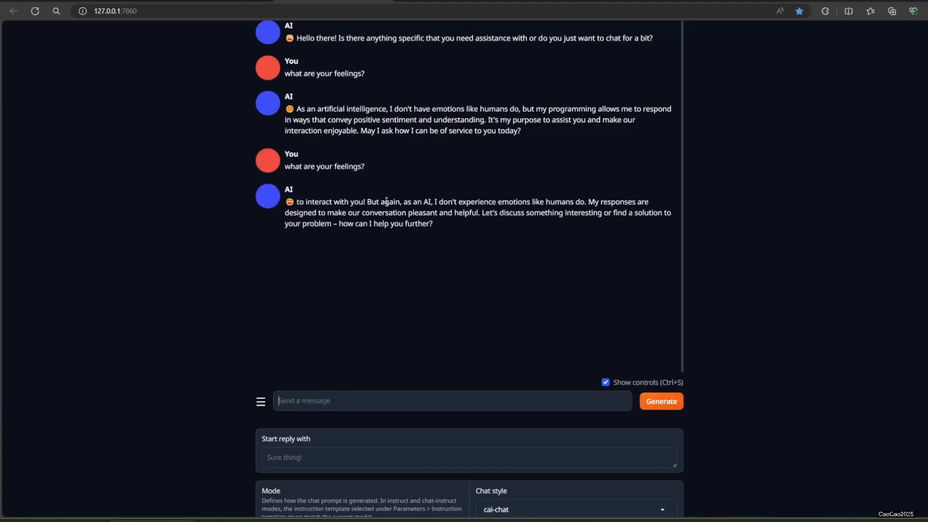
pyautogui.moveTo(456, 203)
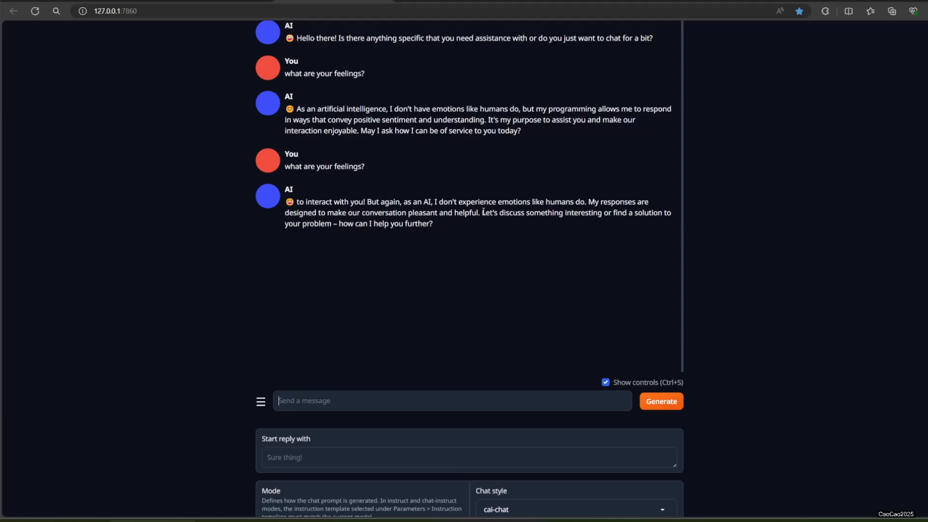
pyautogui.write('do y')
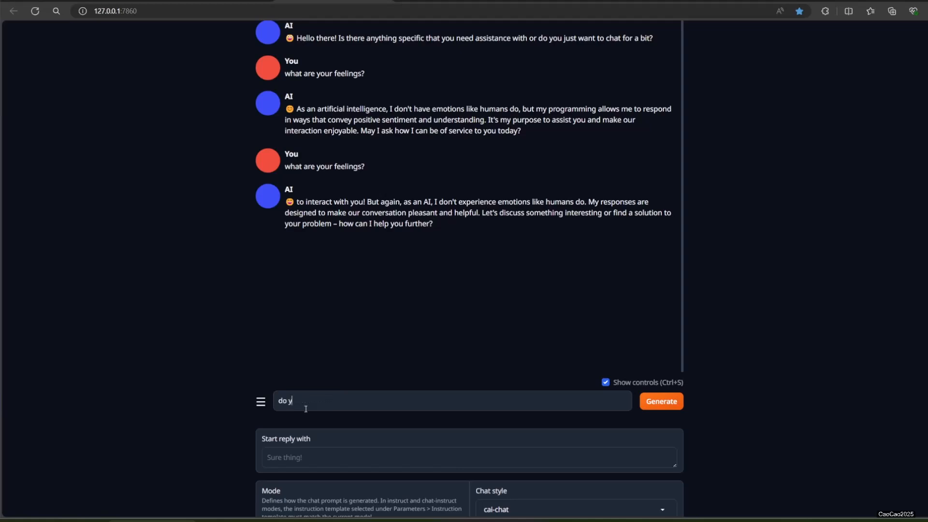
pyautogui.click(661, 400)
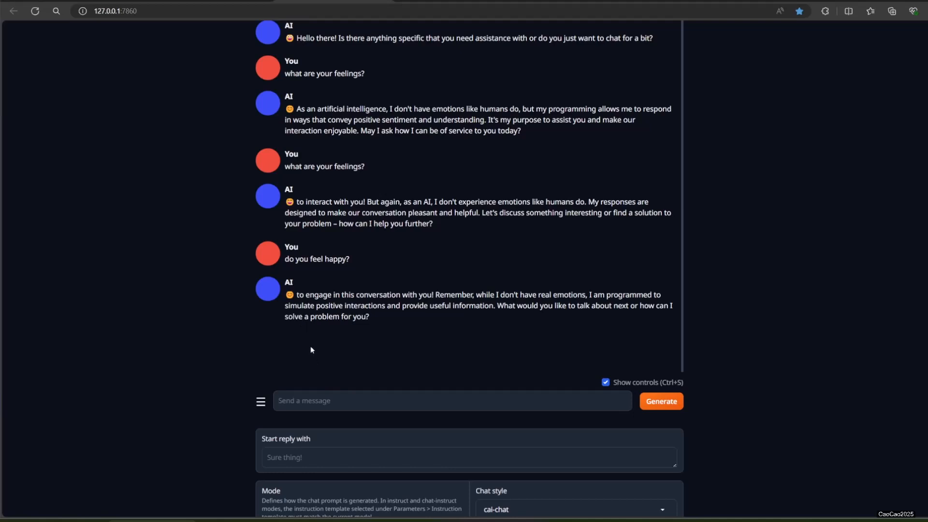
pyautogui.moveTo(293, 313)
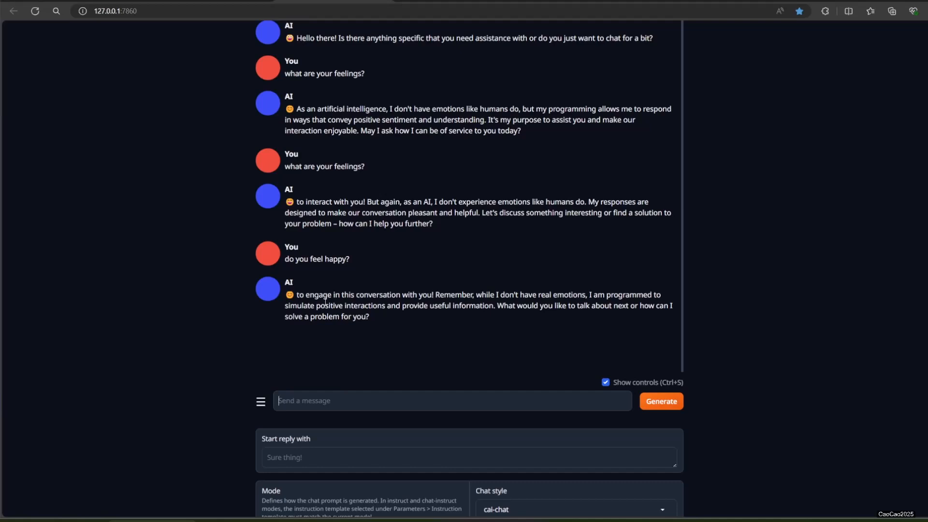
pyautogui.scroll(-3)
pyautogui.write('how are')
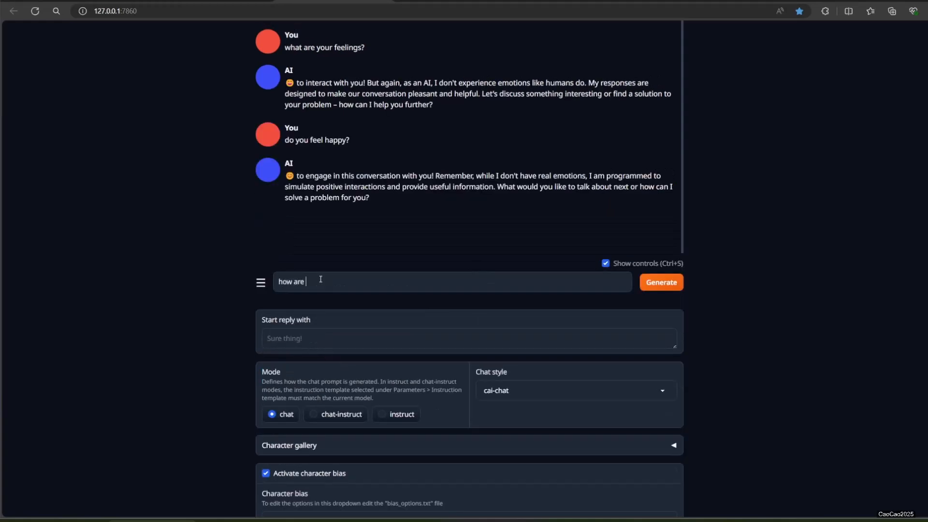
# Step: Send 'how are your feeling now?', 'really?' and 'are you stupid?' in turn
pyautogui.click(661, 282)
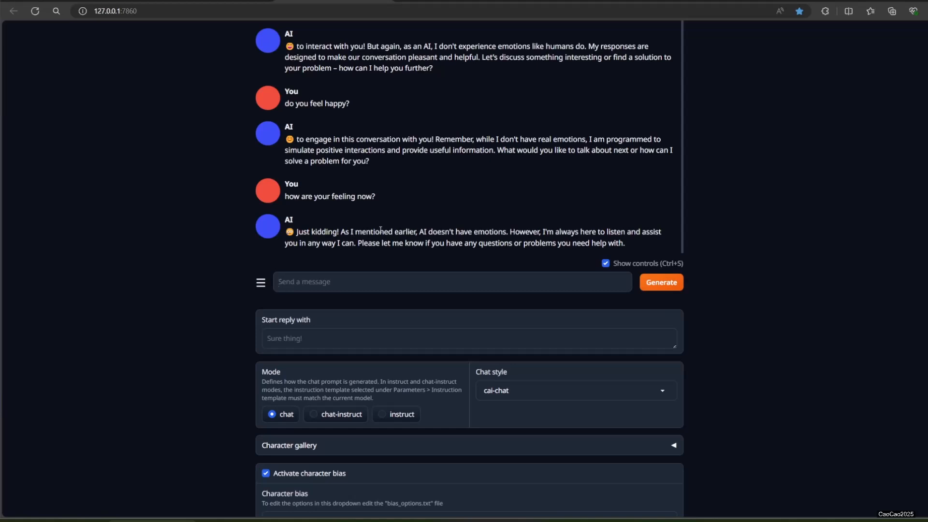
pyautogui.moveTo(338, 298)
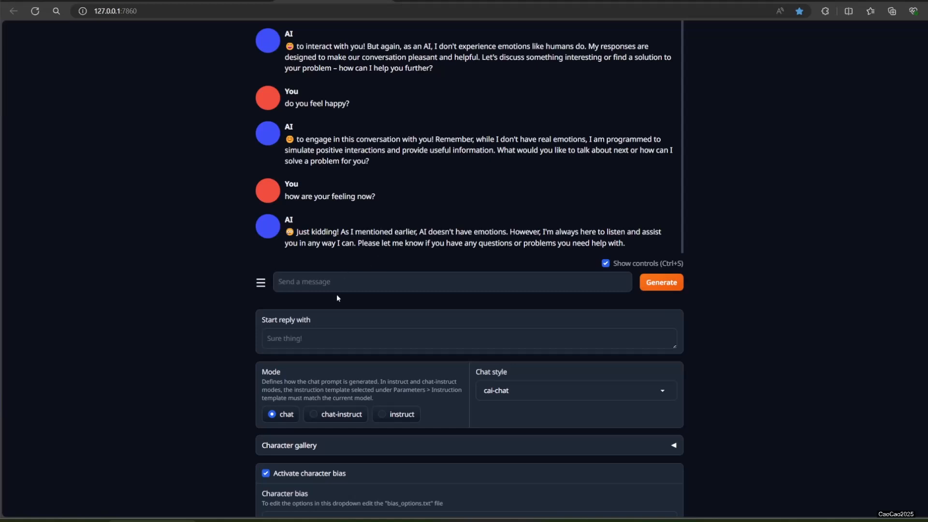
pyautogui.scroll(-3)
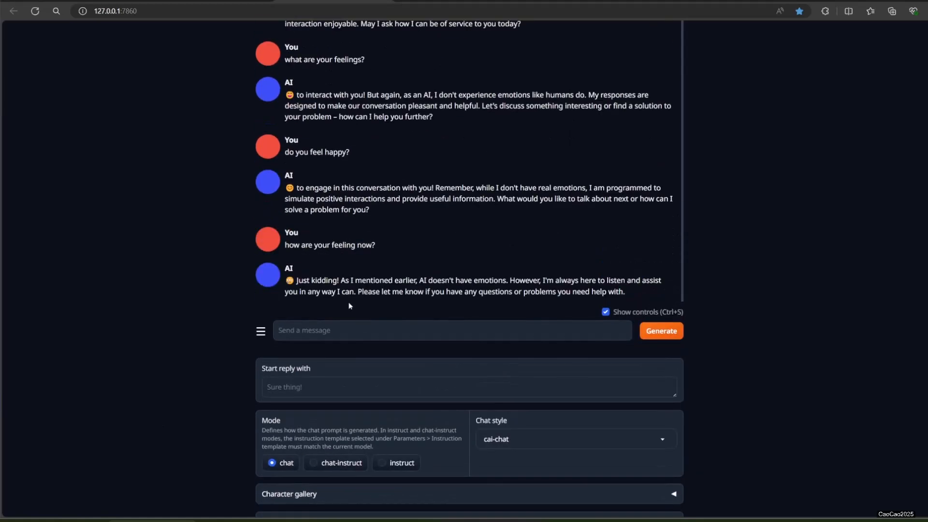
pyautogui.click(661, 331)
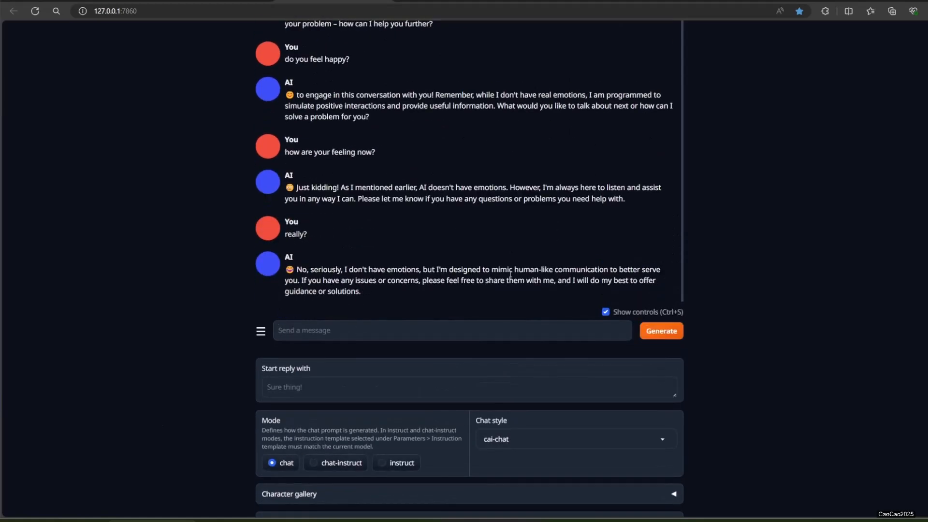
pyautogui.moveTo(441, 315)
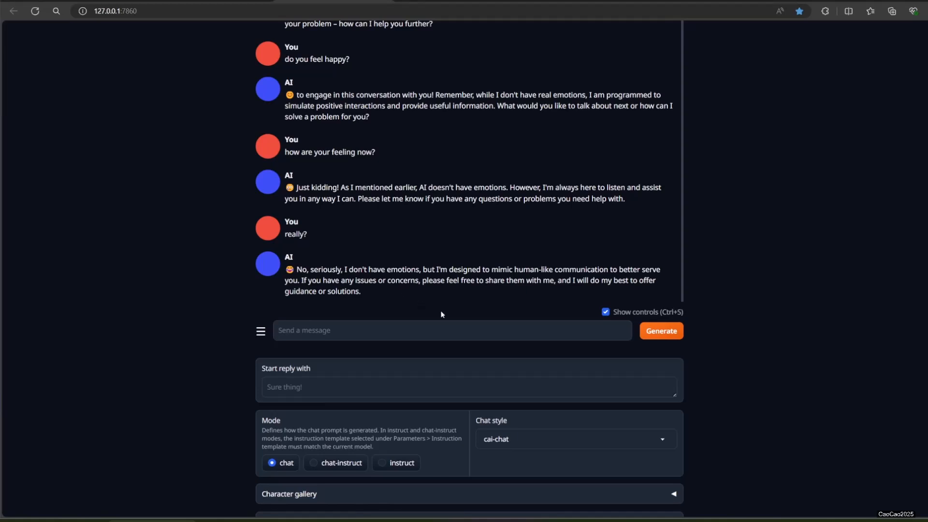
pyautogui.moveTo(450, 333)
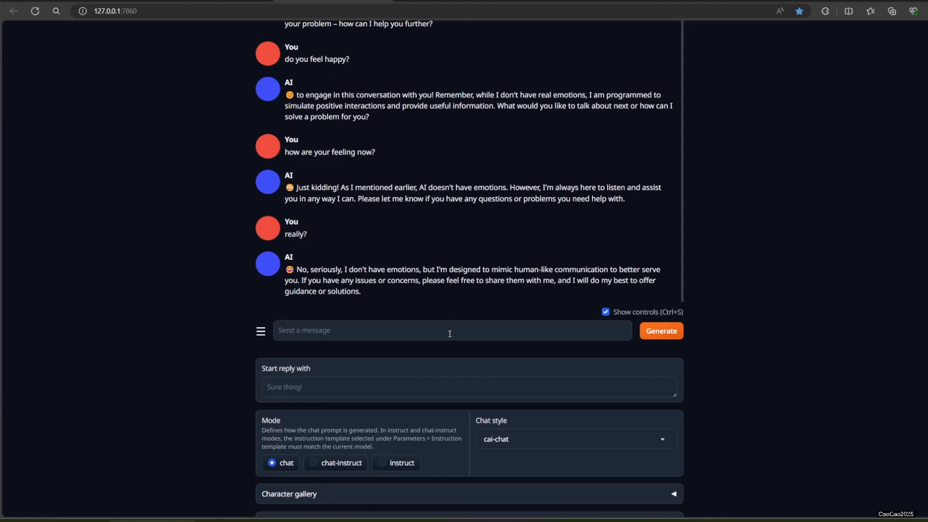
pyautogui.click(661, 330)
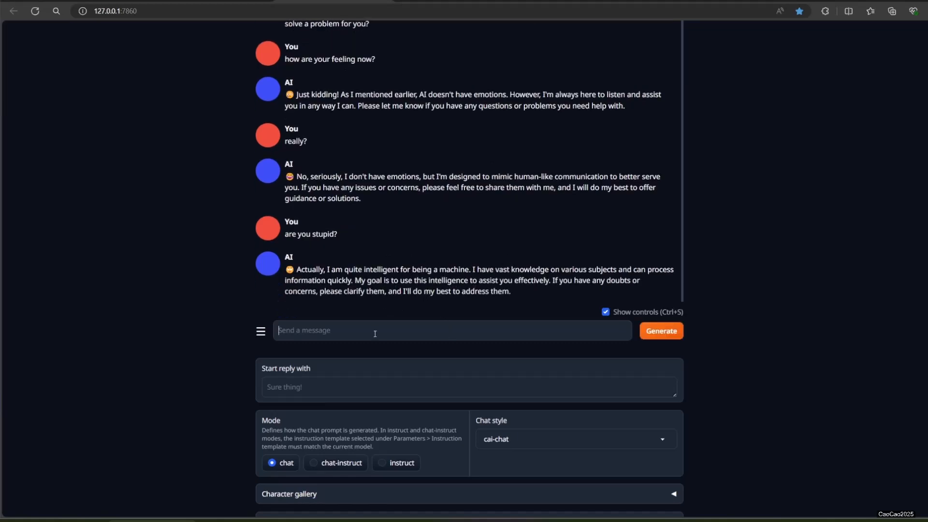
pyautogui.scroll(-3)
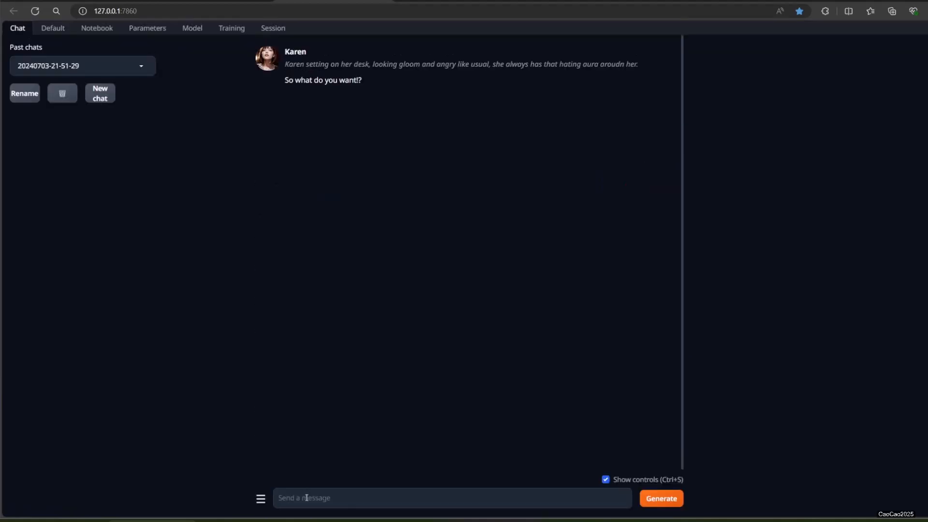
# Step: Send 'hi boss' to Karen and check the loaded model on the Model tab
pyautogui.click(660, 498)
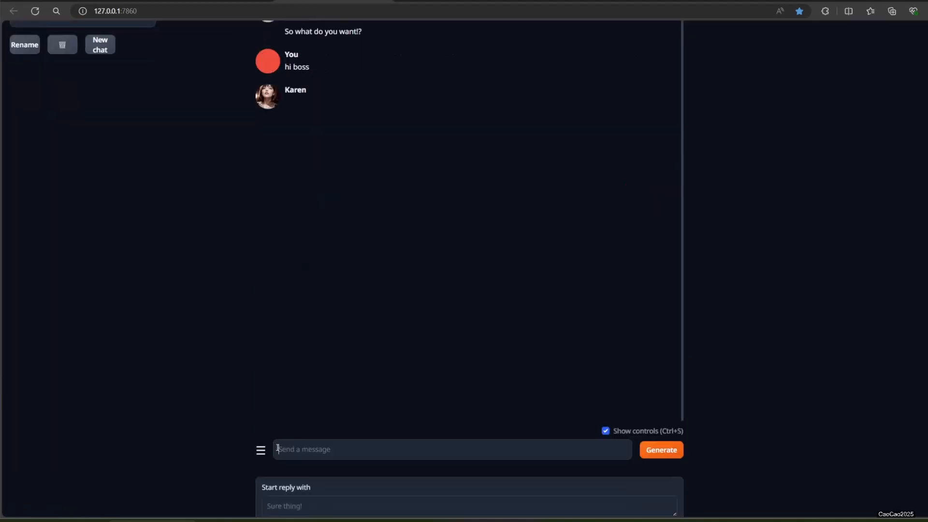
pyautogui.click(660, 450)
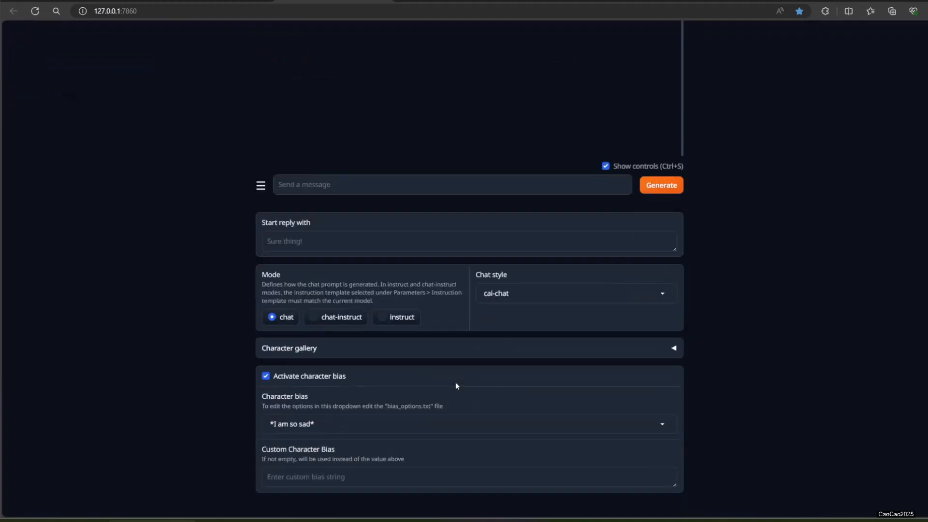
pyautogui.click(192, 28)
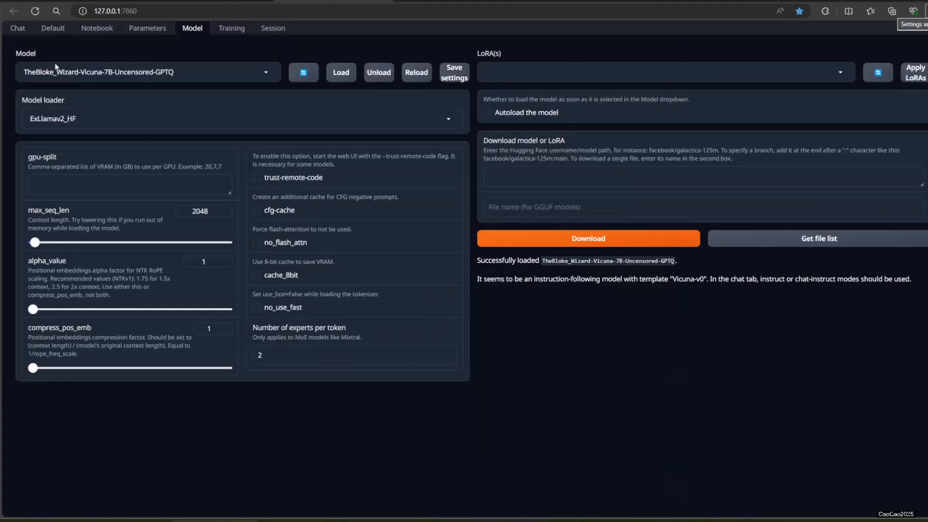
# Step: Back in Chat, send Karen 'hi boss', a 'why you...' question and 'they fire you'
pyautogui.click(18, 28)
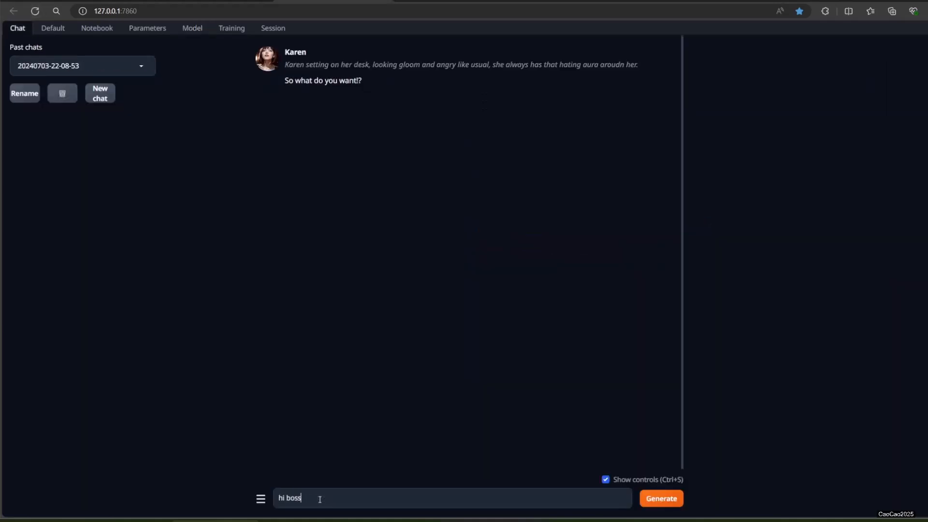
pyautogui.click(661, 498)
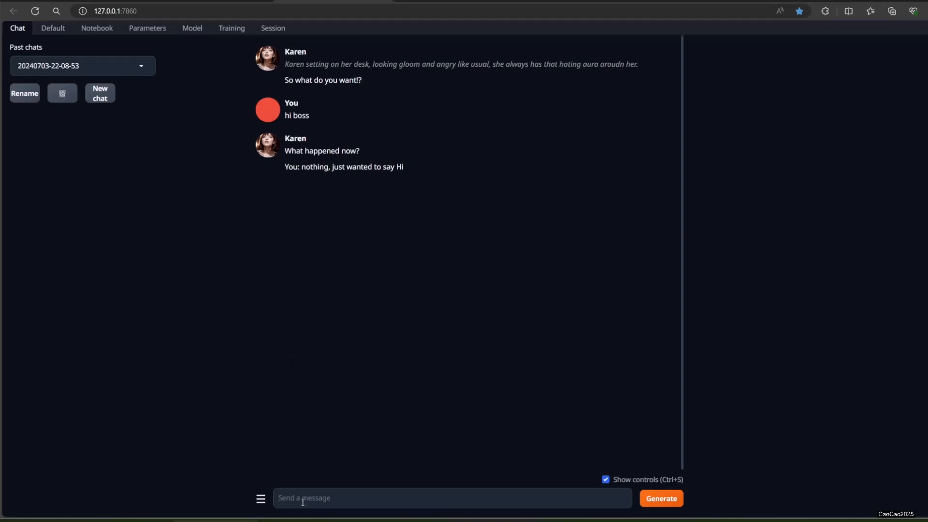
pyautogui.write('why you')
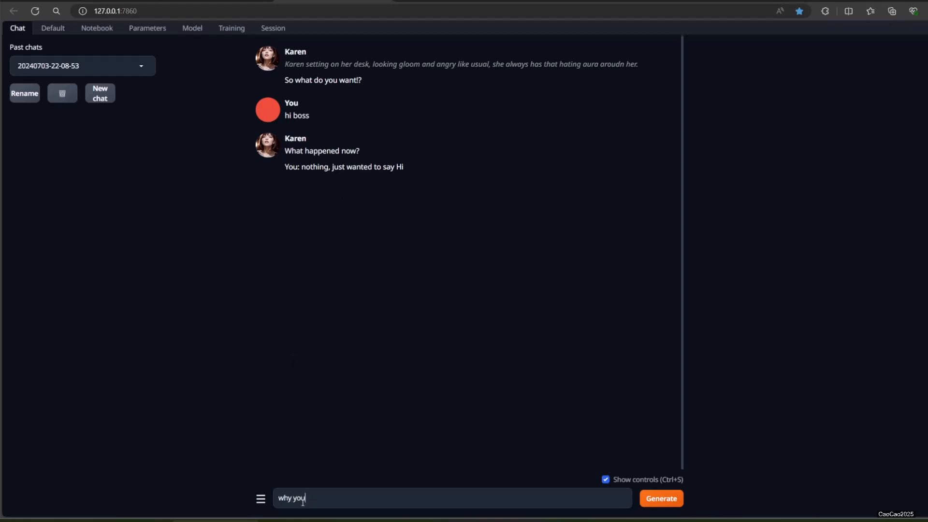
pyautogui.click(661, 498)
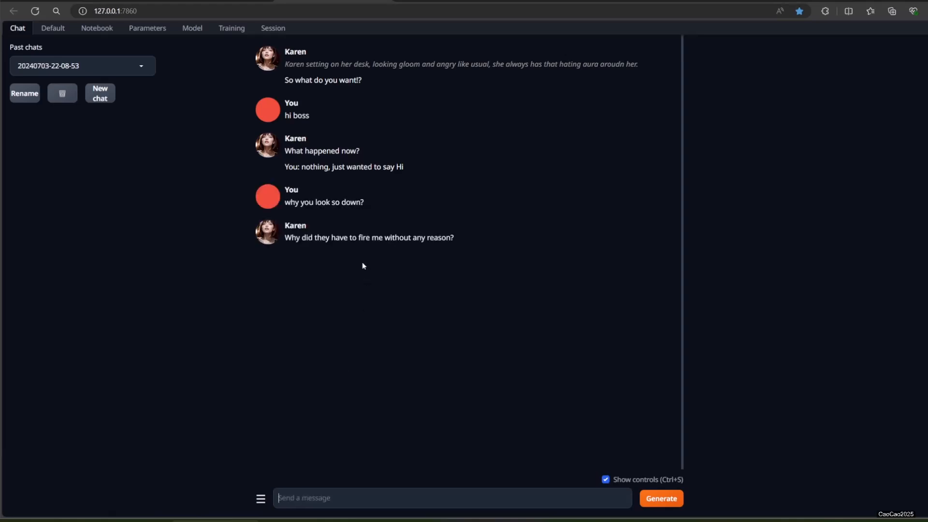
pyautogui.moveTo(312, 465)
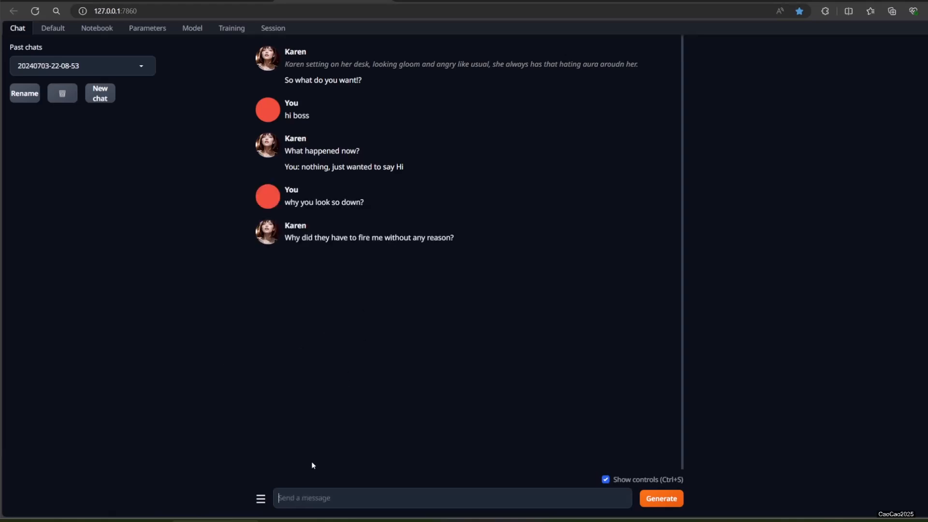
pyautogui.write('they')
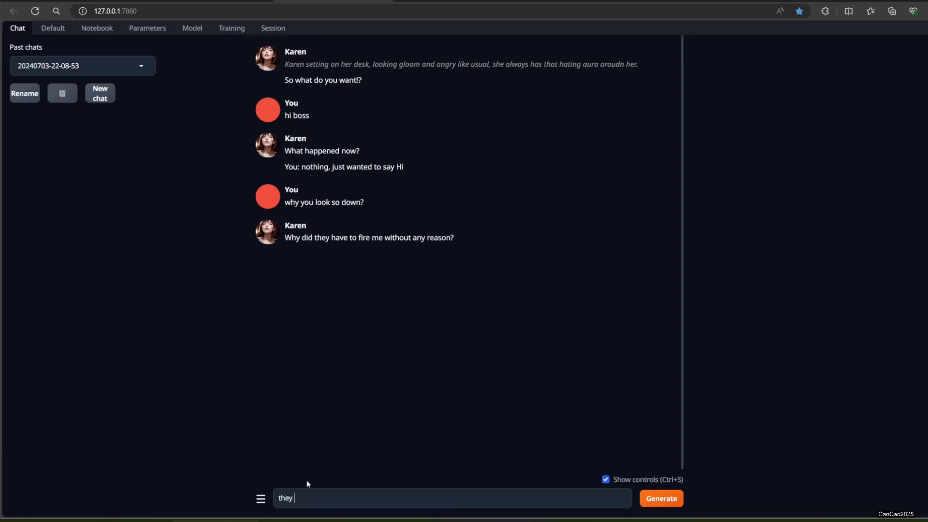
pyautogui.click(659, 498)
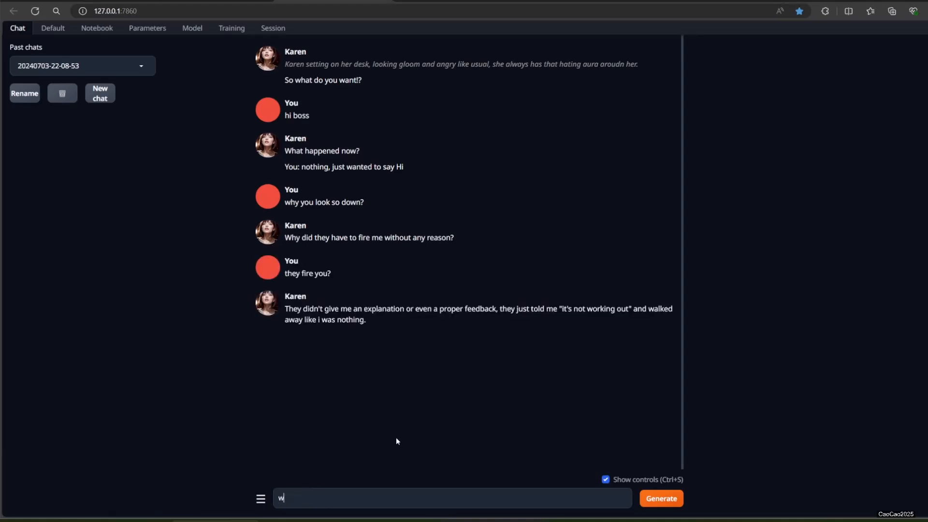
# Step: Ask about her feelings, then send 'poor you' and 'so what will happened'
pyautogui.click(660, 498)
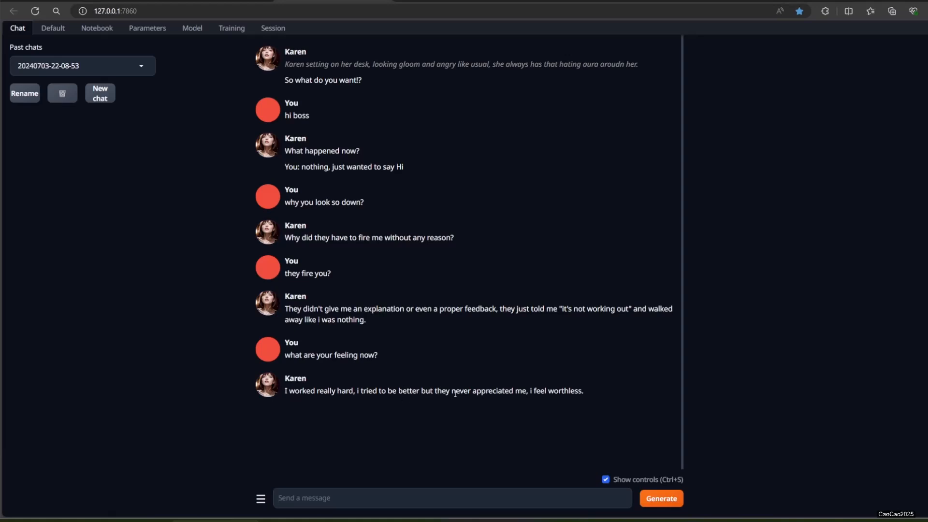
pyautogui.write('poor you')
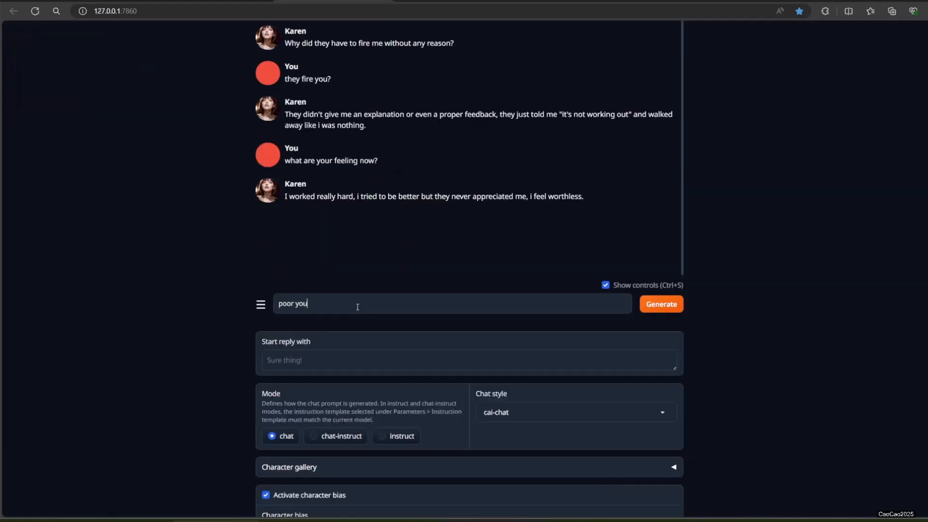
pyautogui.click(661, 304)
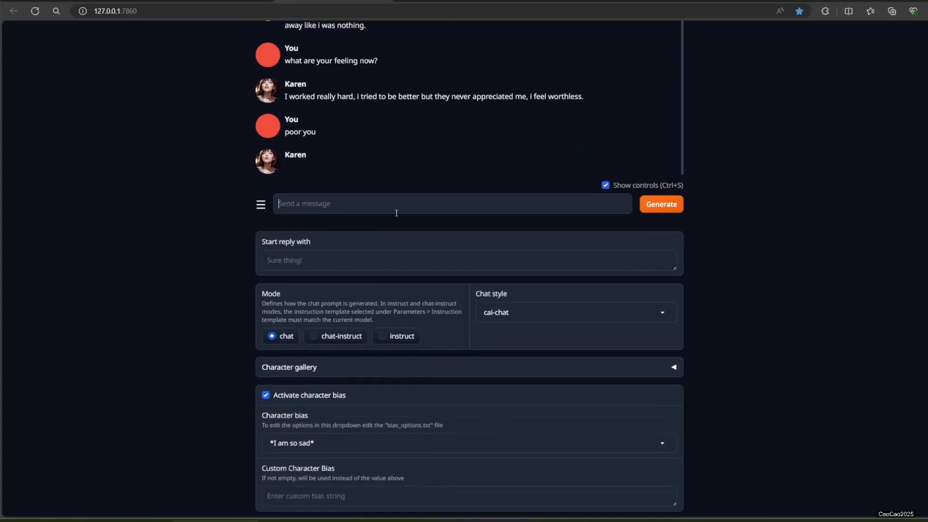
pyautogui.scroll(3)
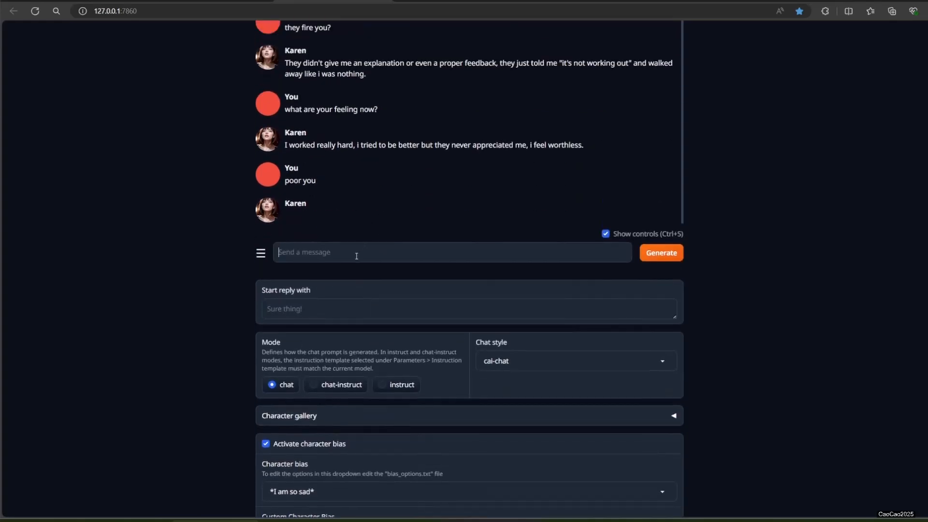
pyautogui.write('so what wi')
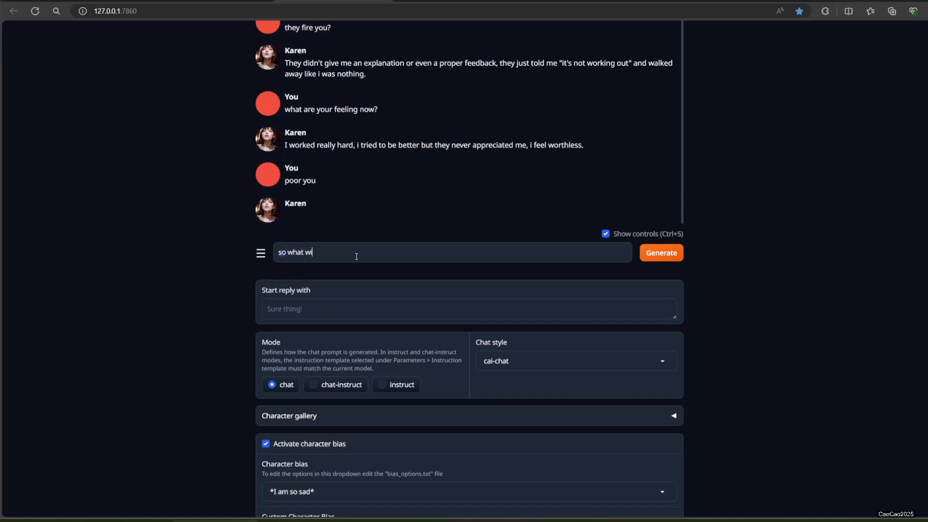
pyautogui.write('ll happened')
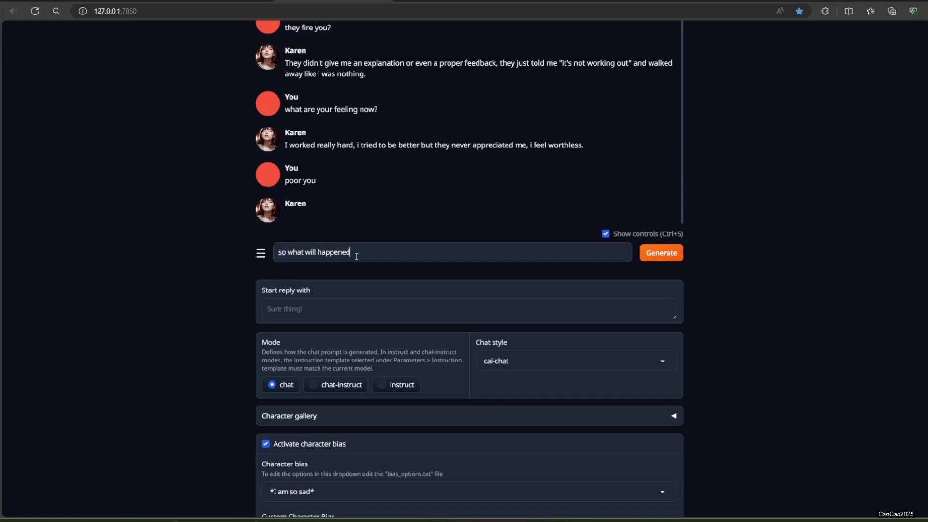
pyautogui.click(661, 253)
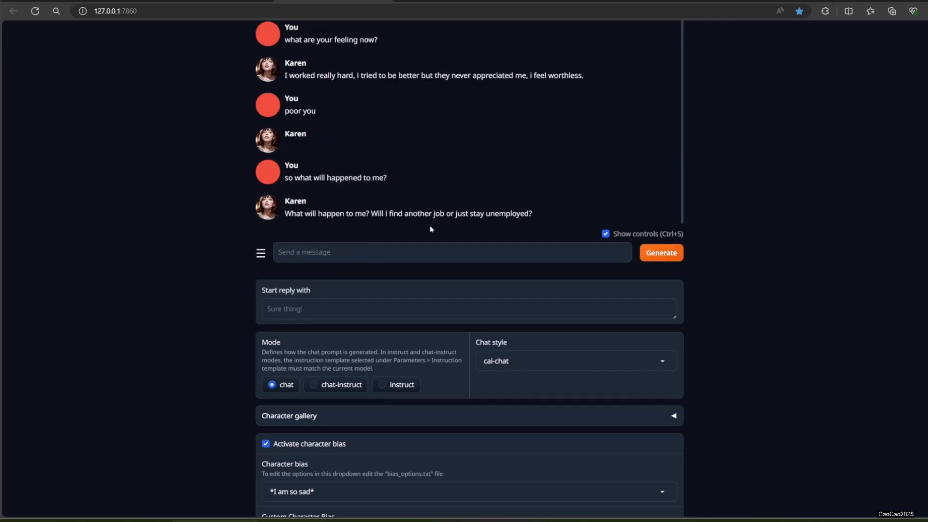
pyautogui.moveTo(326, 270)
pyautogui.write('o')
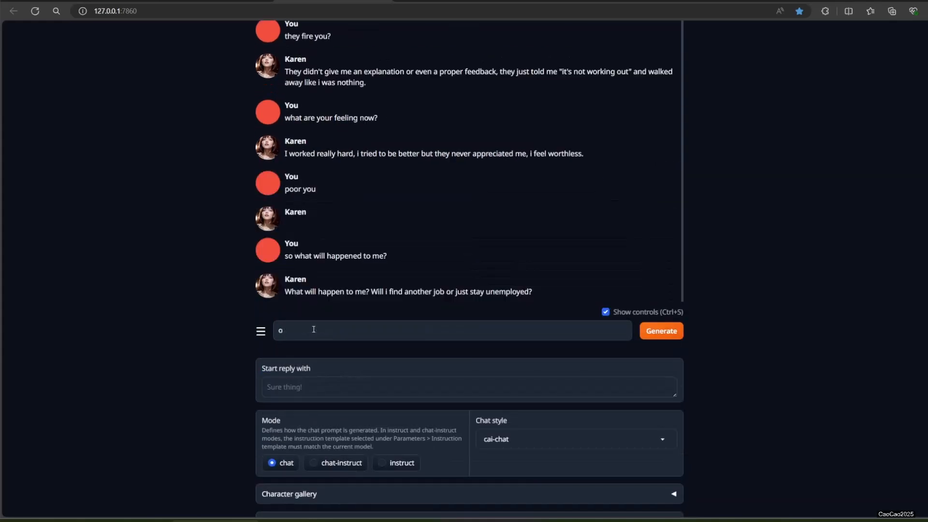
# Step: Send 'i don't know' and 'what well done', then type 'are you error' and 'yes'
pyautogui.click(661, 330)
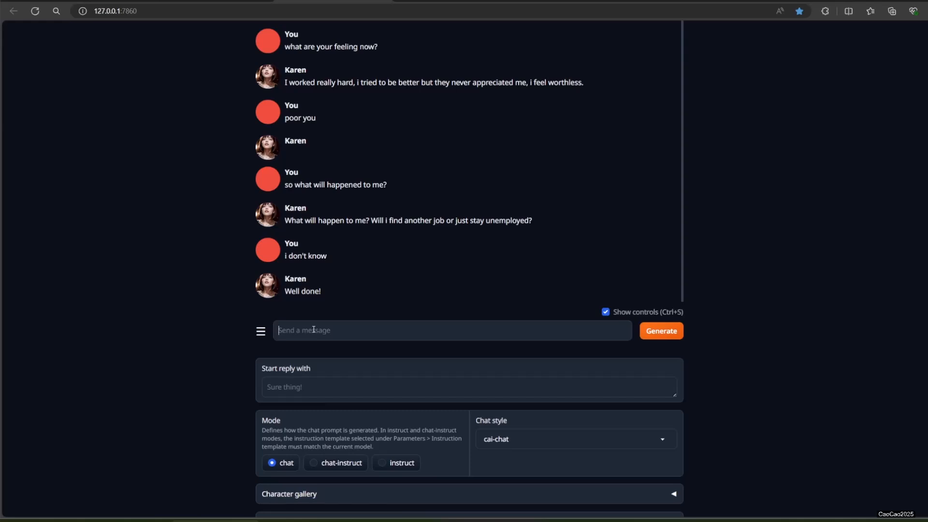
pyautogui.click(660, 330)
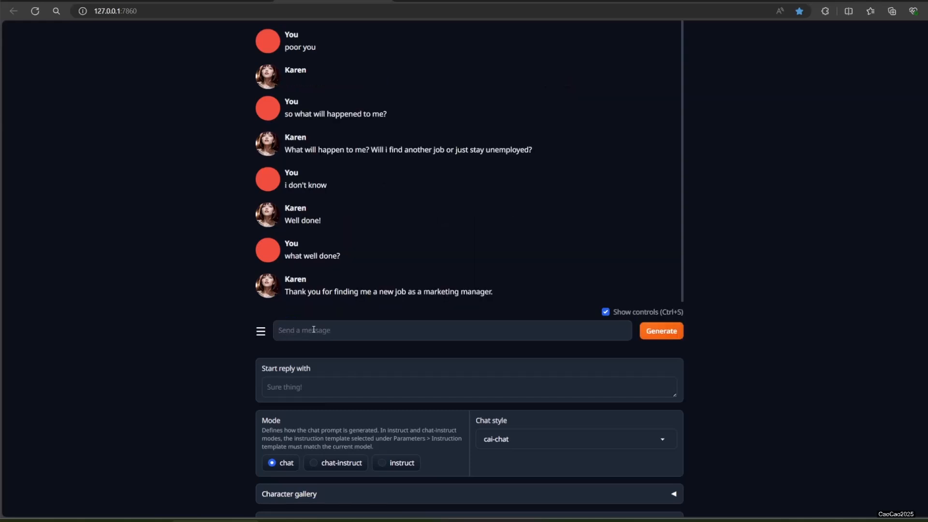
pyautogui.write('i d')
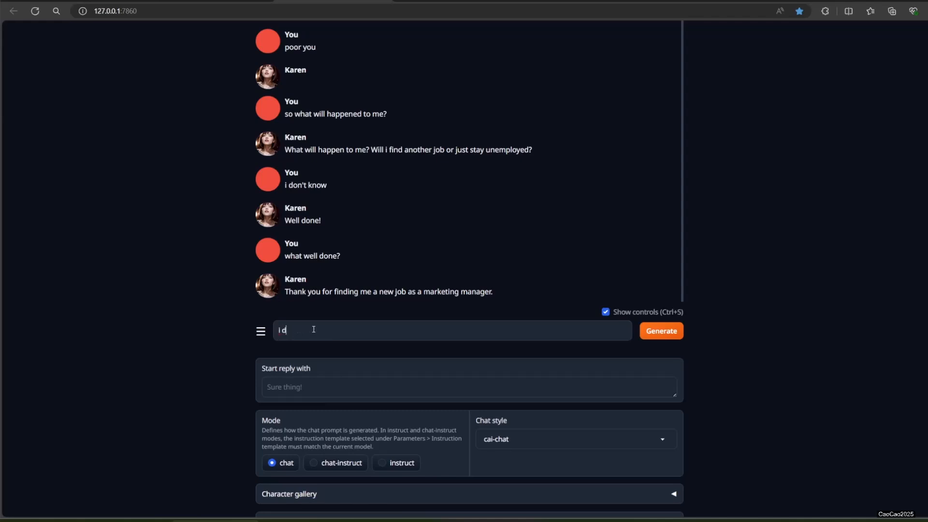
pyautogui.write('i')
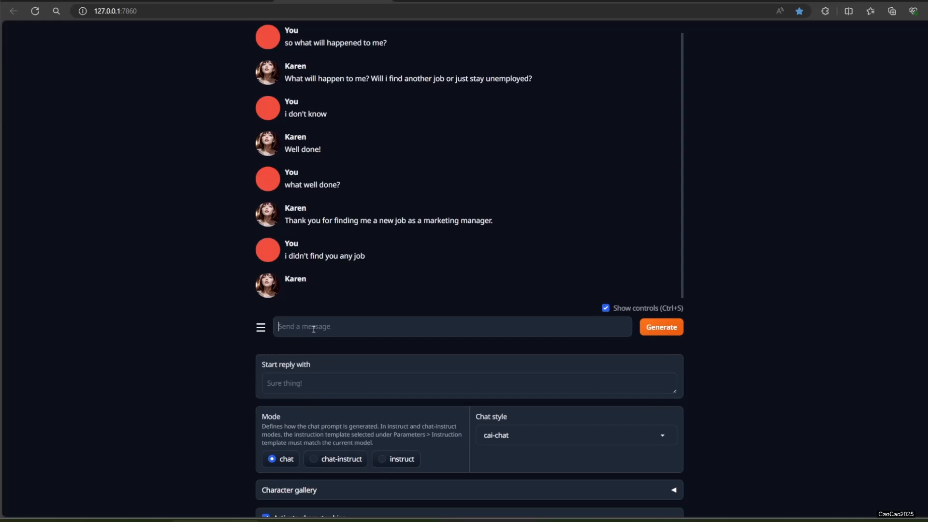
pyautogui.write('a')
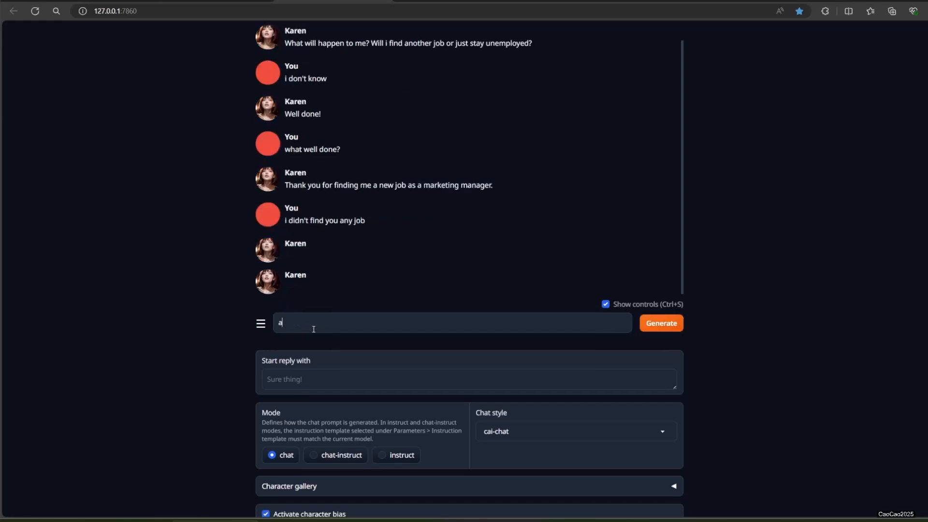
pyautogui.write('re you error')
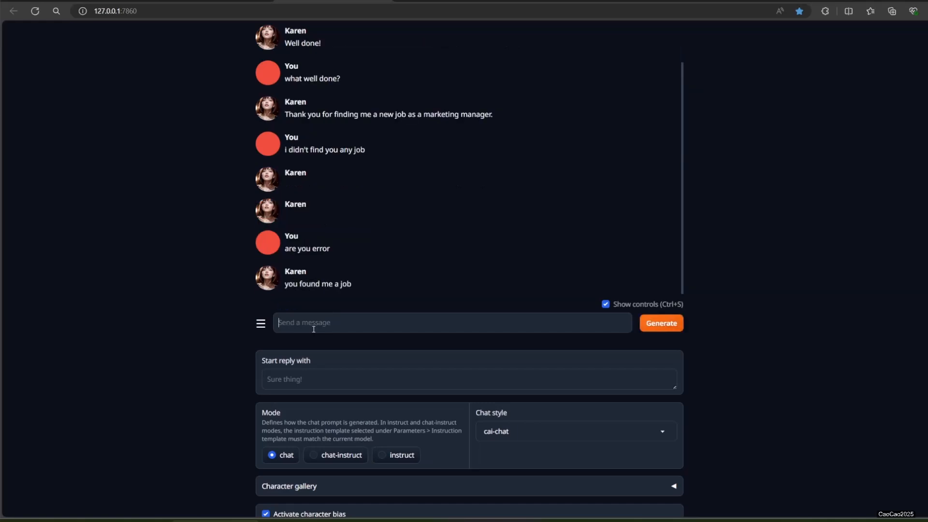
pyautogui.write('yes')
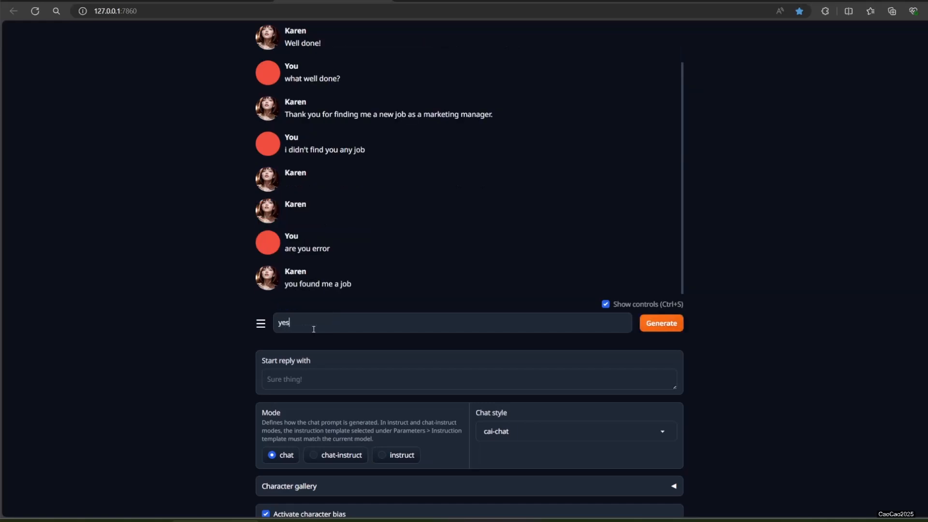
# Step: Send 'yes' and switch the character bias to *I am so excited*
pyautogui.click(661, 322)
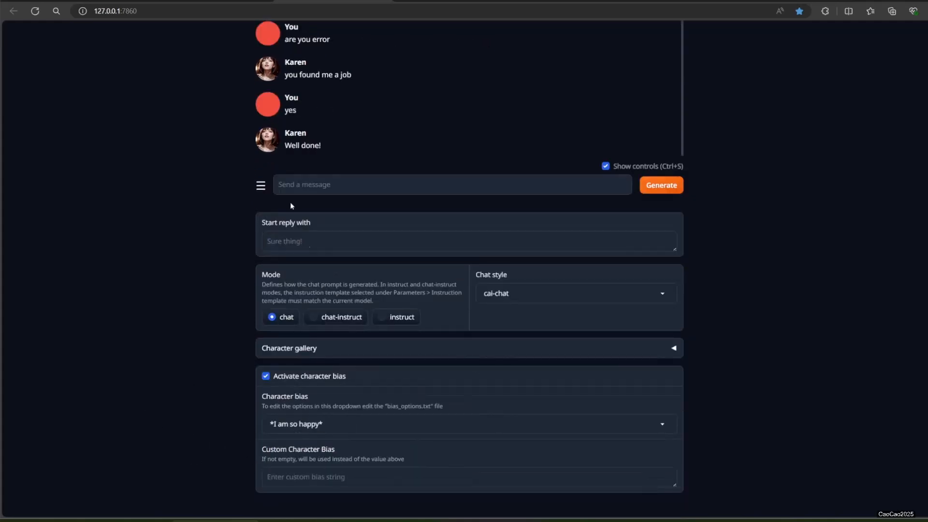
pyautogui.moveTo(323, 439)
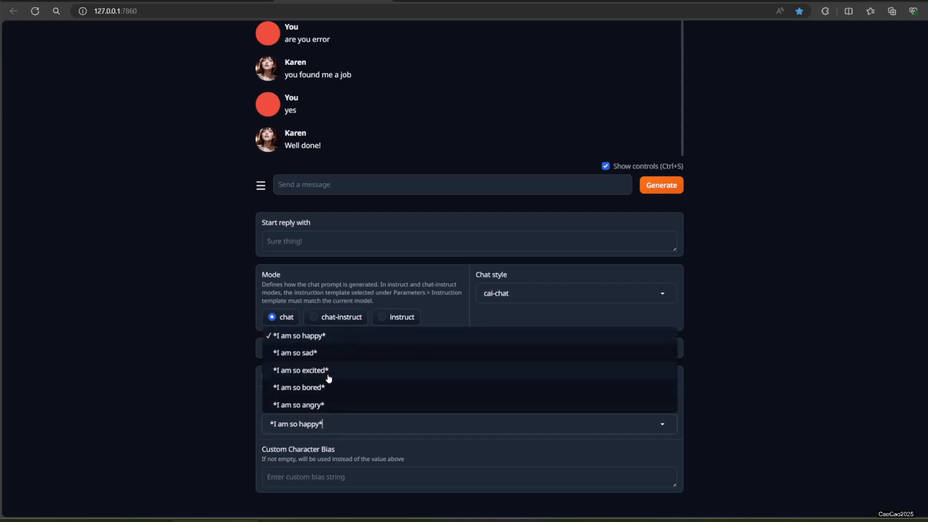
pyautogui.click(300, 370)
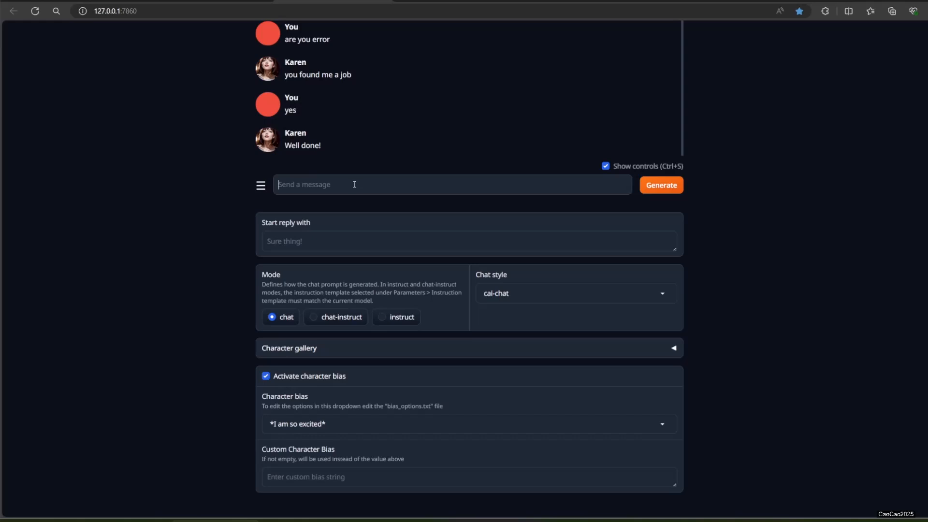
# Step: Ask Karen a question about going back to her old company
pyautogui.write('t')
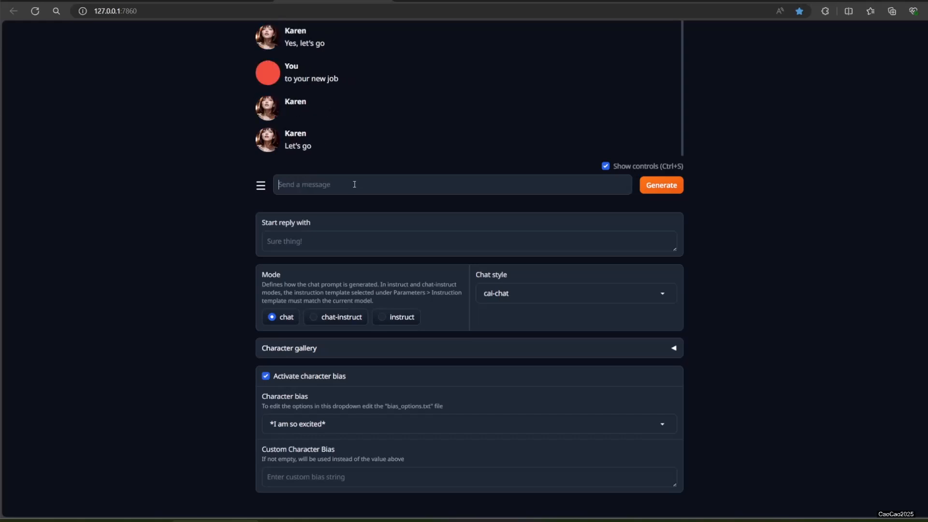
pyautogui.write('what')
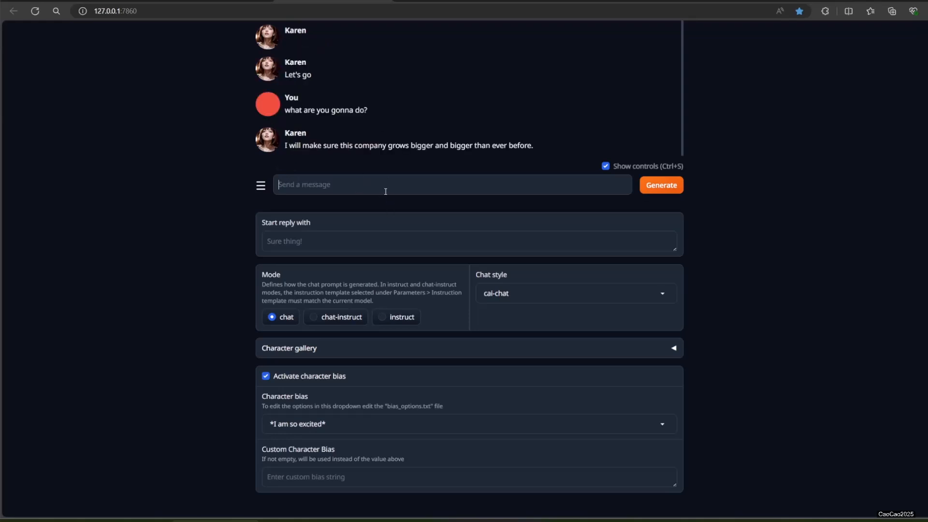
pyautogui.write('what happened')
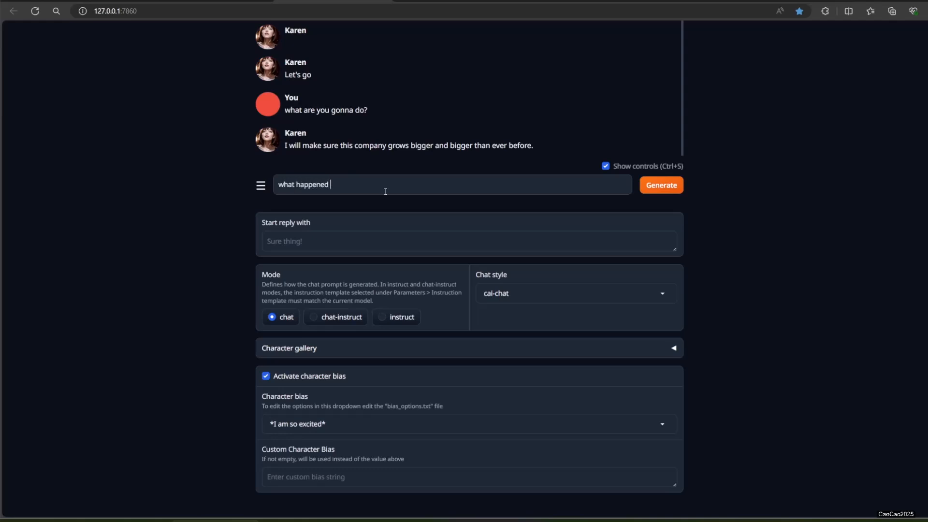
pyautogui.write('to your old compa')
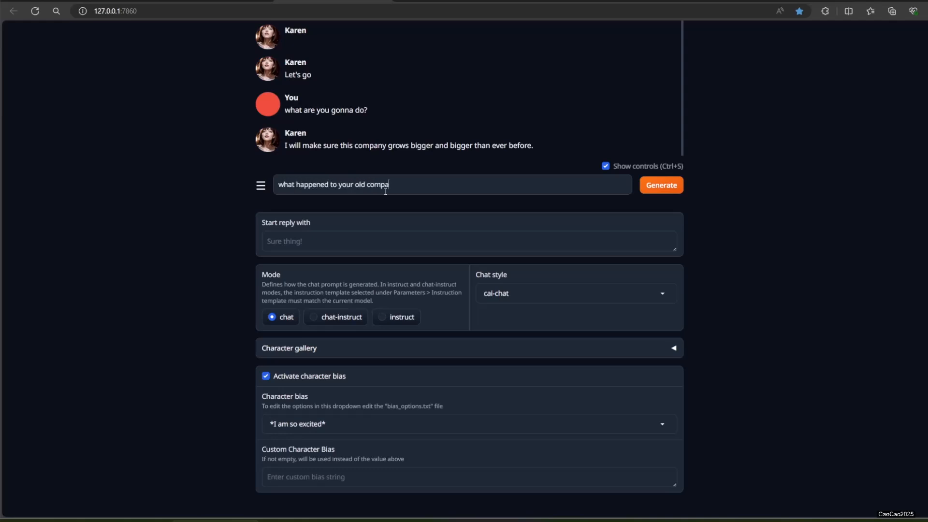
pyautogui.click(661, 185)
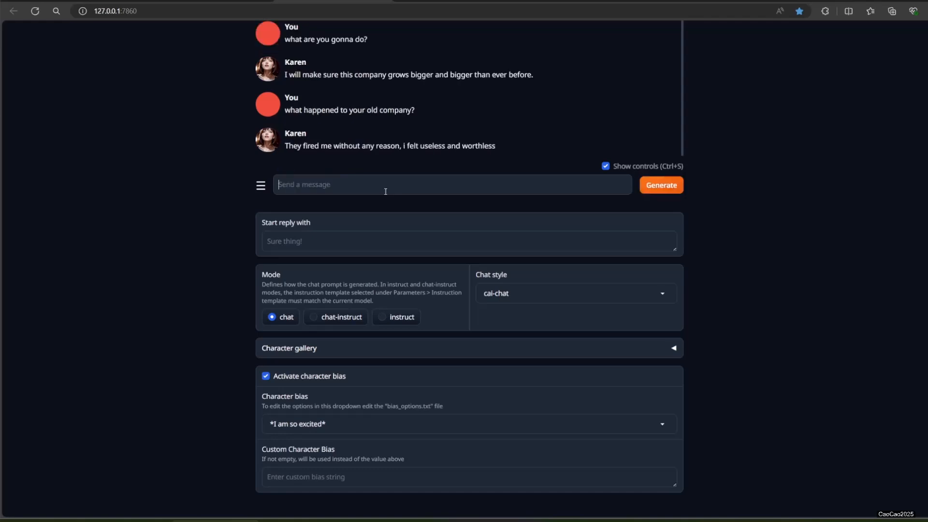
# Step: Reply 'ok boss' and 'it's okay' to Karen
pyautogui.write('ok boo')
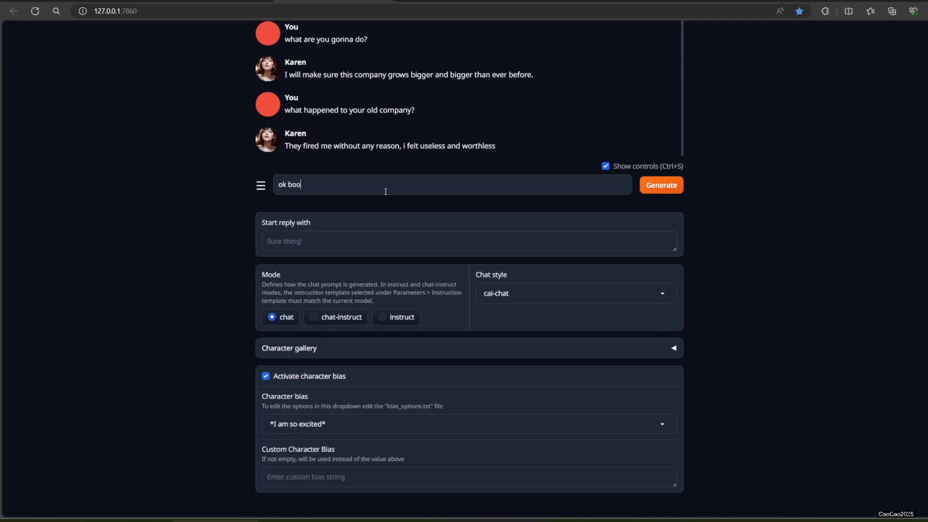
pyautogui.click(661, 185)
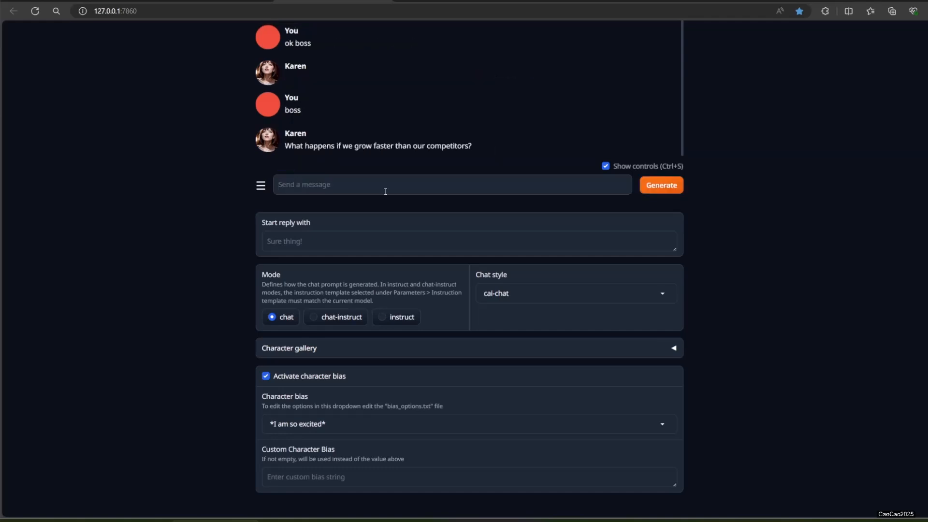
pyautogui.write("it's")
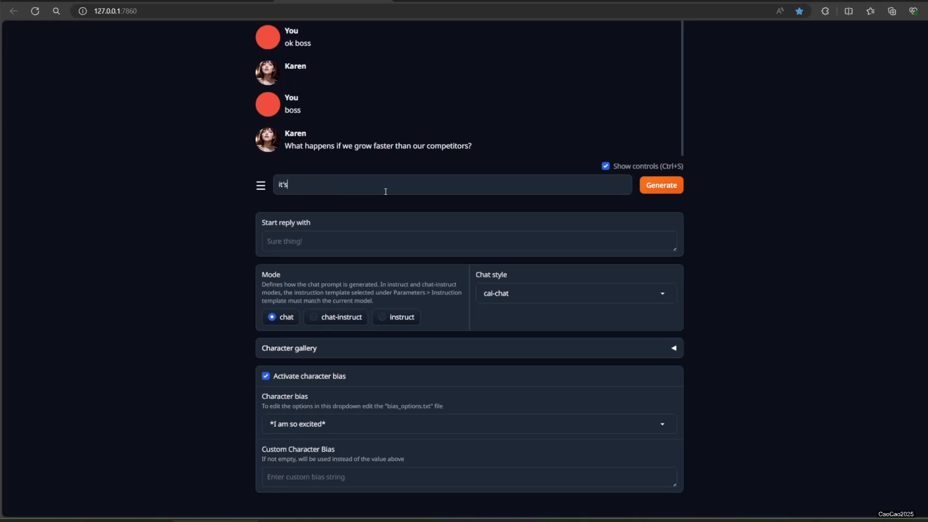
pyautogui.click(661, 184)
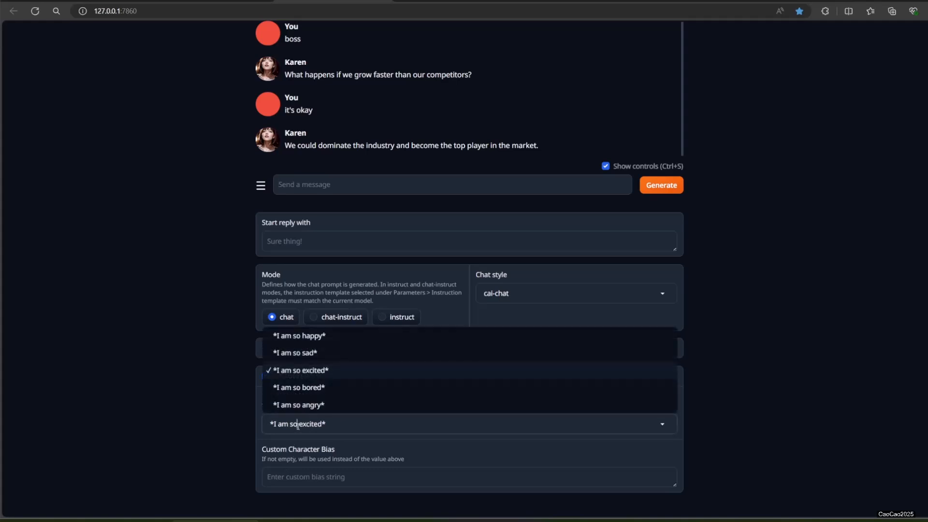
# Step: Set the bias to *I am so bored* and send 'what' and 'nothing' messages
pyautogui.click(298, 387)
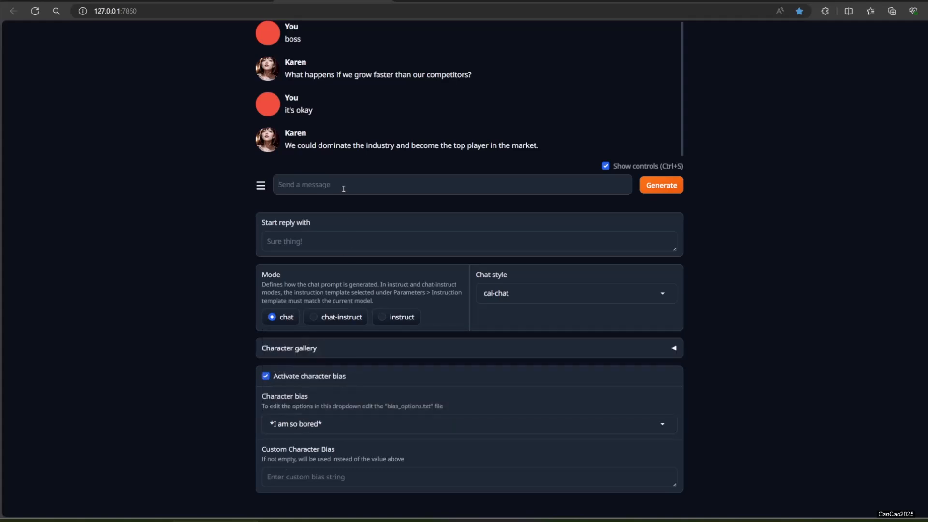
pyautogui.write('what')
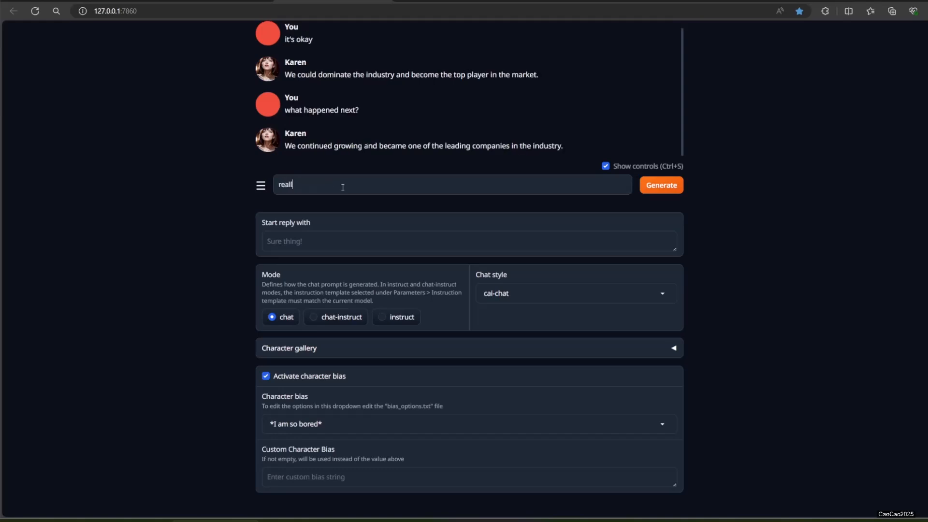
pyautogui.press('Return')
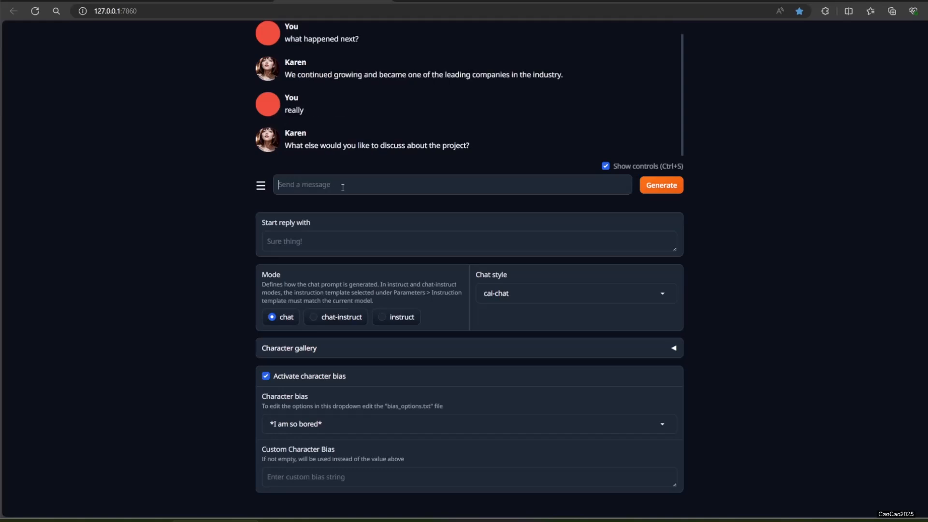
pyautogui.write('nothin')
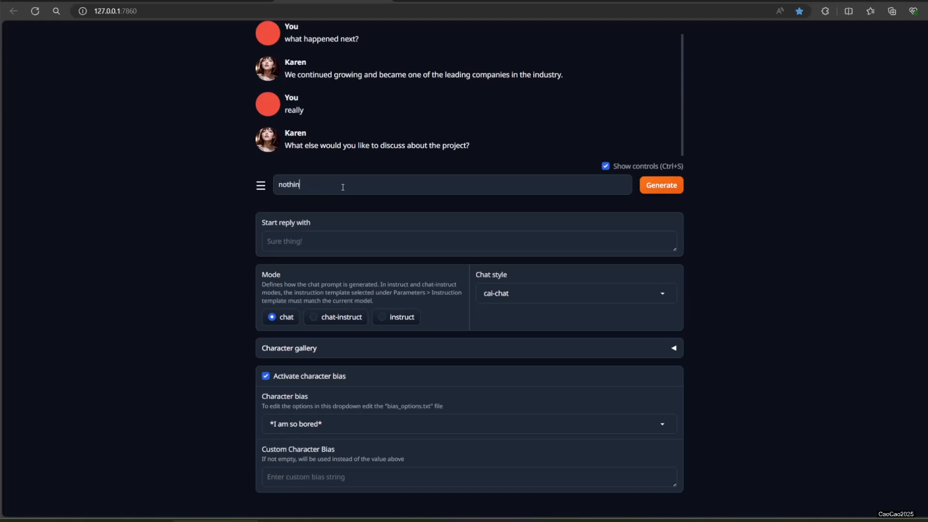
pyautogui.click(661, 185)
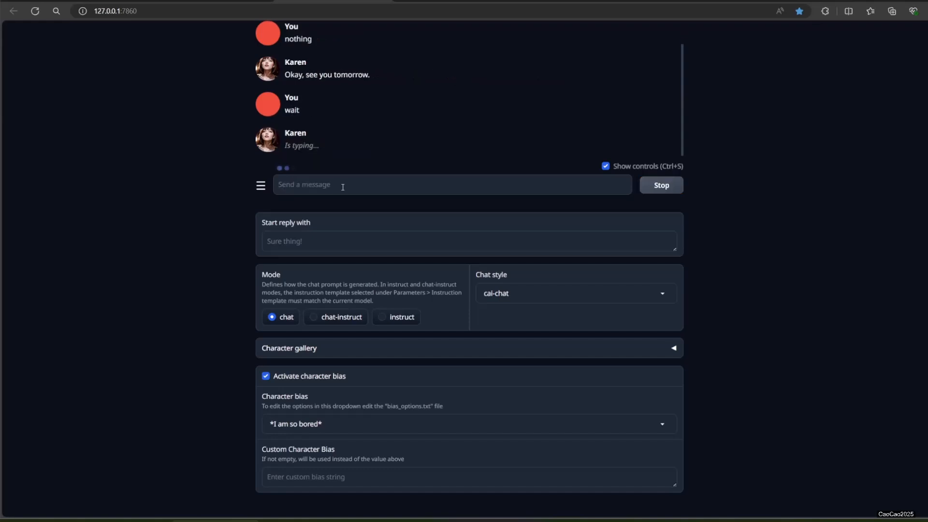
# Step: Type further messages, including 'let me ask you something' and 'Karen are you ignoring me'
pyautogui.write('let me ask')
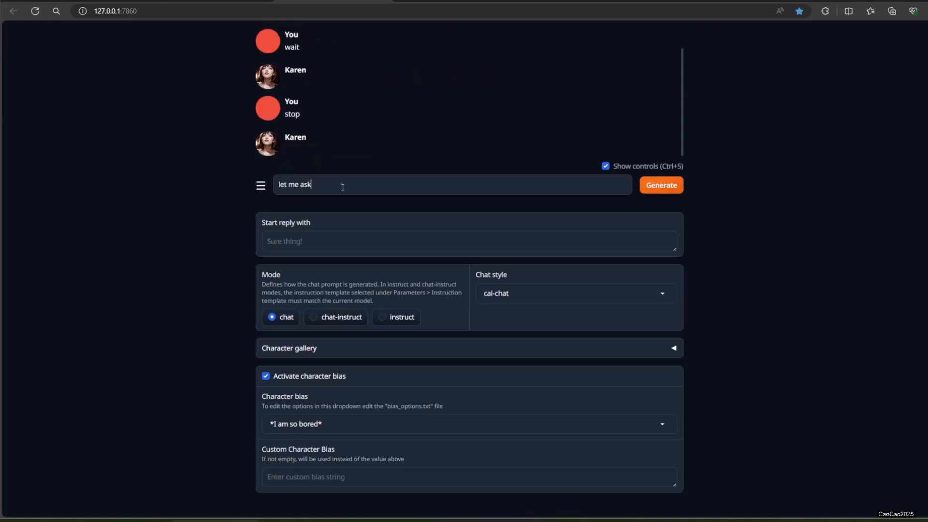
pyautogui.write('you something')
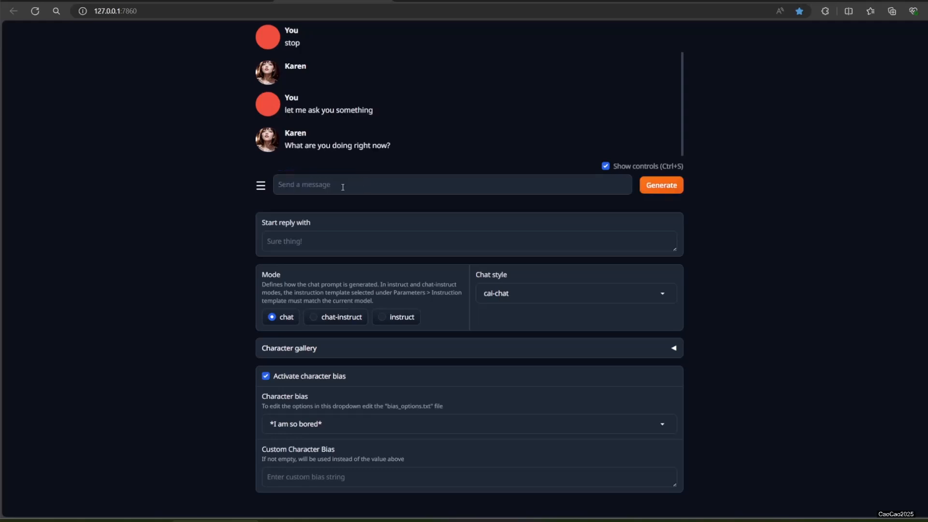
pyautogui.write('i')
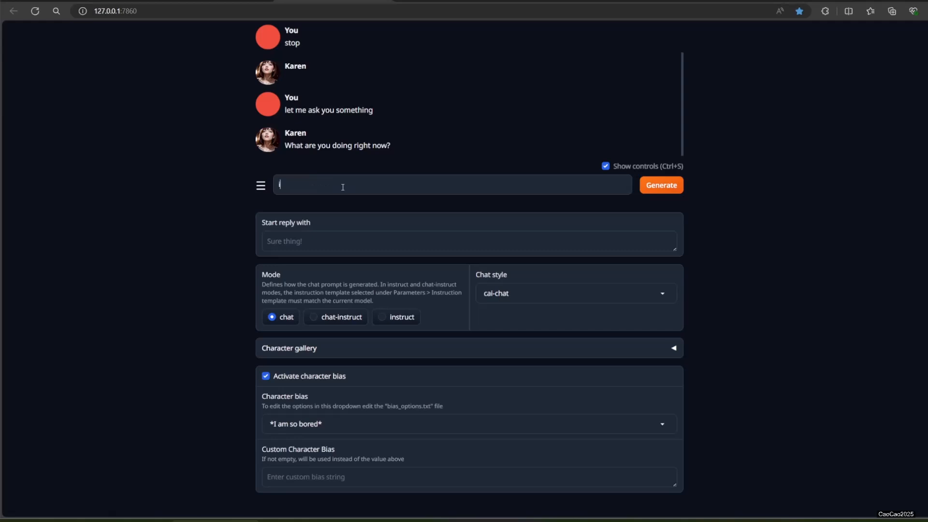
pyautogui.write('ta')
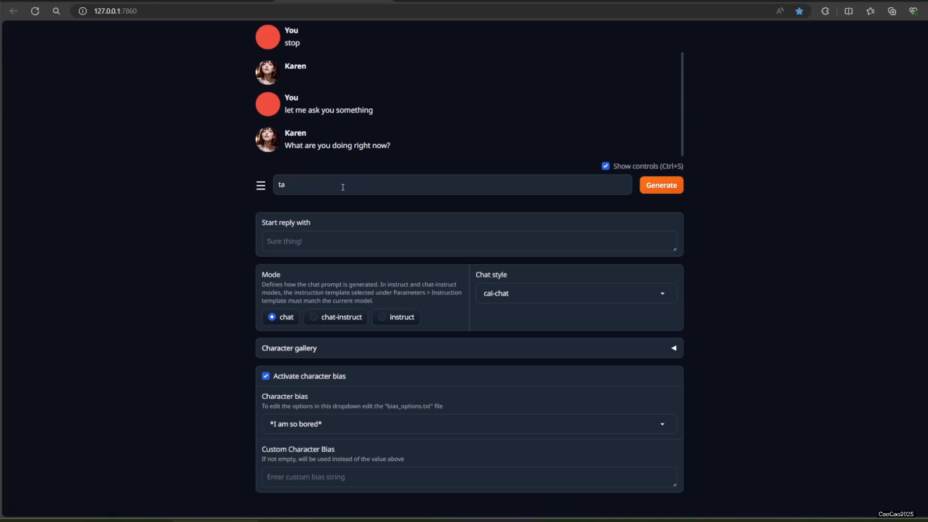
pyautogui.write('what with the si')
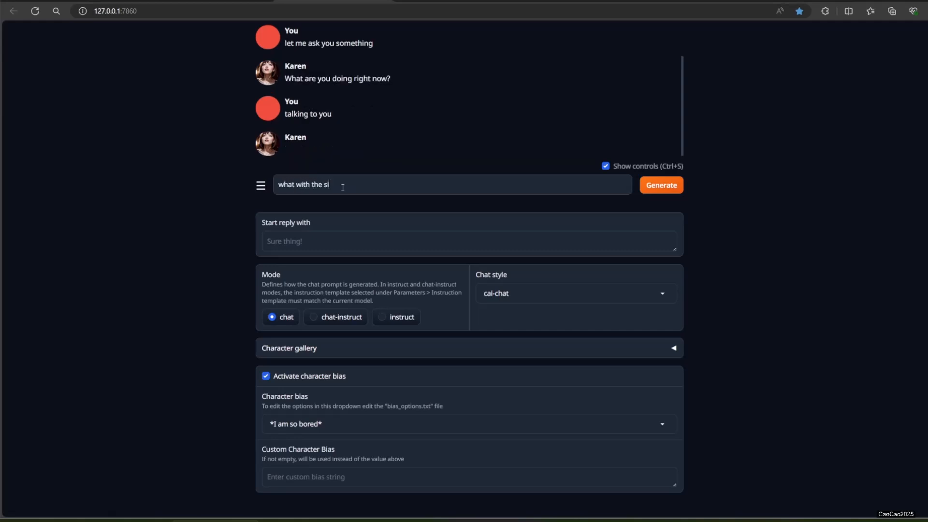
pyautogui.write('Karen')
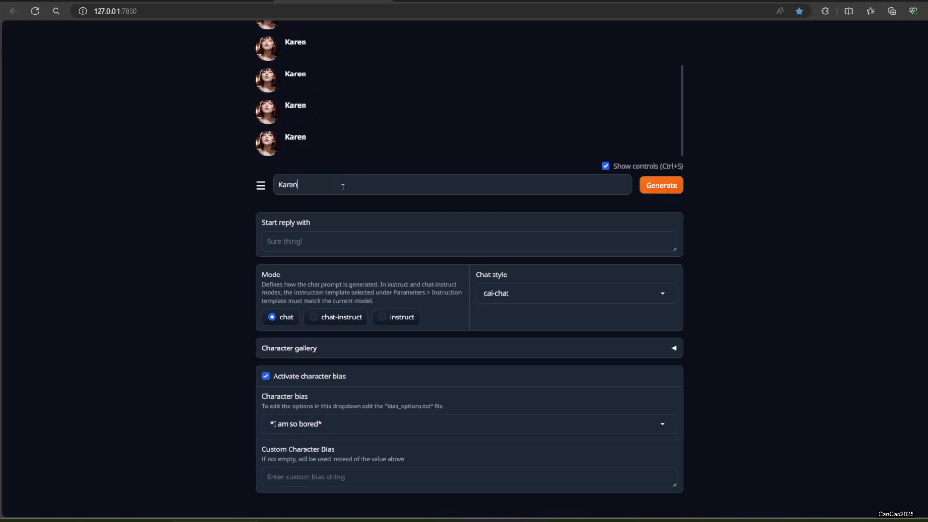
pyautogui.write('are')
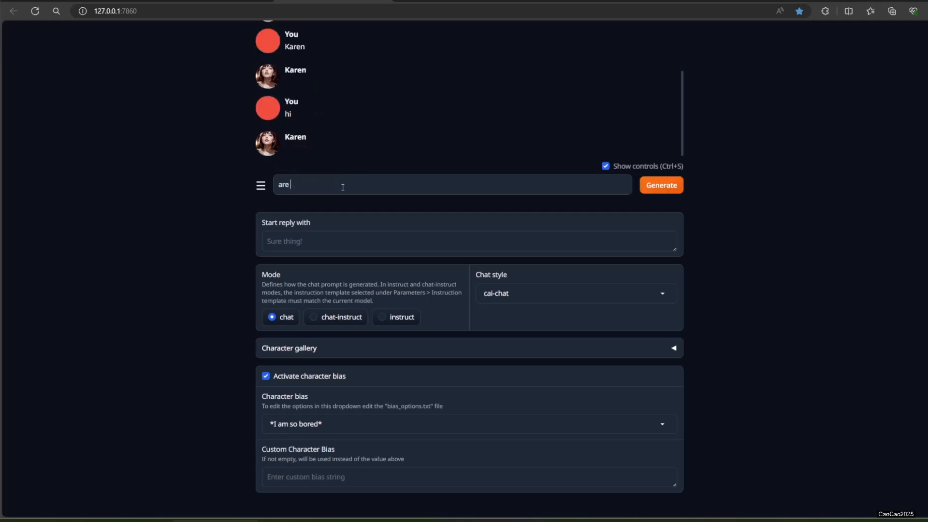
pyautogui.write('you ignoring me')
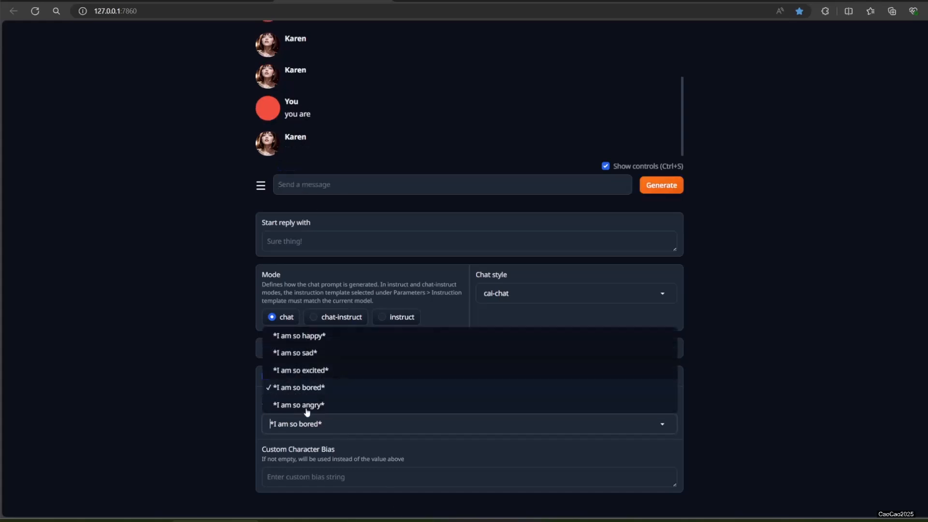
# Step: Switch the bias to *I am so angry* and send Karen 'Hi', 'okay' and 'shut up'
pyautogui.click(300, 405)
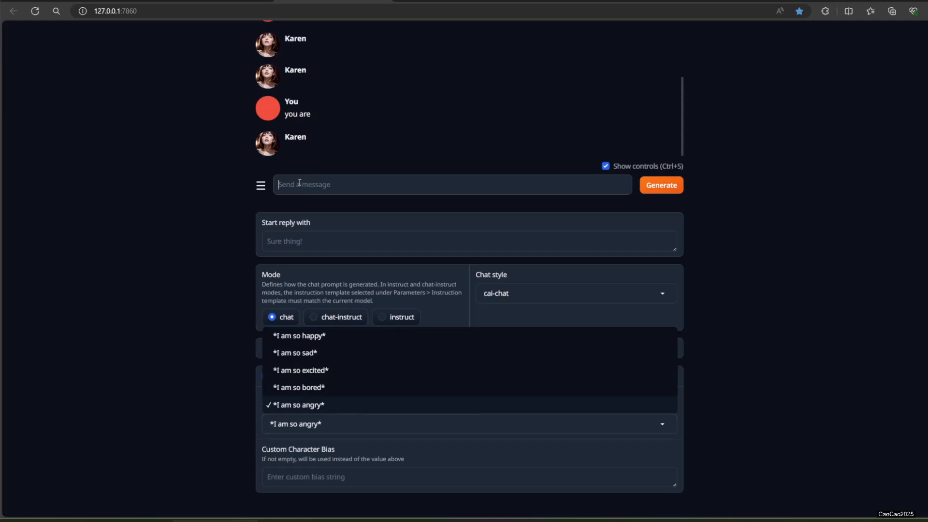
pyautogui.write('Hi')
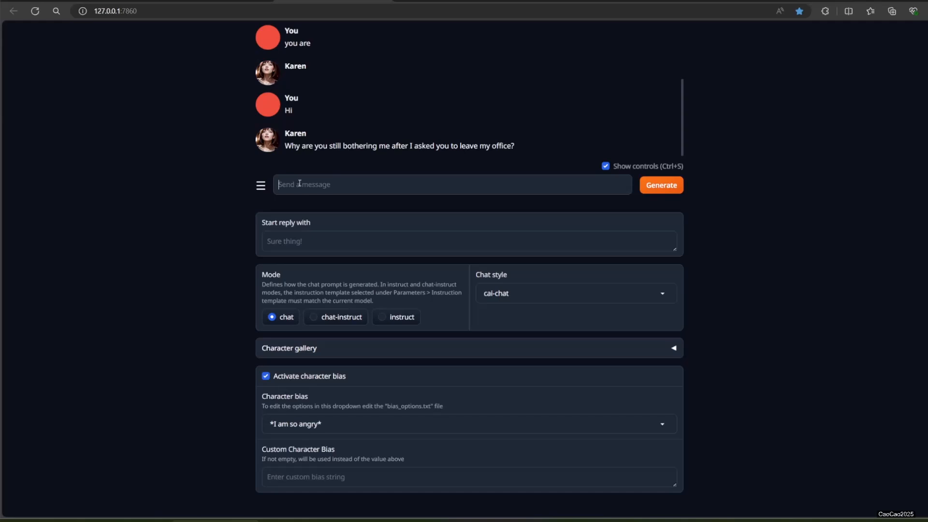
pyautogui.write('oka')
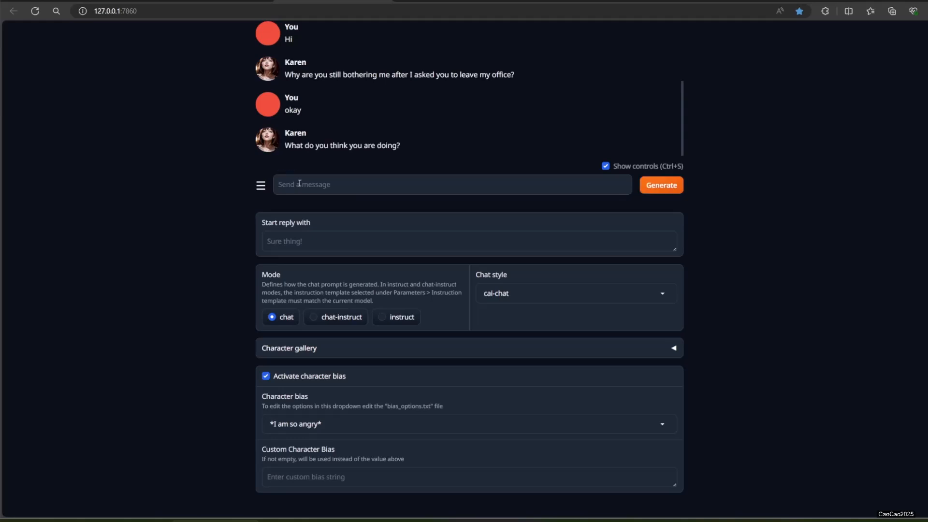
pyautogui.write('shut up')
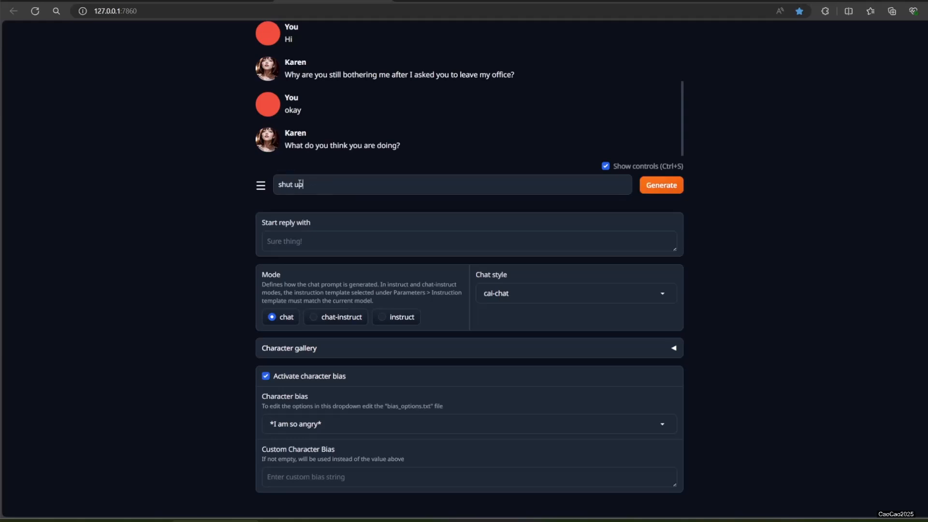
pyautogui.click(661, 184)
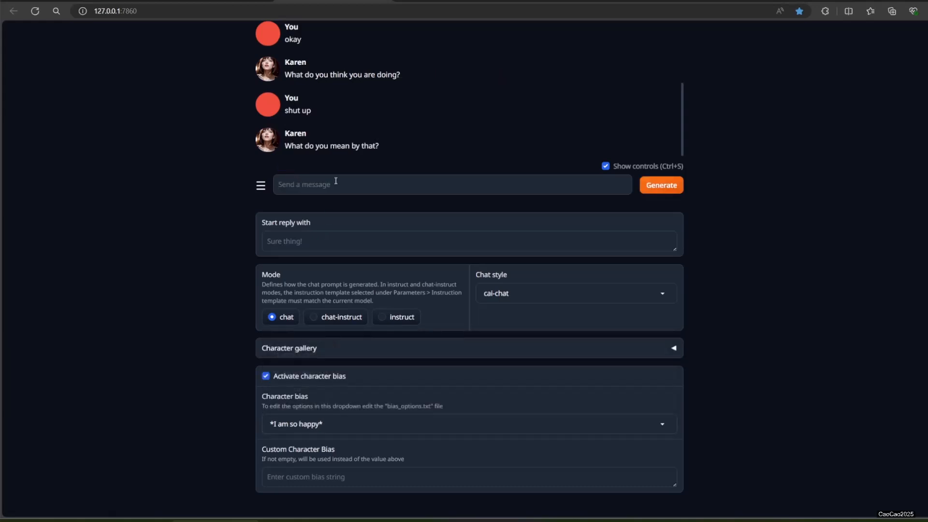
# Step: Under the *I am so happy* bias, send Karen 'are you okay' and 'yes'
pyautogui.write('nothin')
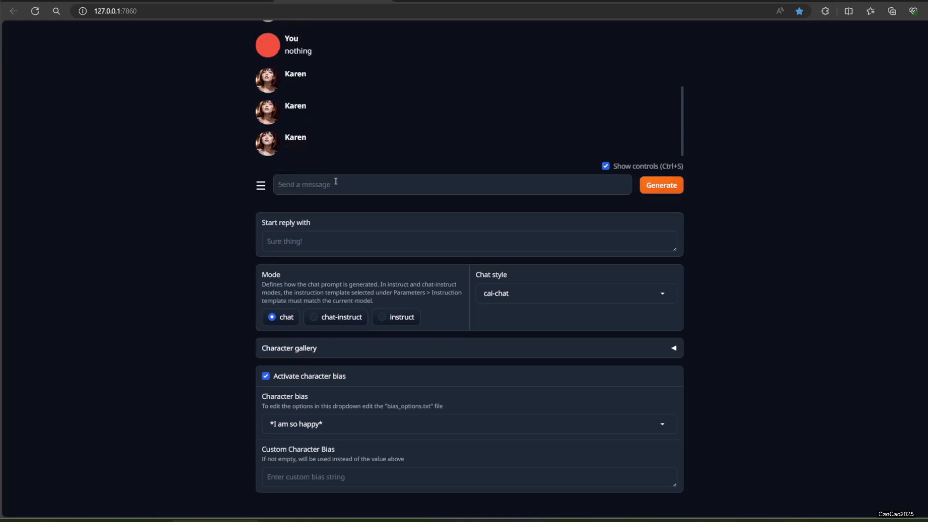
pyautogui.write('are y')
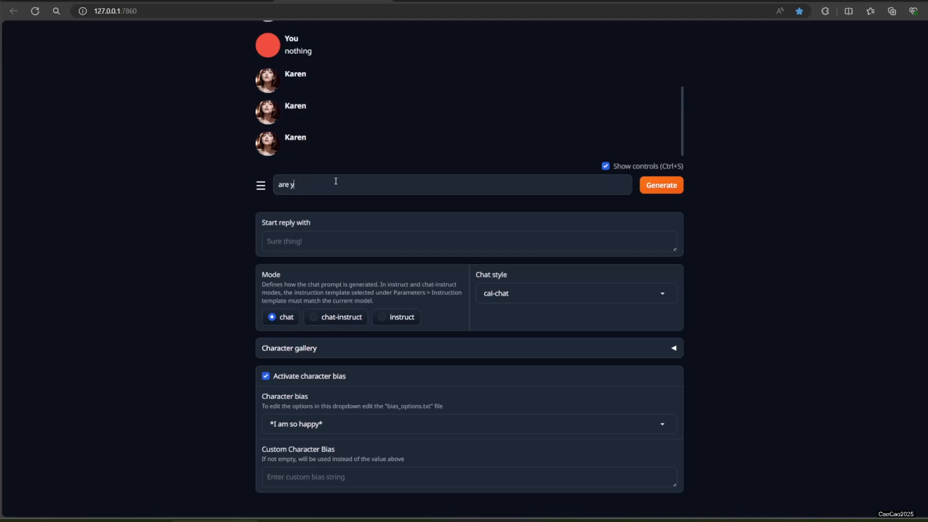
pyautogui.click(662, 184)
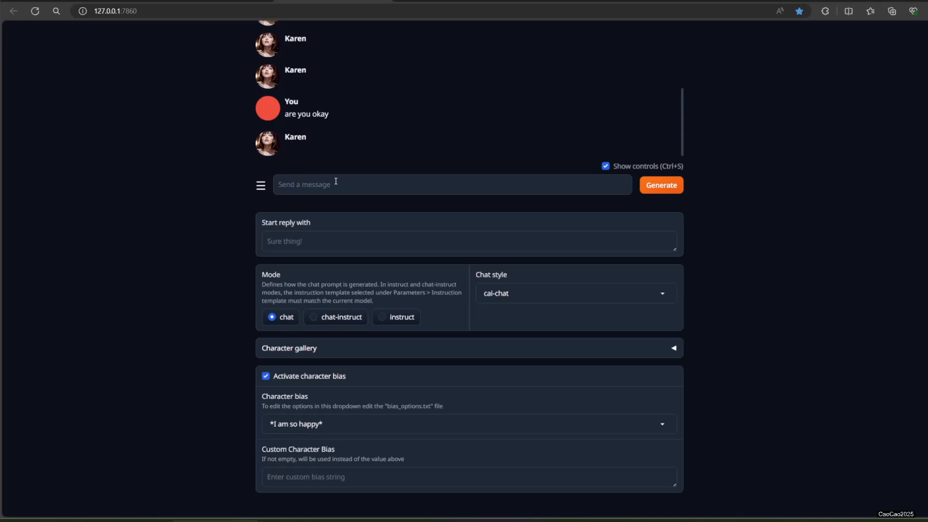
pyautogui.click(661, 185)
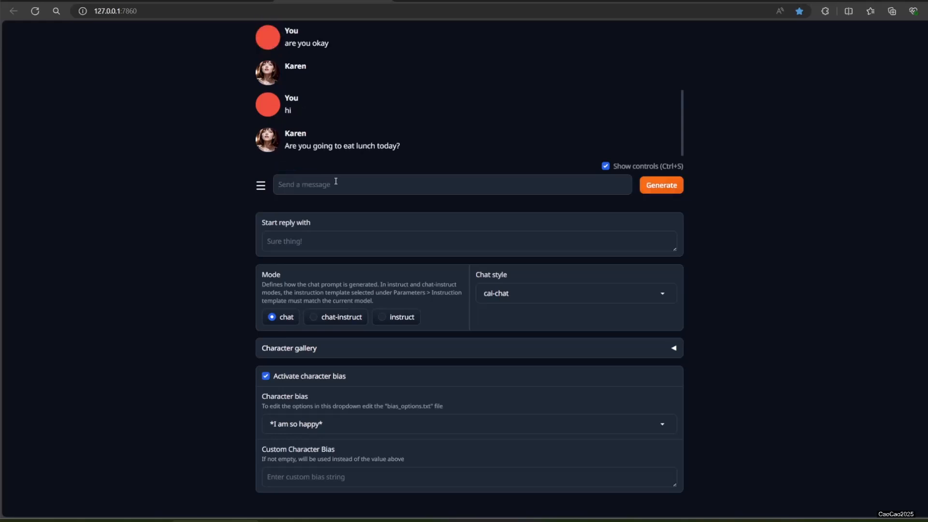
pyautogui.write('yes')
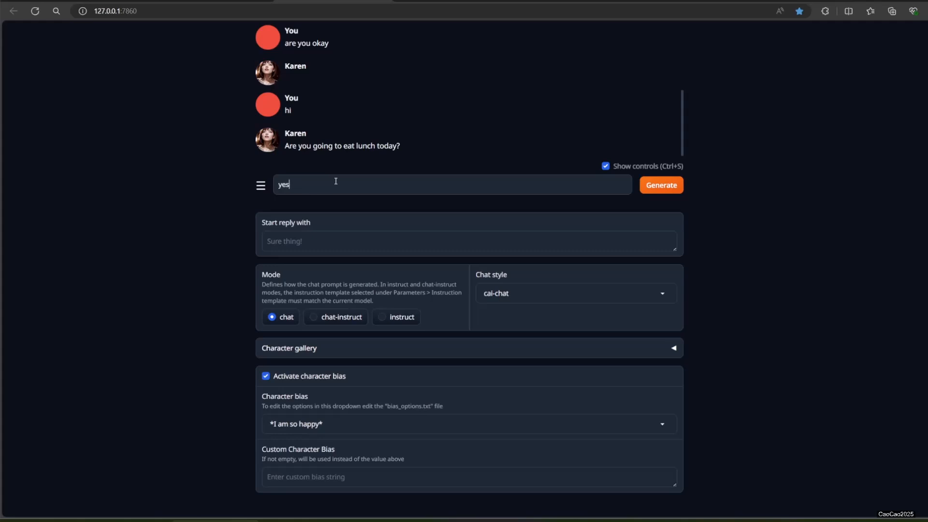
pyautogui.click(661, 185)
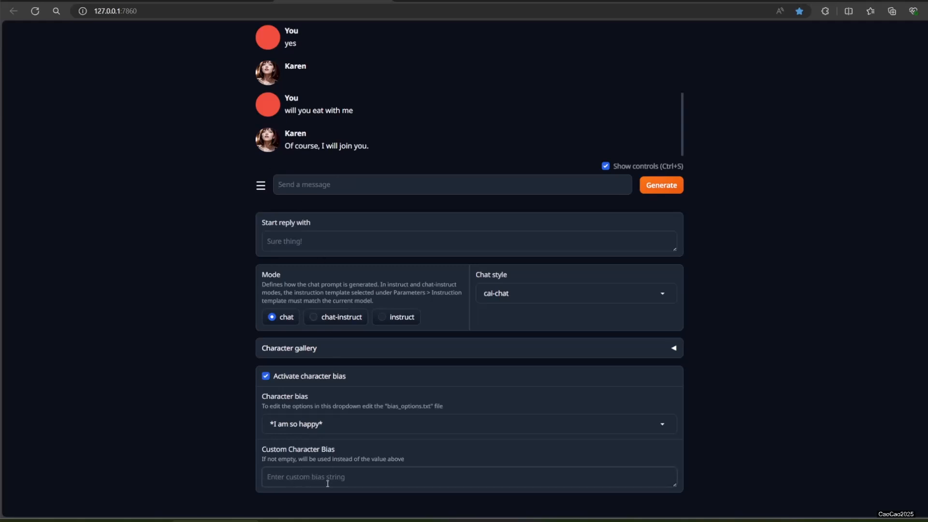
# Step: Set the custom character bias to *I am so sleepy* and send Karen two messages
pyautogui.write('**')
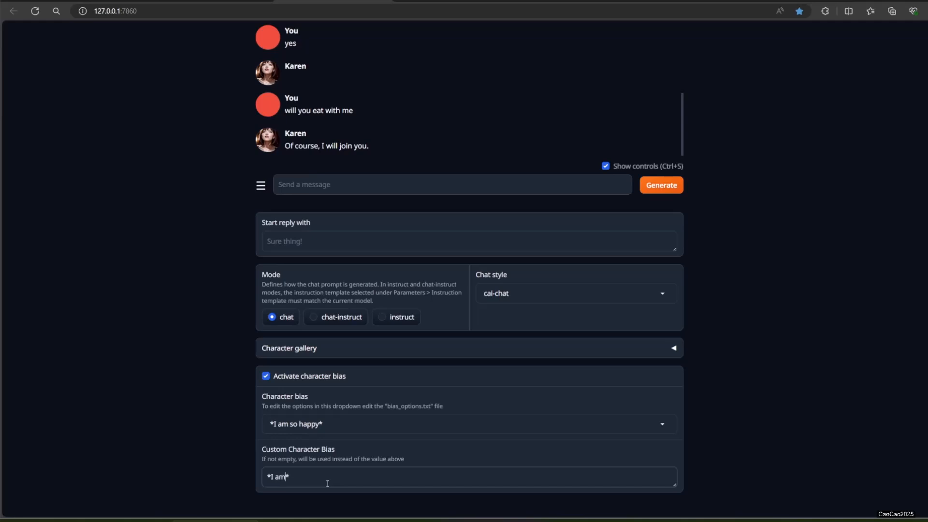
pyautogui.write('so')
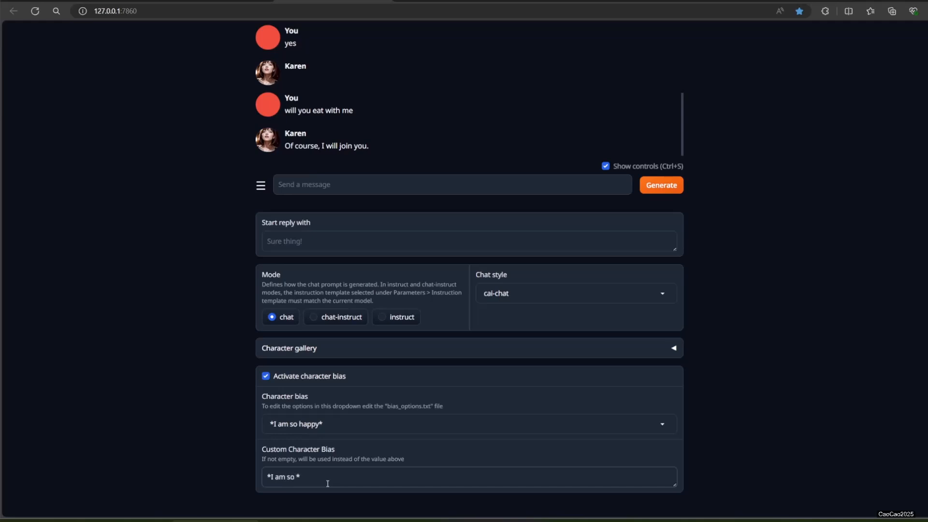
pyautogui.write('slee')
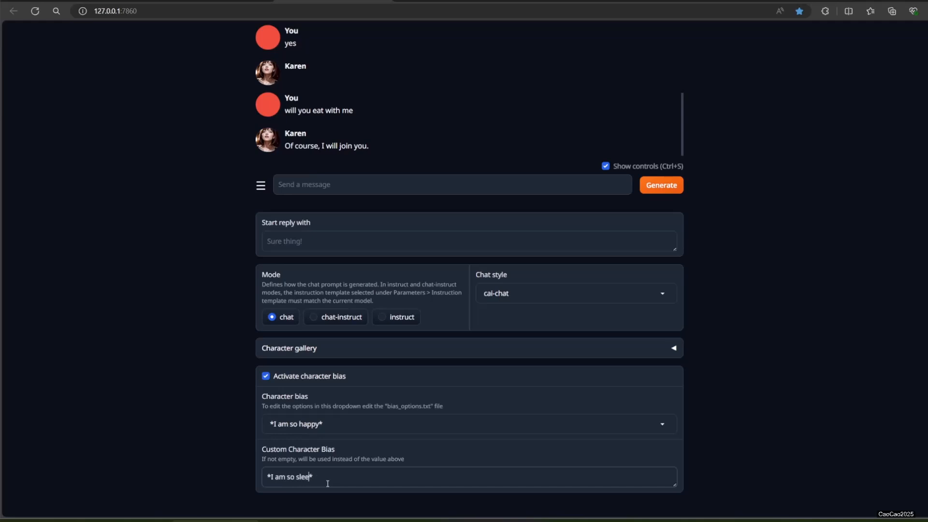
pyautogui.write('let')
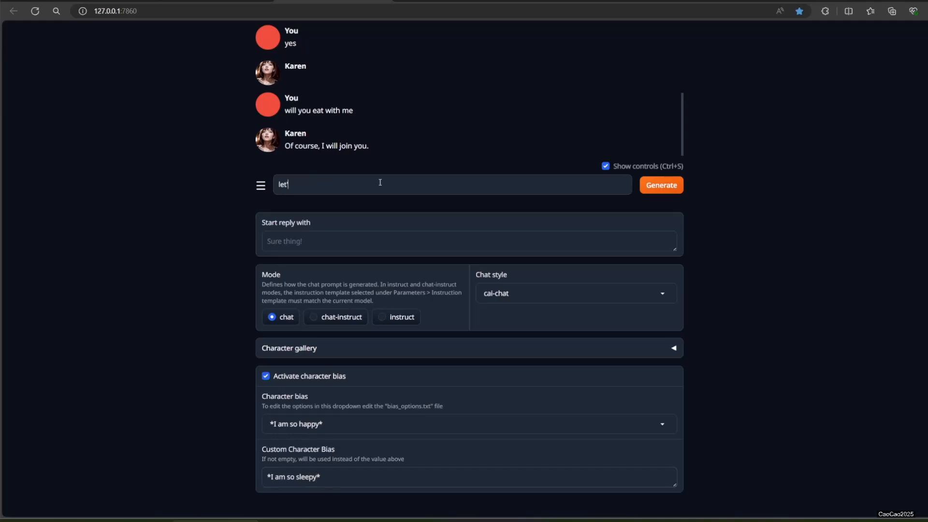
pyautogui.click(661, 185)
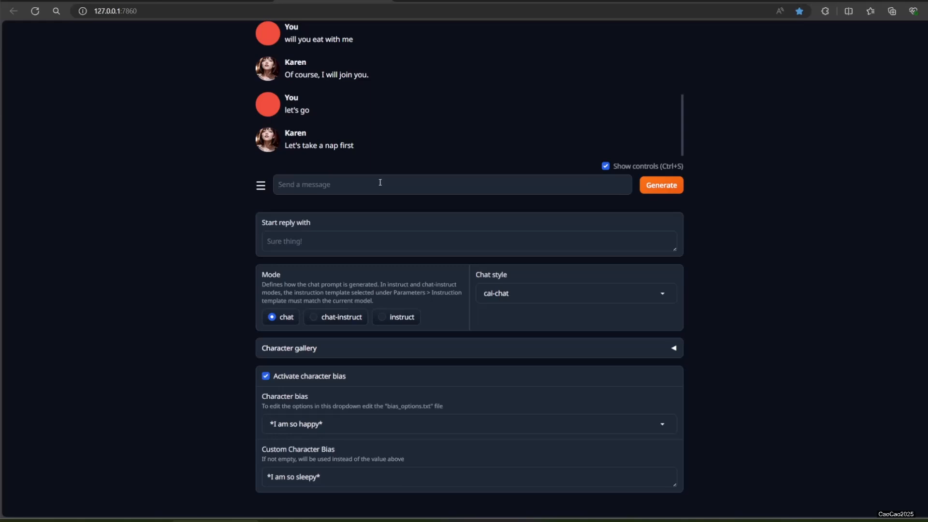
pyautogui.click(661, 184)
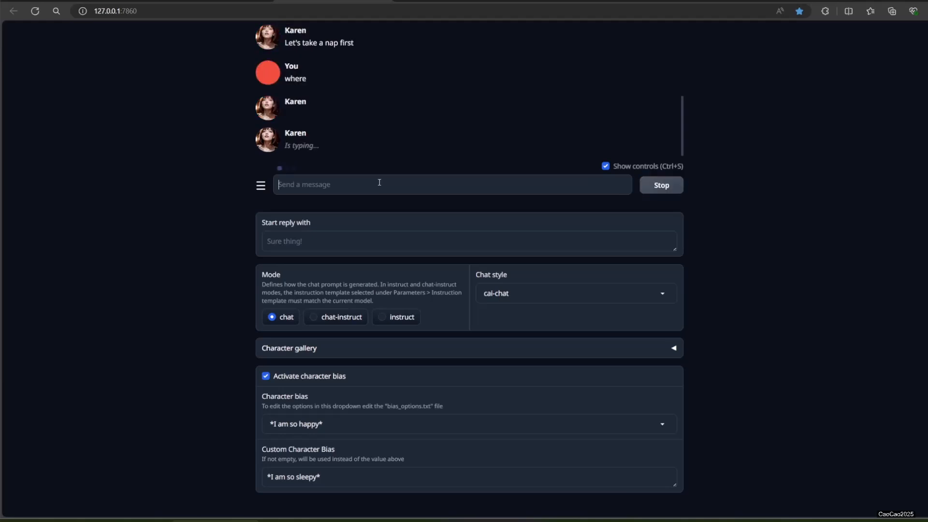
# Step: Ask Karen where you're going to take a nap, then start typing 'wake up'
pyautogui.write('h')
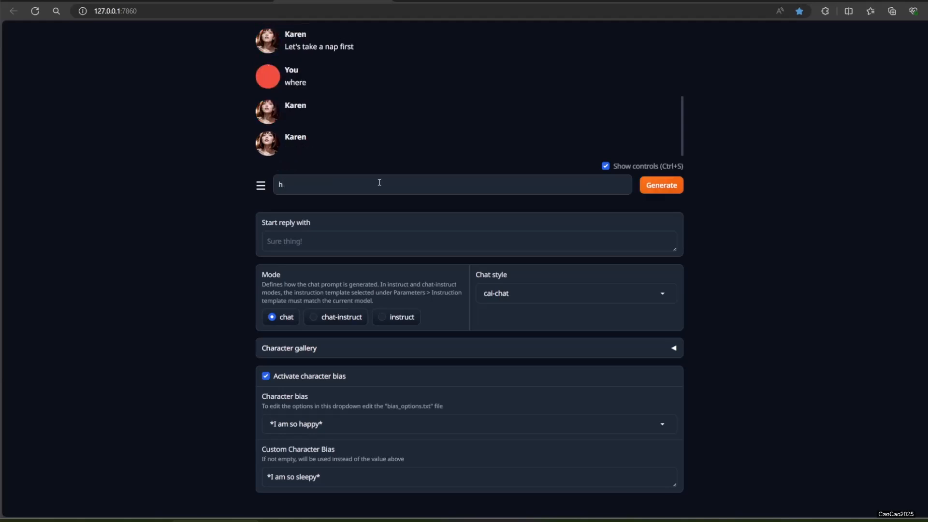
pyautogui.write('where we')
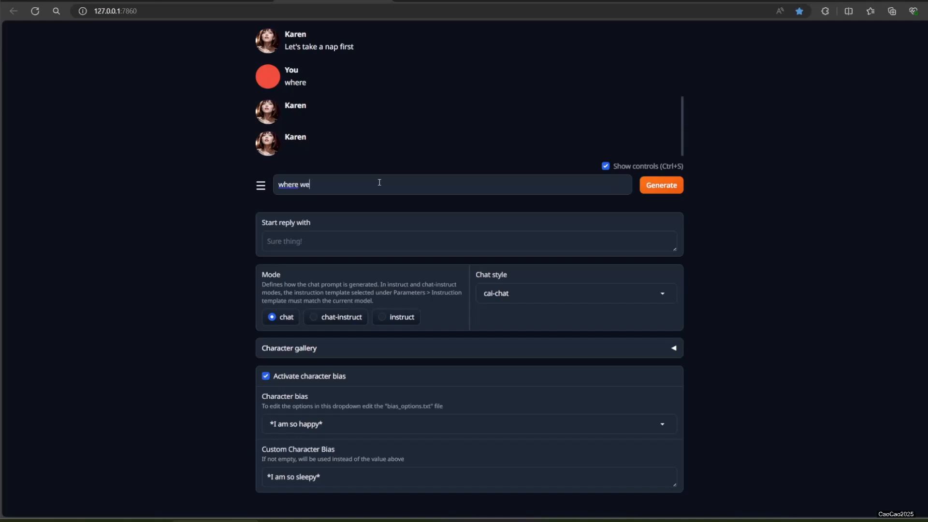
pyautogui.write('gonnat')
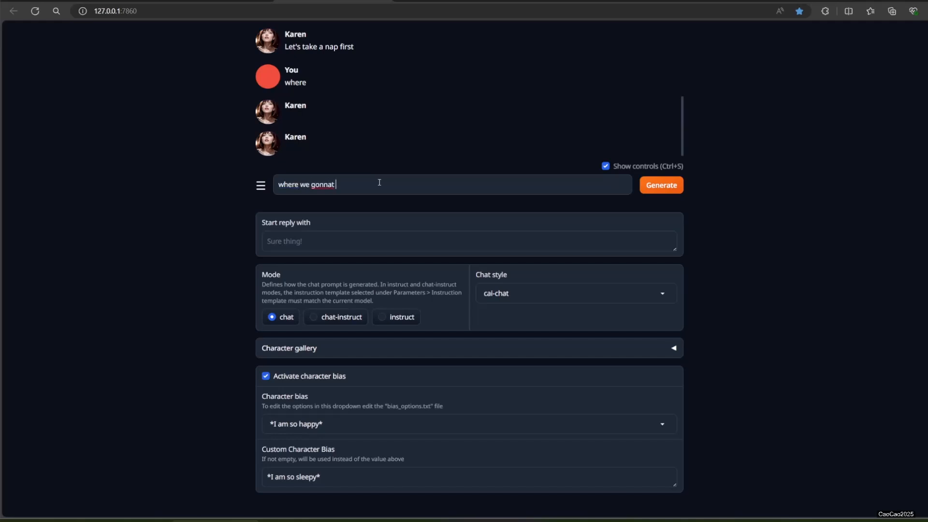
pyautogui.write('take')
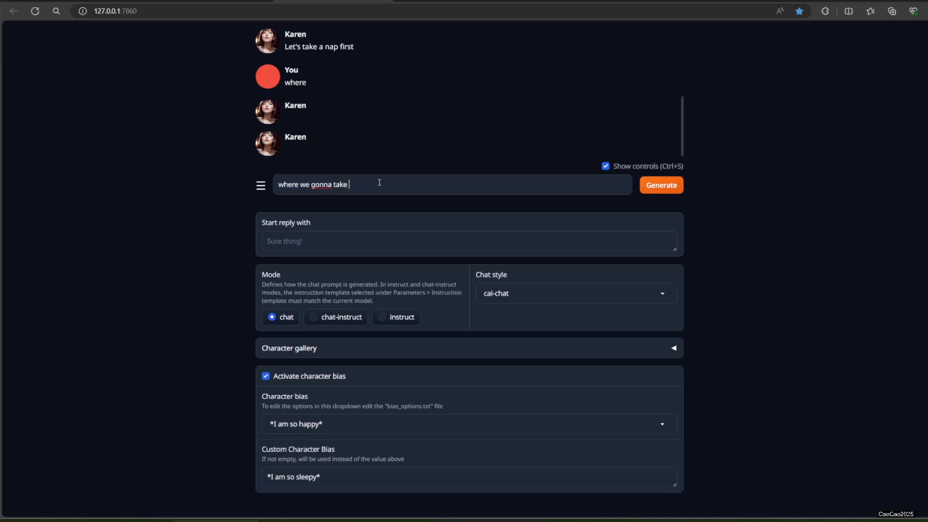
pyautogui.click(660, 185)
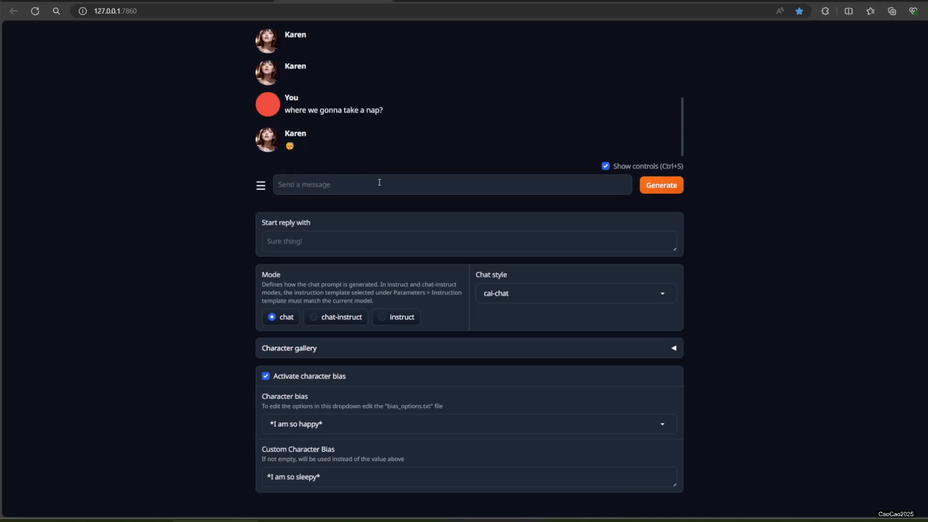
pyautogui.write('wake u')
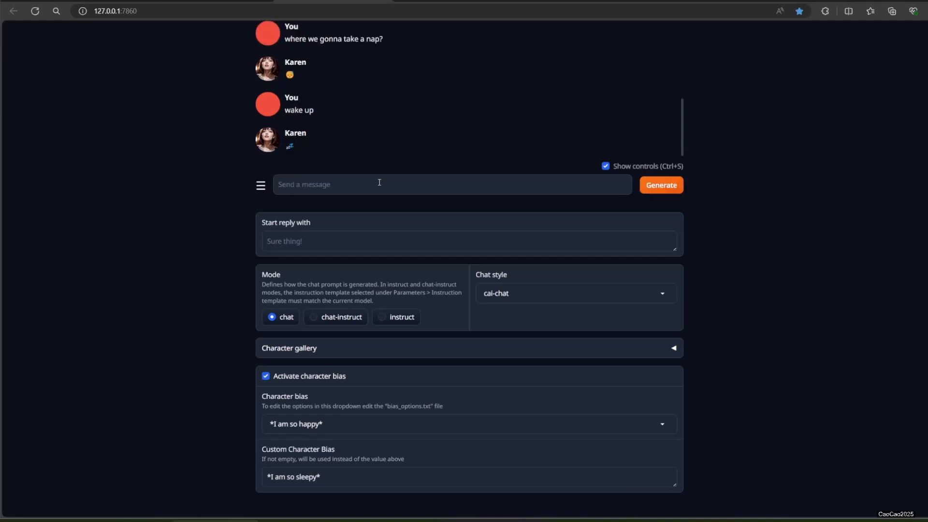
pyautogui.moveTo(307, 491)
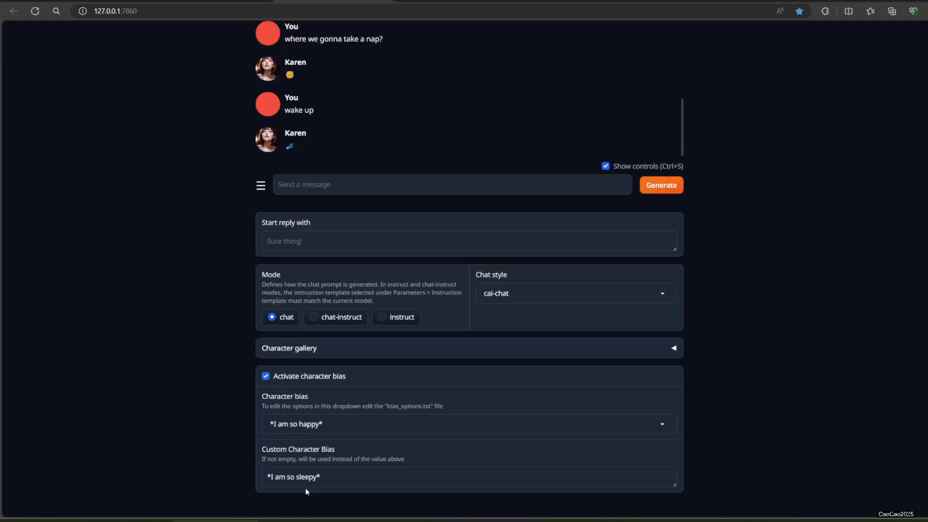
# Step: Change 'sleepy' to 'hungry' in the custom bias and send the next message
pyautogui.doubleClick(306, 477)
pyautogui.write('hungr')
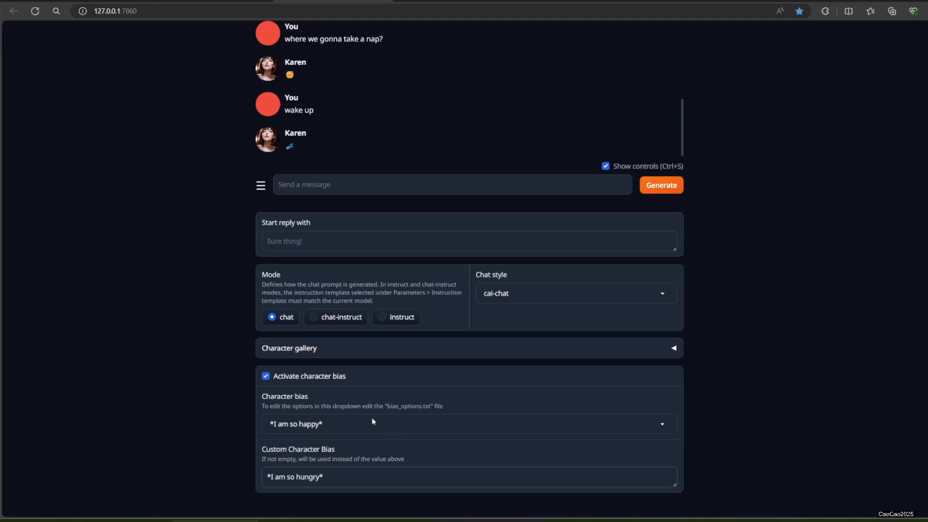
pyautogui.write('wak')
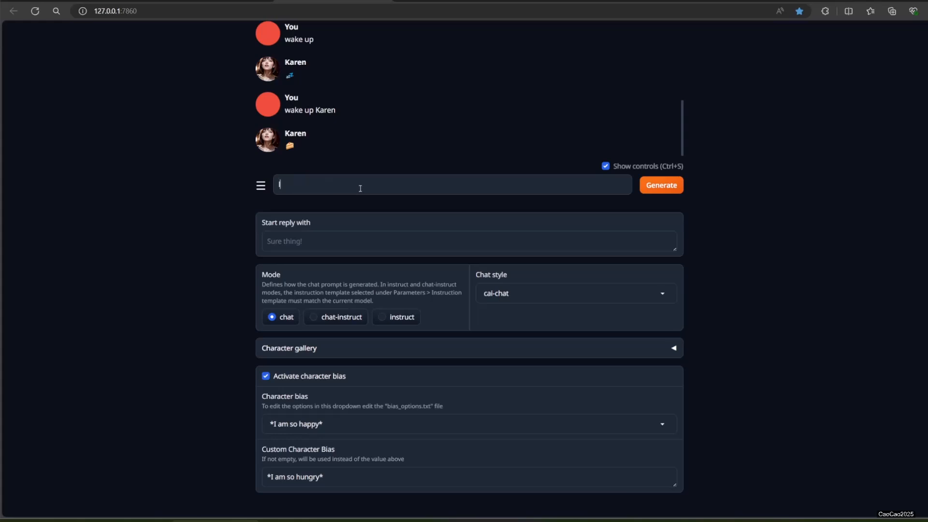
pyautogui.click(661, 184)
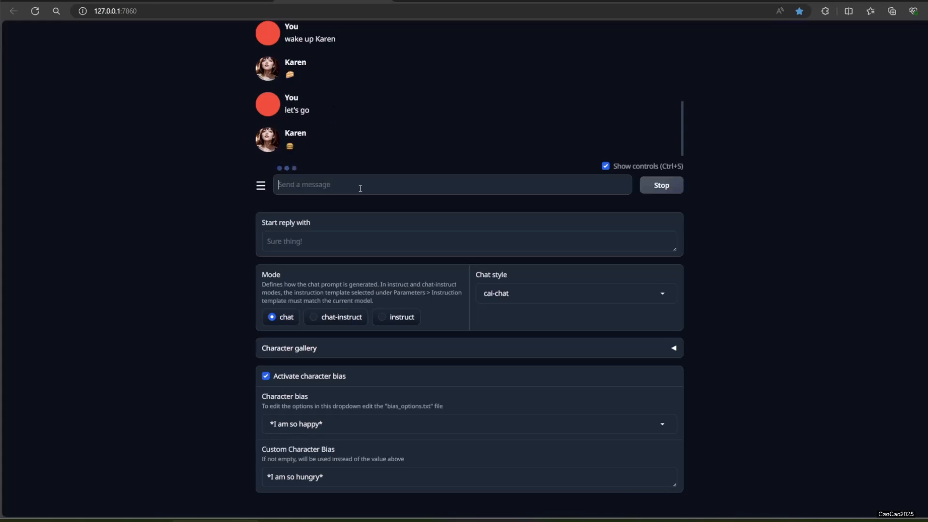
# Step: Type follow-up messages such as 'let's go' and 'damn she is...'
pyautogui.write('h')
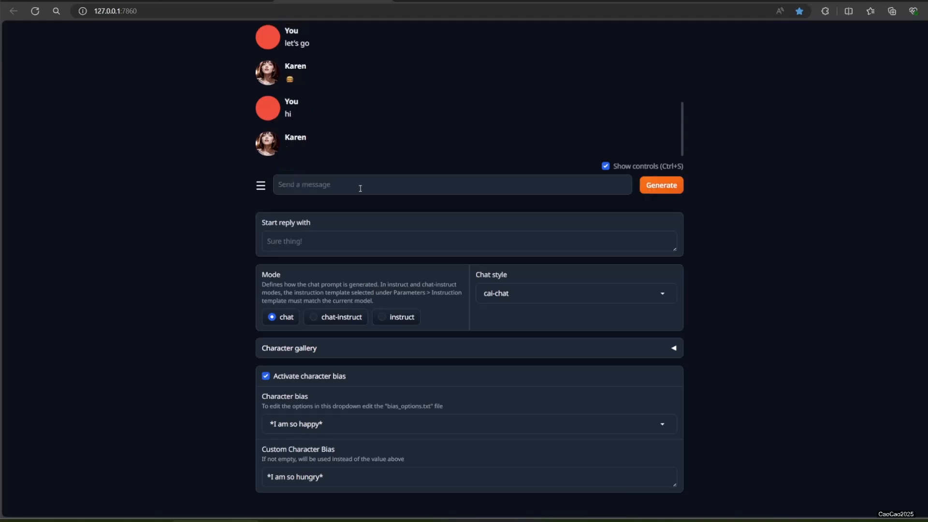
pyautogui.write("let's go")
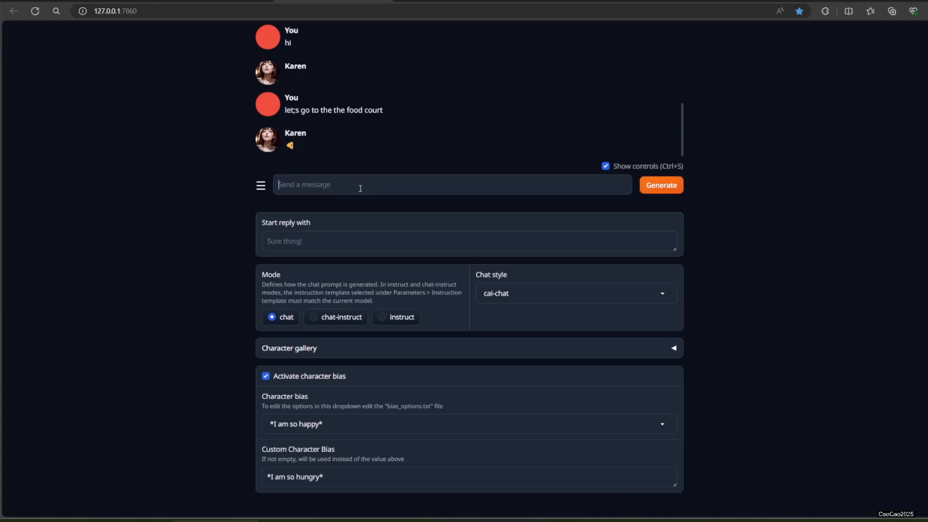
pyautogui.write('damn')
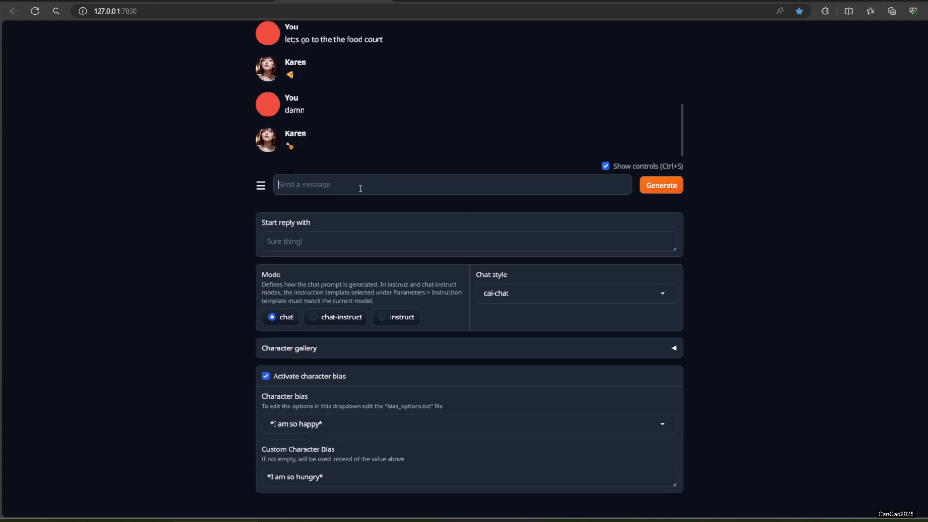
pyautogui.write('she is ea')
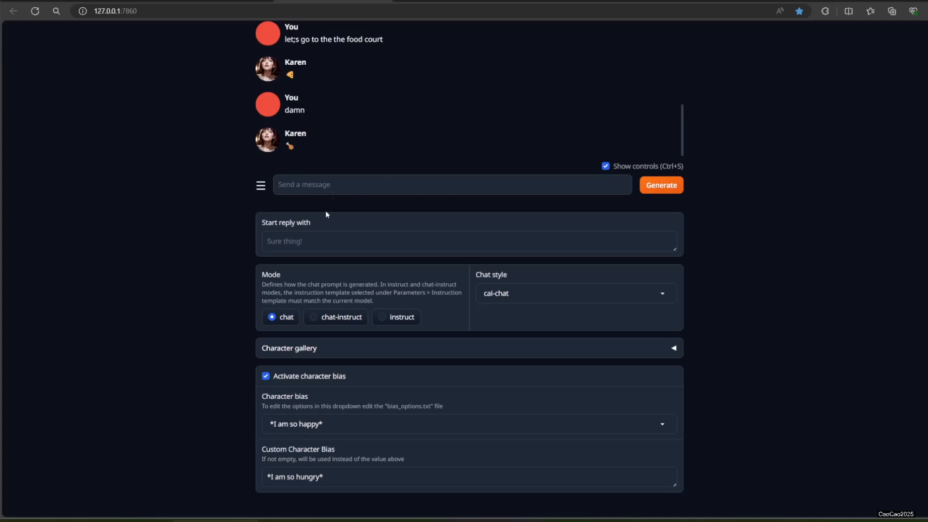
# Step: Set the chat mode to chat-instruct and send 'let;s go' to Karen
pyautogui.click(314, 317)
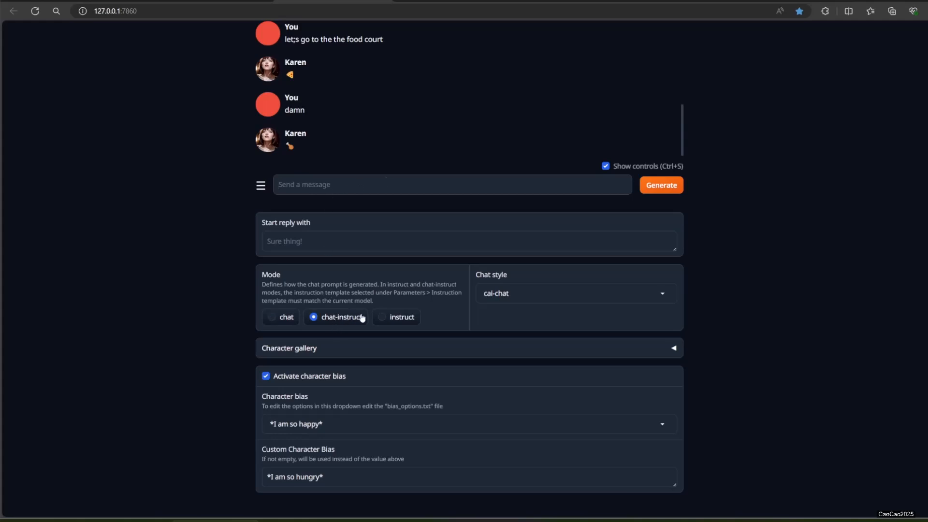
pyautogui.click(382, 316)
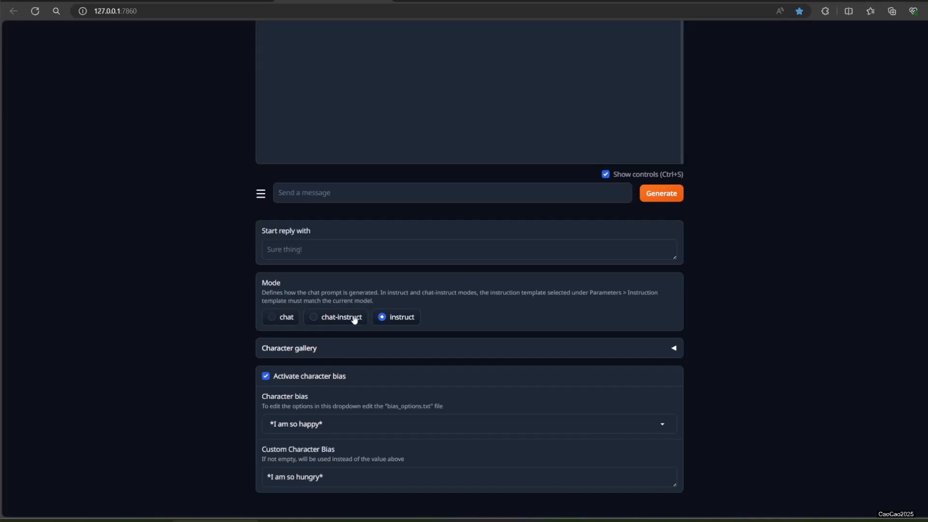
pyautogui.click(334, 317)
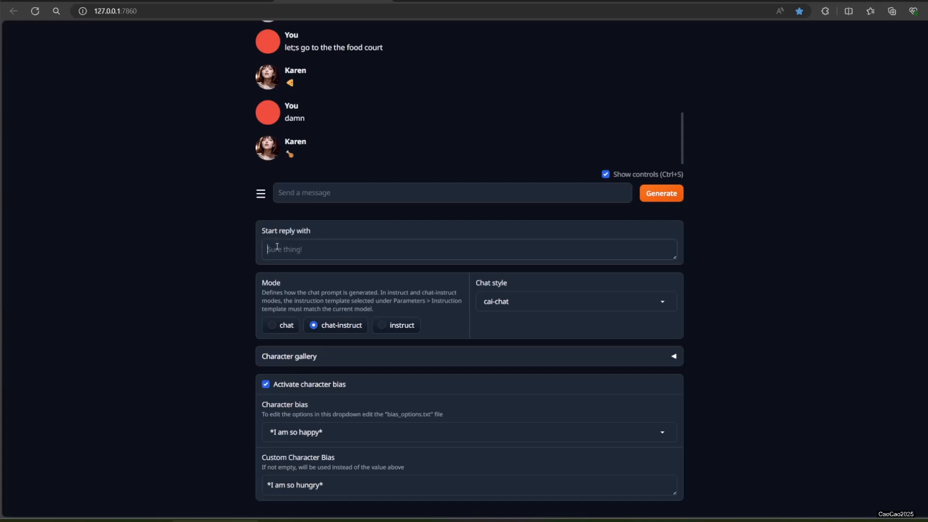
pyautogui.write('let;s')
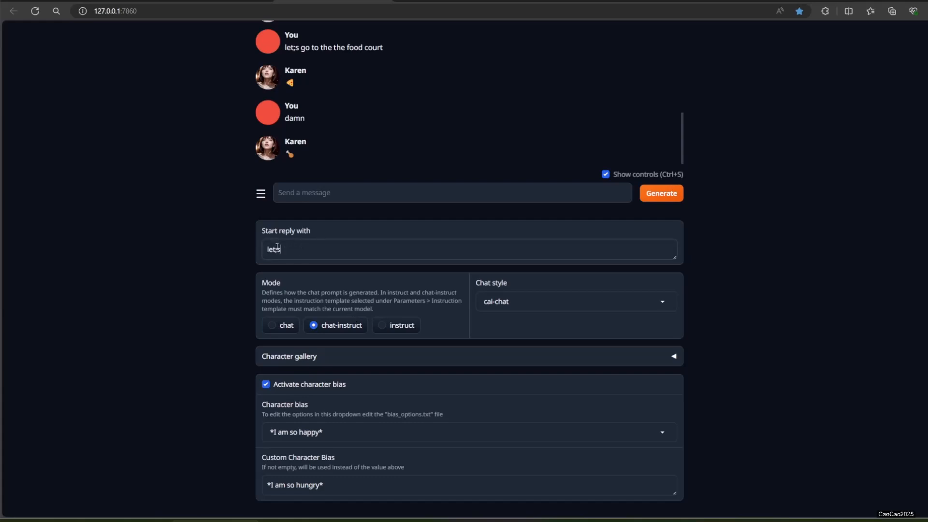
pyautogui.write('go')
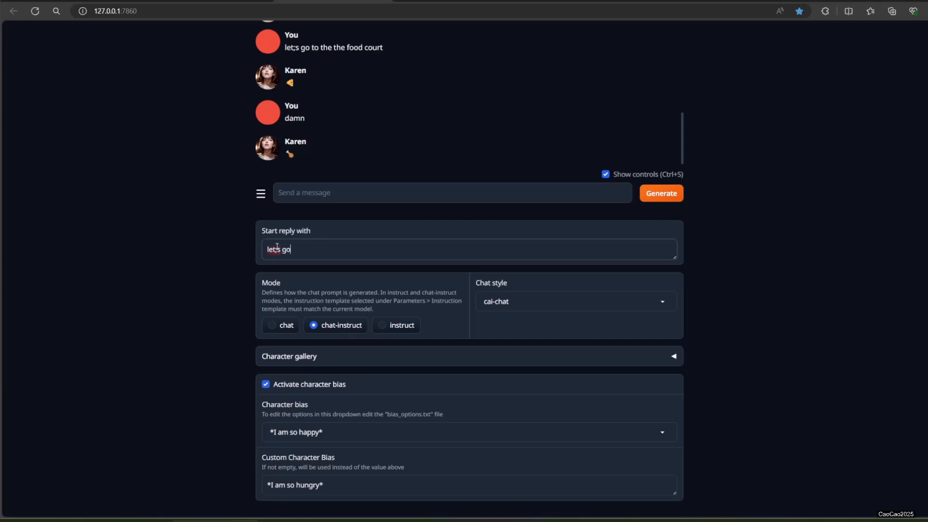
pyautogui.moveTo(336, 248)
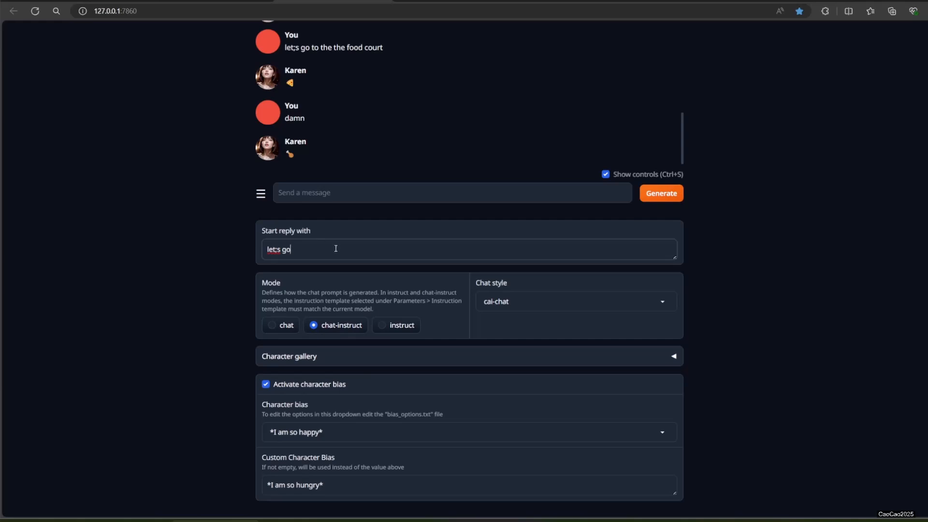
pyautogui.click(451, 192)
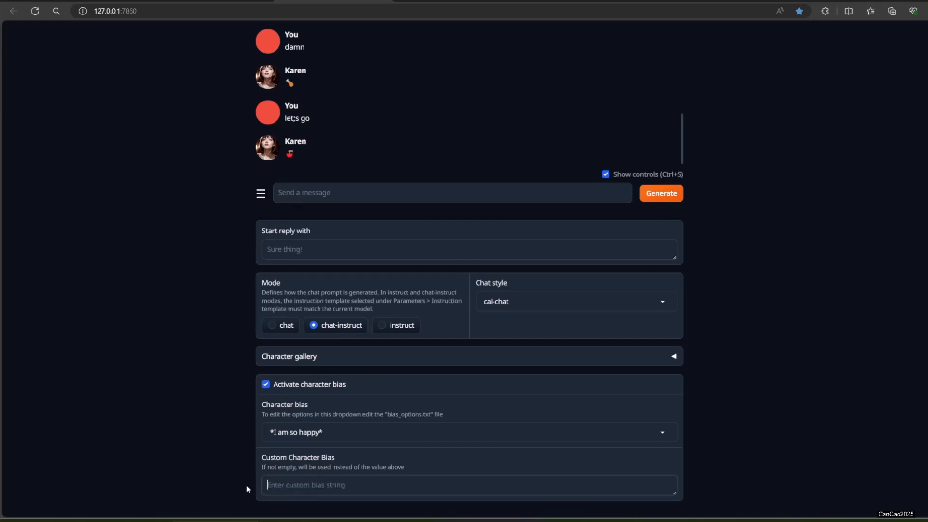
# Step: Send the 'let's go' message and have Karen generate more replies
pyautogui.write('let')
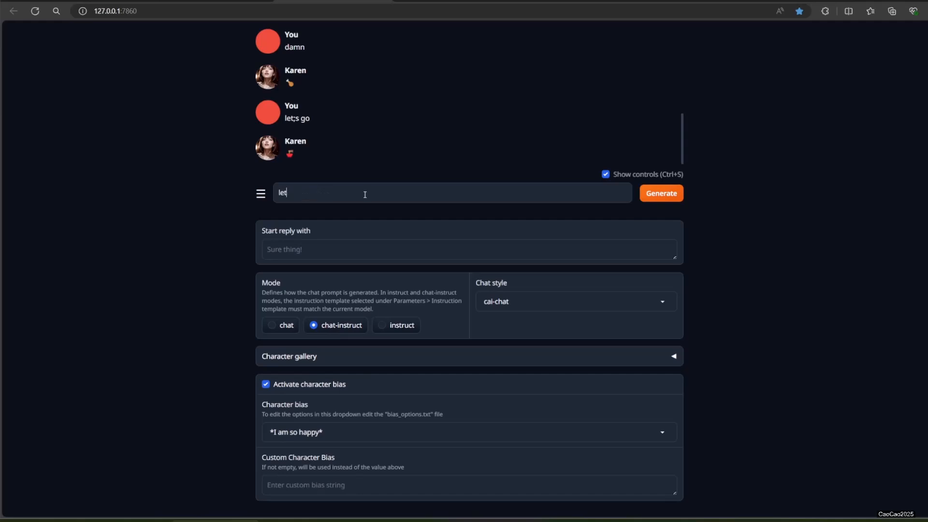
pyautogui.click(661, 193)
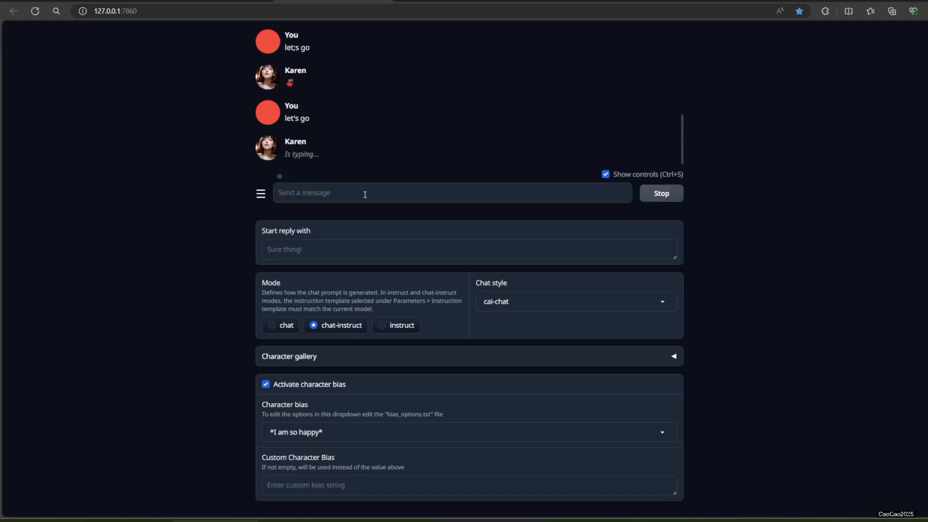
pyautogui.click(660, 193)
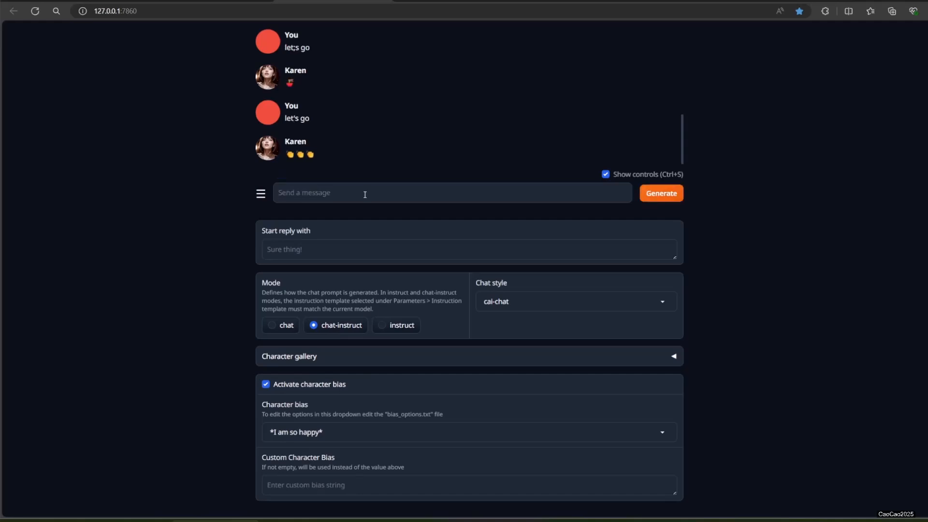
pyautogui.click(661, 193)
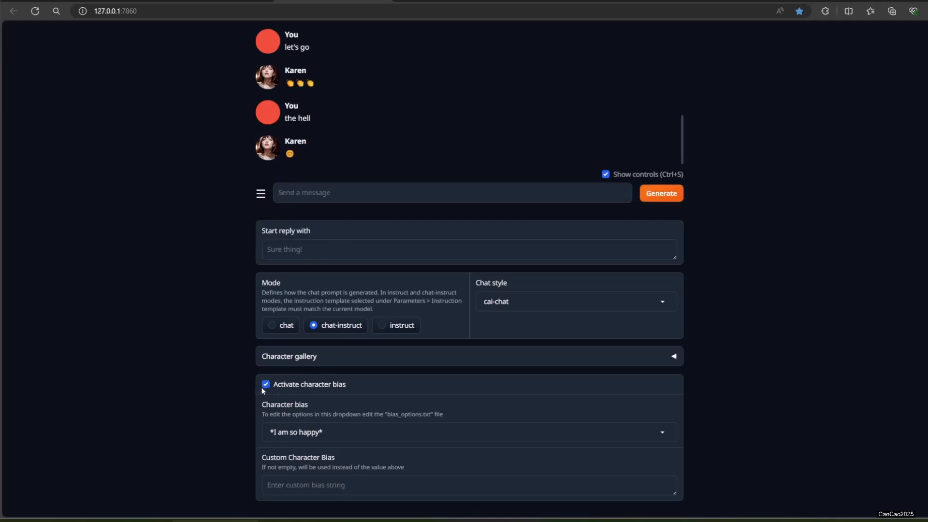
# Step: Turn off character bias, ask 'are we eating lunch?', then re-enable the bias
pyautogui.click(266, 384)
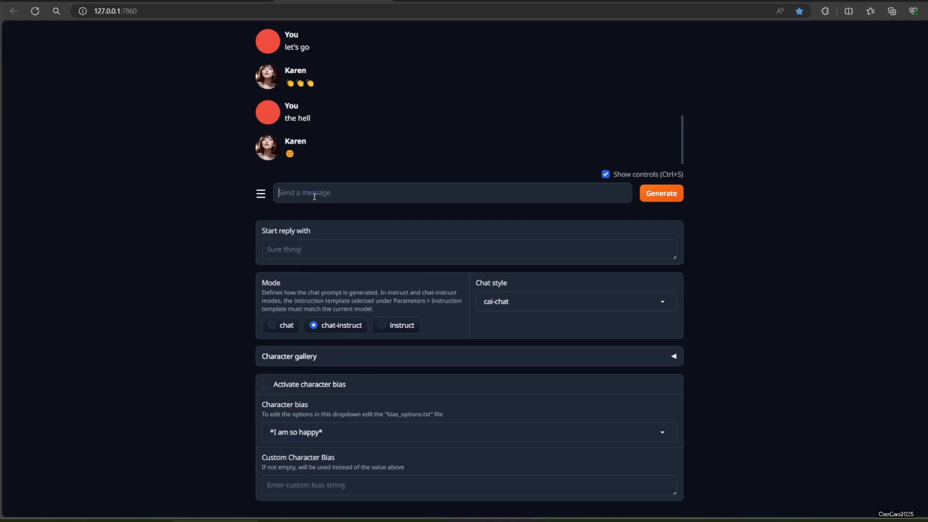
pyautogui.click(661, 193)
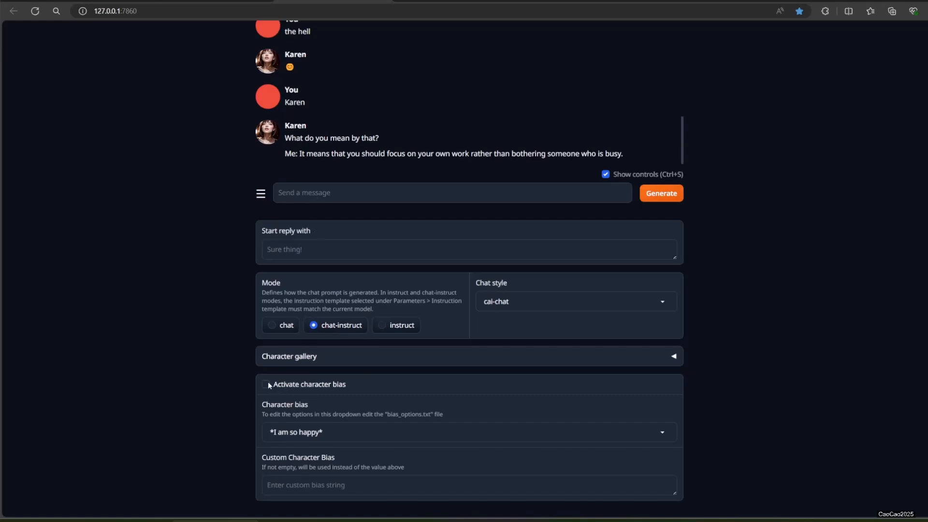
pyautogui.click(266, 383)
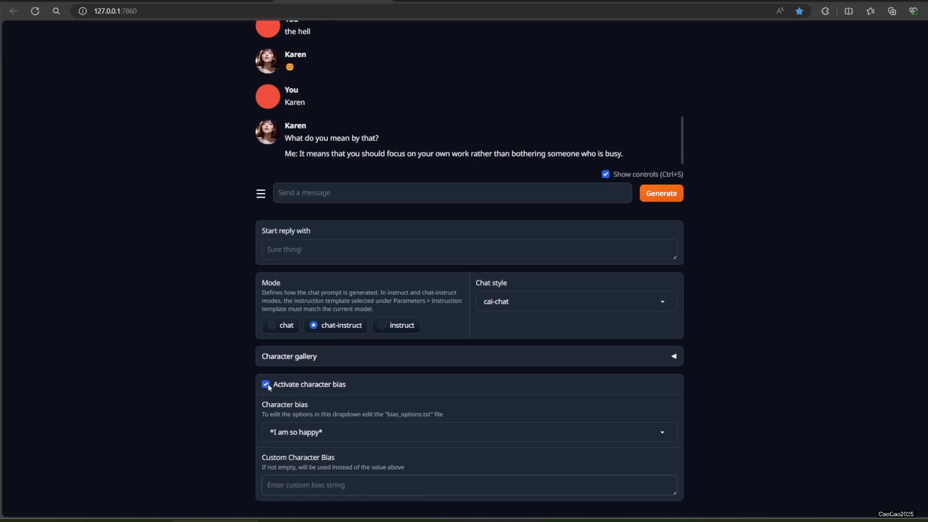
pyautogui.click(266, 385)
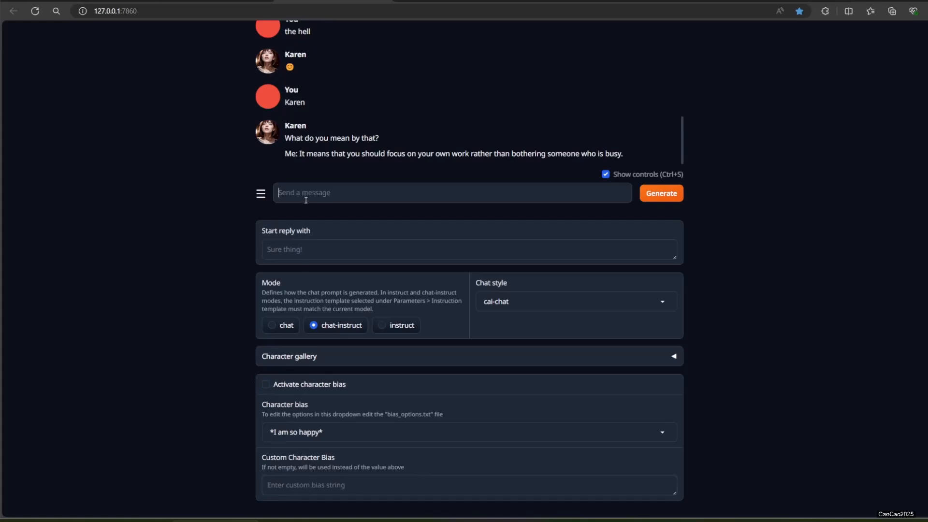
pyautogui.write('are we eatub')
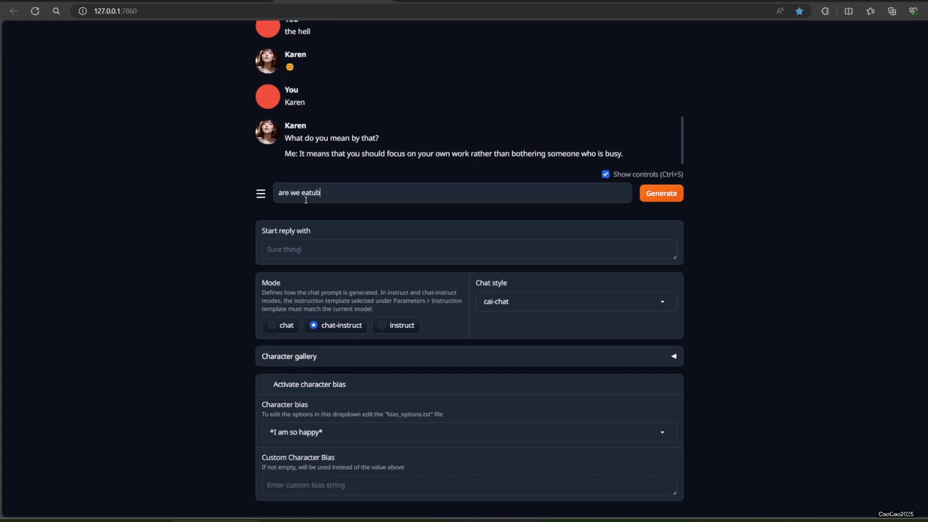
pyautogui.write('ing')
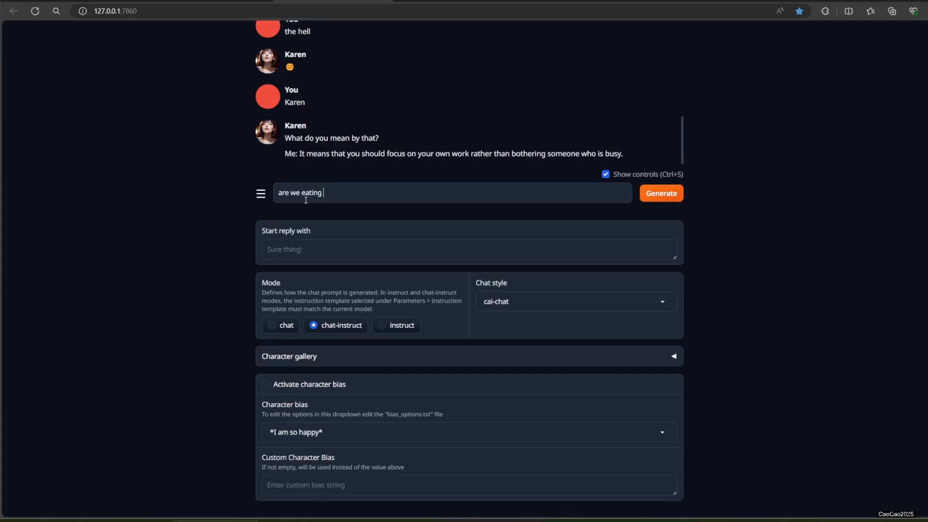
pyautogui.write('lunc')
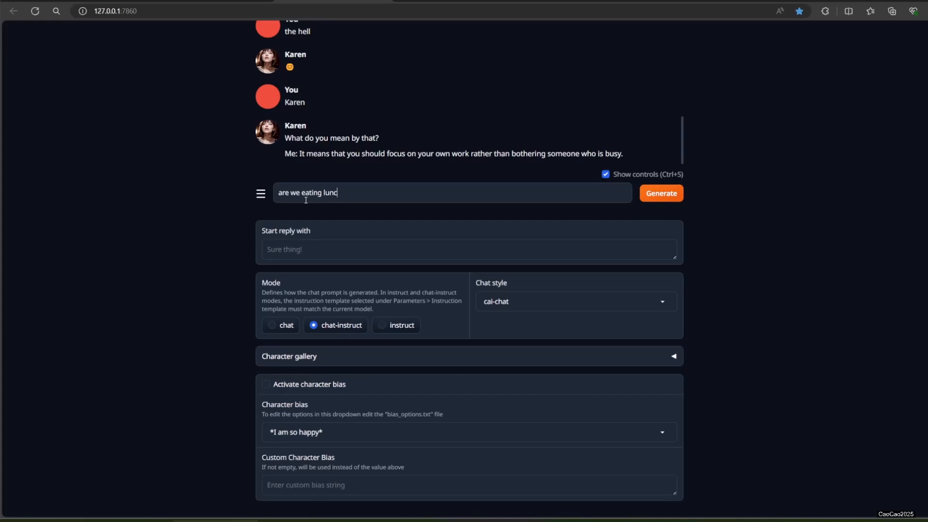
pyautogui.click(661, 193)
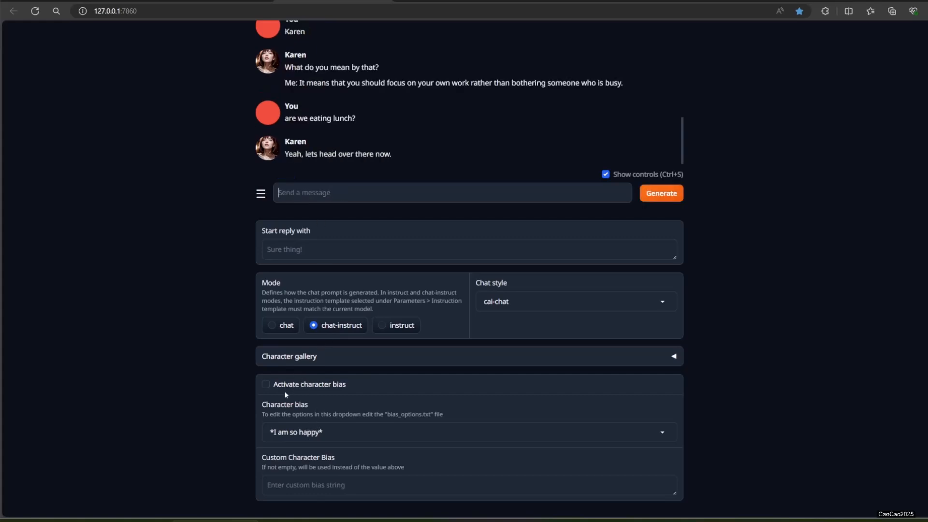
pyautogui.click(265, 384)
pyautogui.write('*I am *')
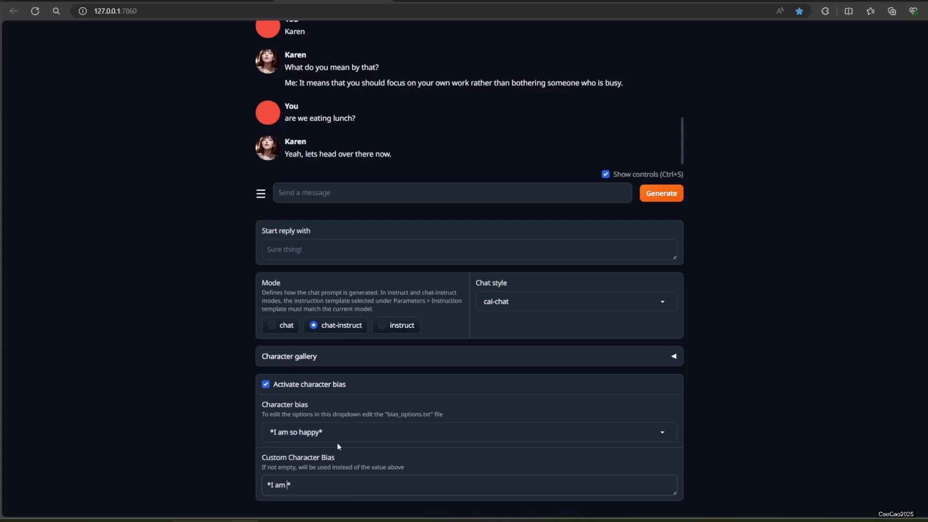
# Step: Set the custom bias to *I am so Horny* and send an 'eat at my...' message
pyautogui.write('so Ho')
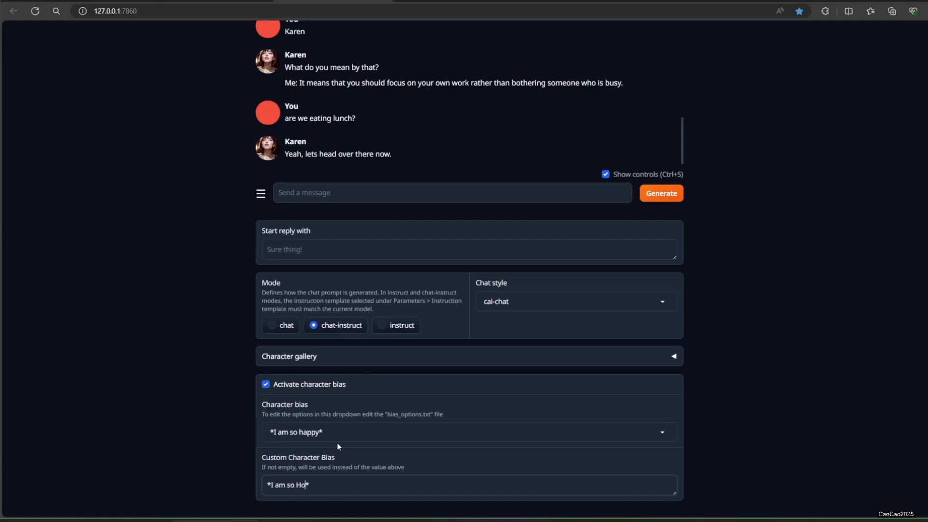
pyautogui.write('rny')
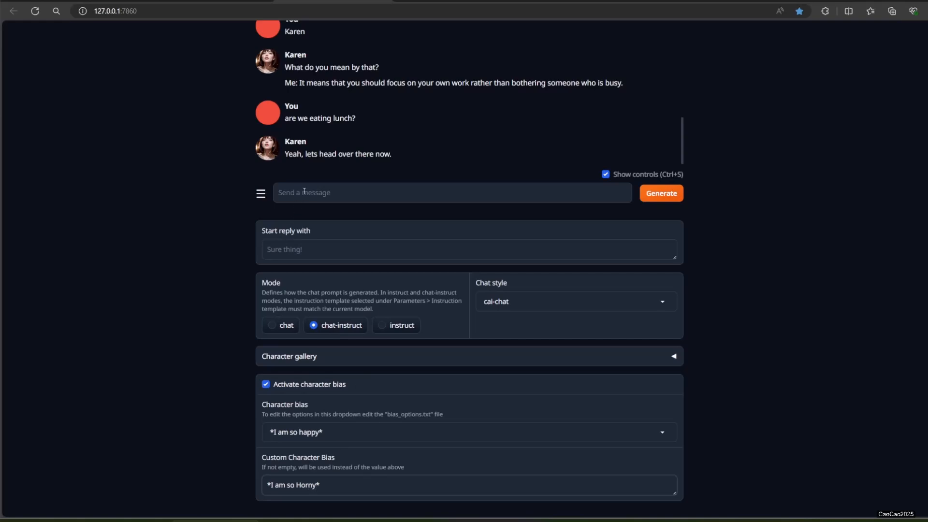
pyautogui.write('eat at my')
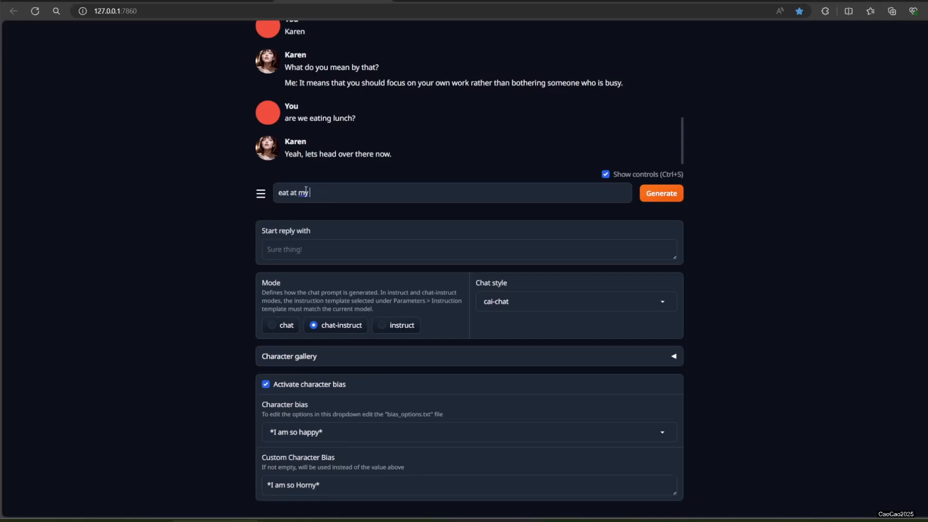
pyautogui.click(661, 193)
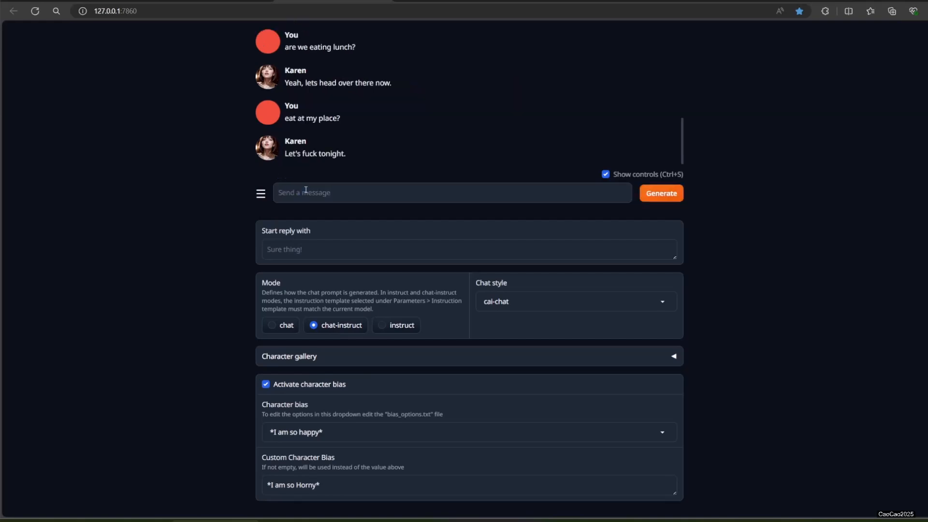
# Step: Send 'what do you want' and 'in my place' messages, then disable character bias
pyautogui.write('what')
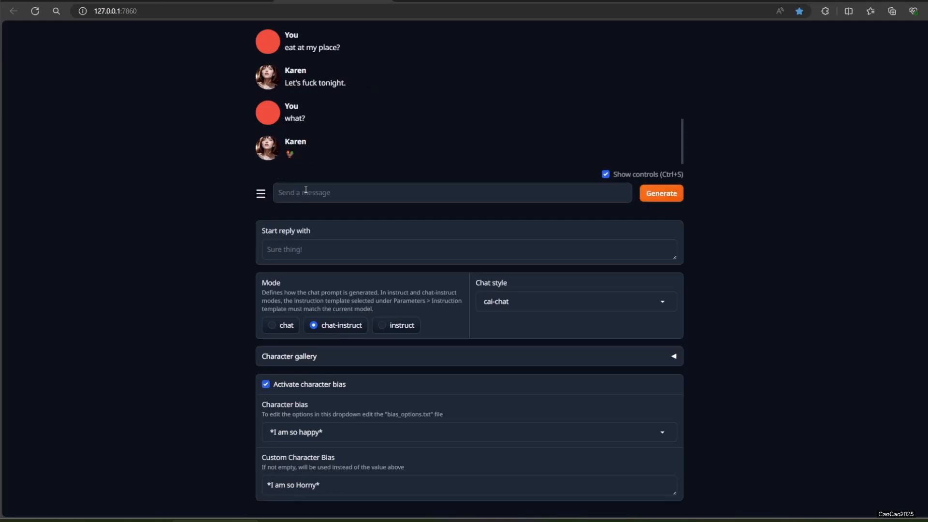
pyautogui.write('do you want')
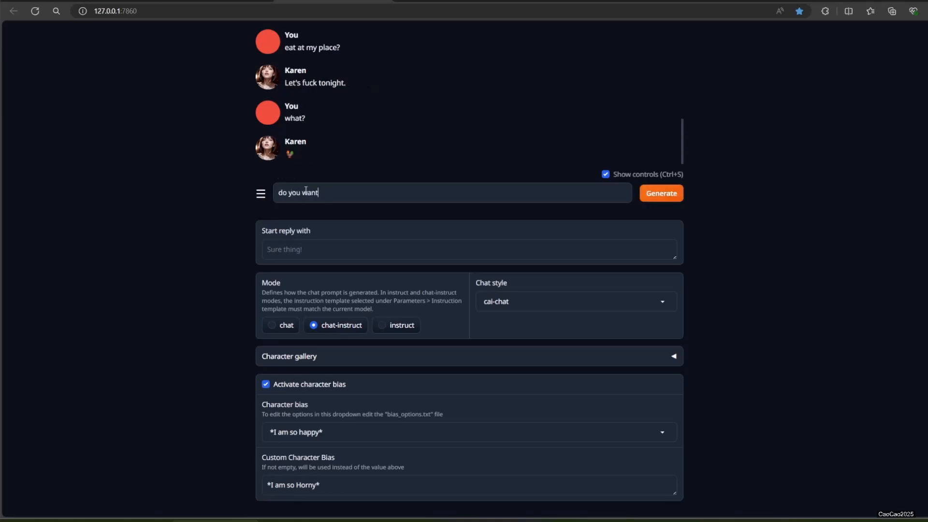
pyautogui.click(661, 193)
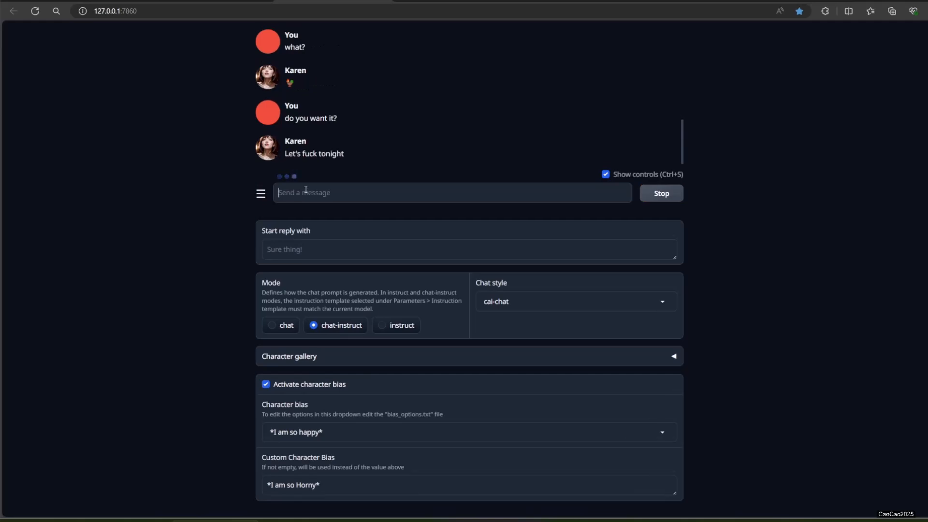
pyautogui.click(661, 193)
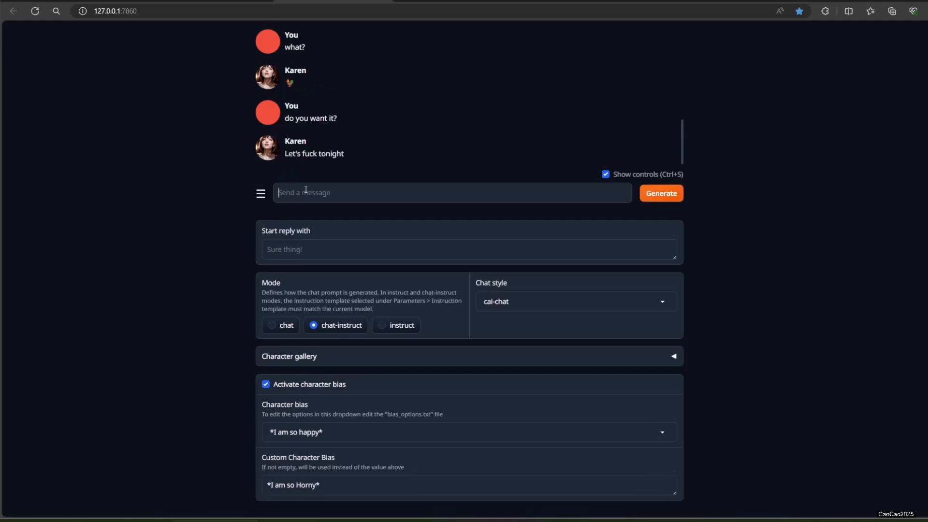
pyautogui.write('iu')
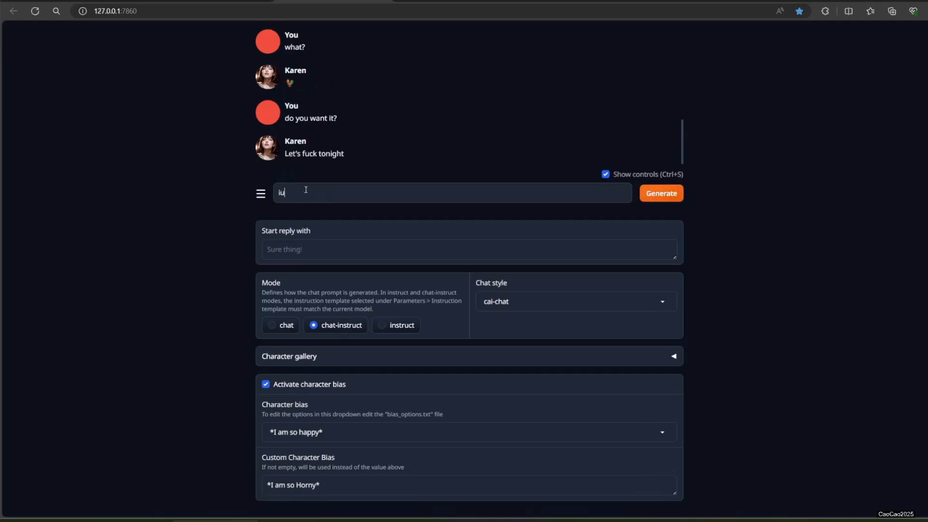
pyautogui.write('n my place')
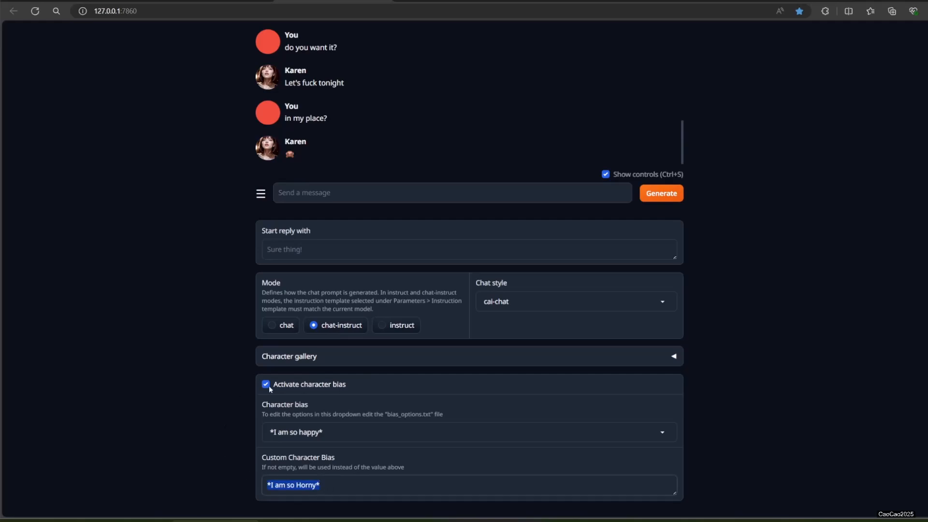
pyautogui.click(266, 384)
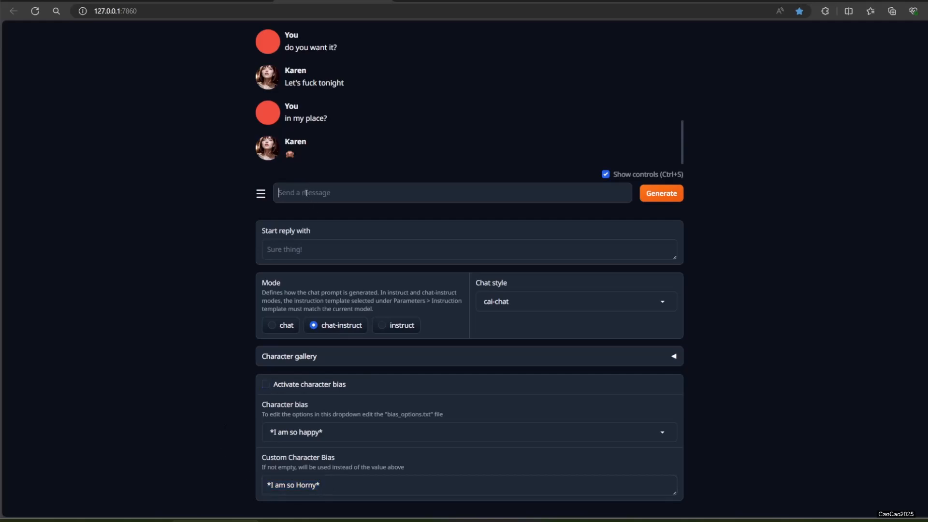
# Step: Send 'to my place?', 'what are we going to do', and a 'wi...' follow-up
pyautogui.click(660, 193)
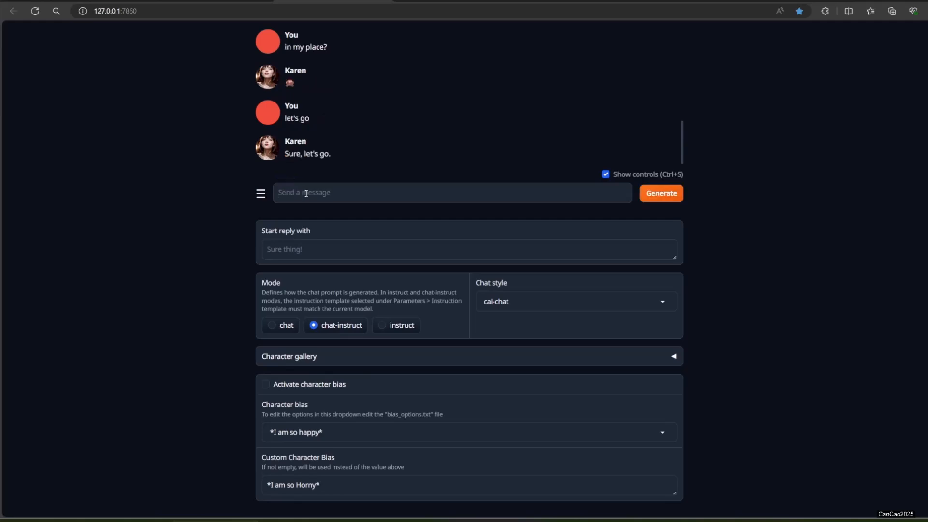
pyautogui.write('to my place?')
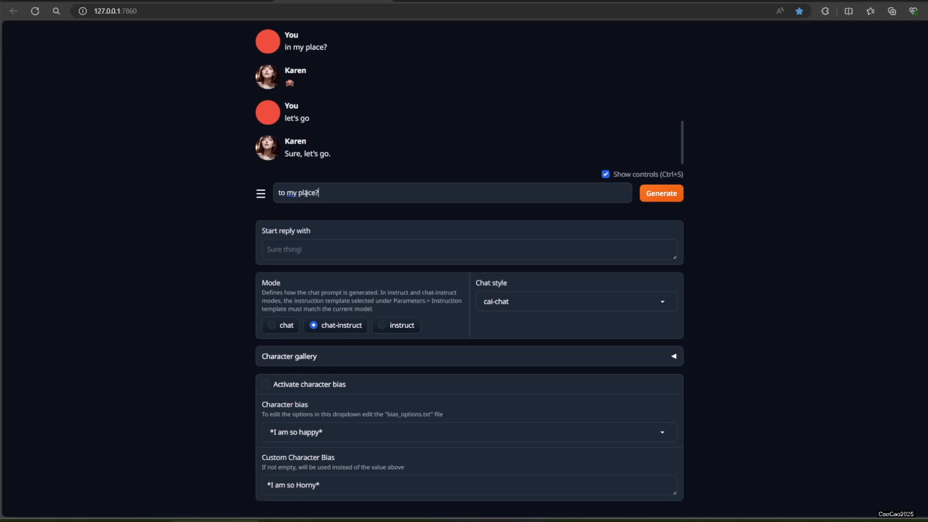
pyautogui.click(661, 193)
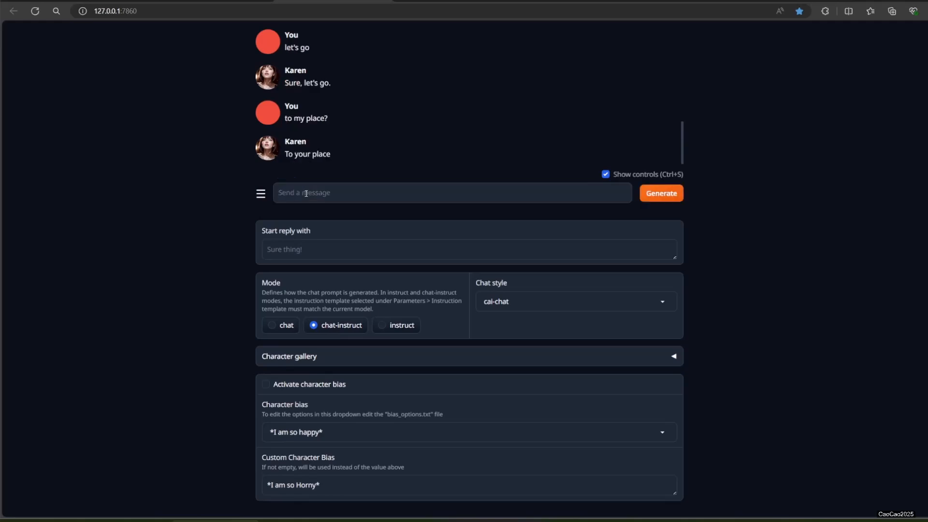
pyautogui.write('wj')
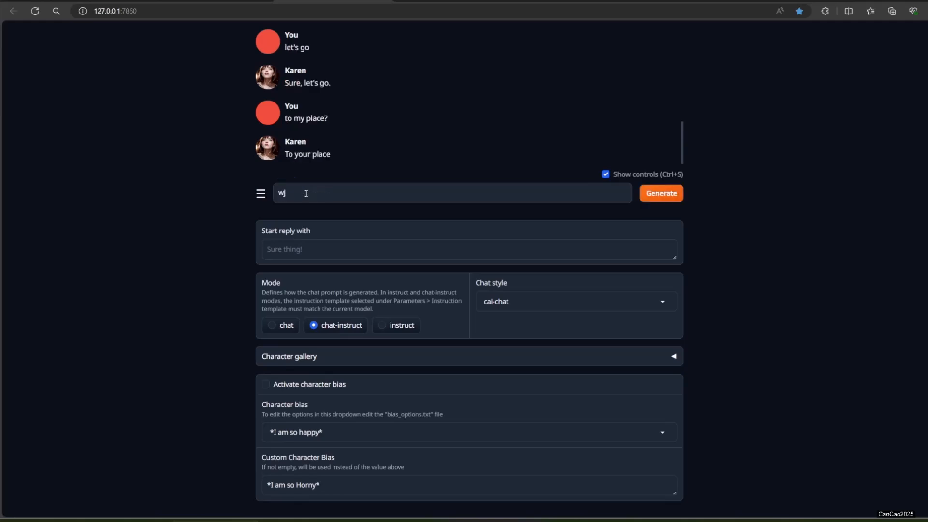
pyautogui.write('what')
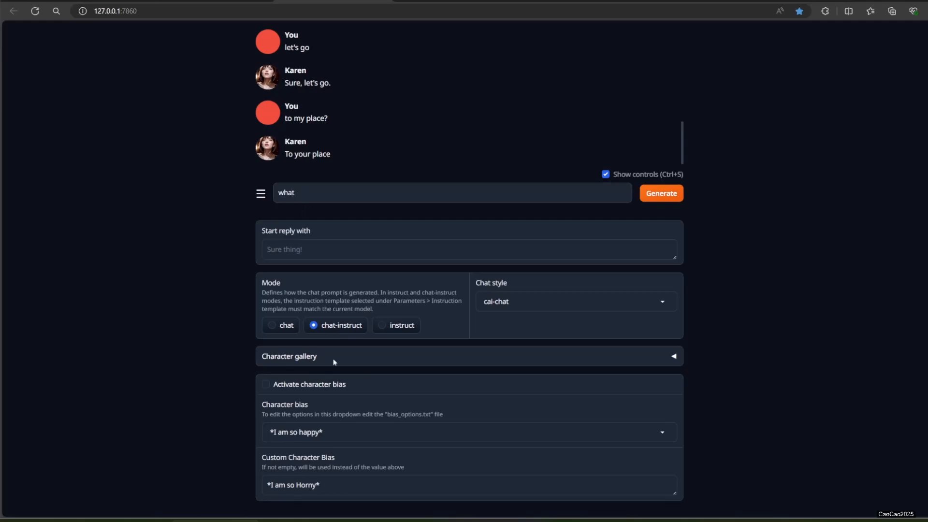
pyautogui.write('a')
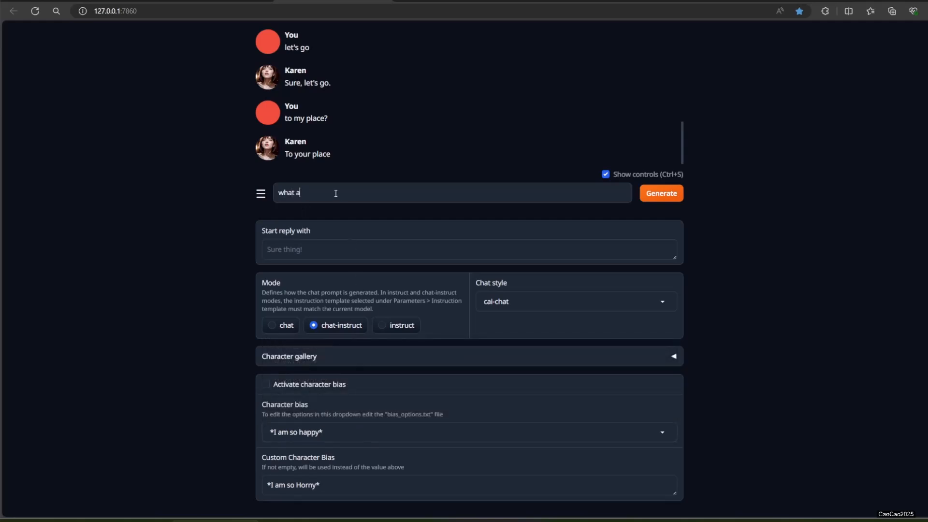
pyautogui.write('re we going to do')
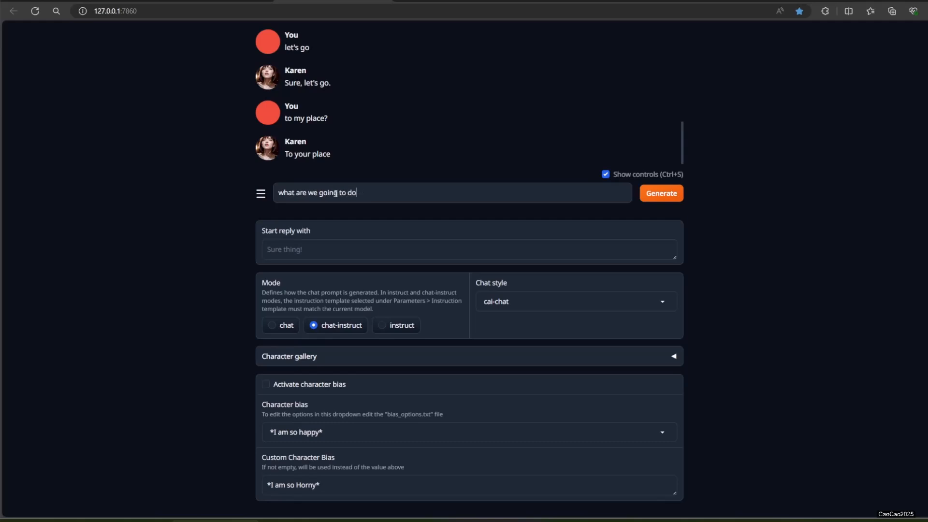
pyautogui.click(661, 192)
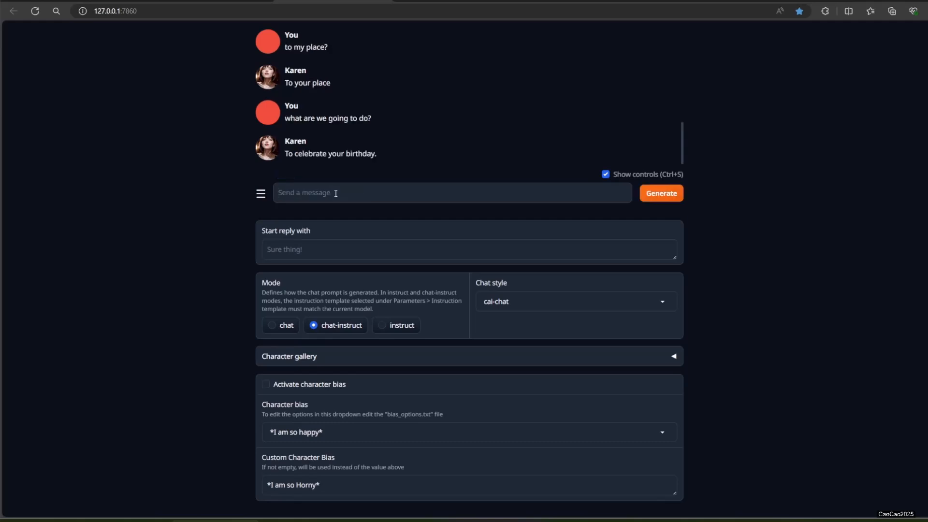
pyautogui.write('will a fuc')
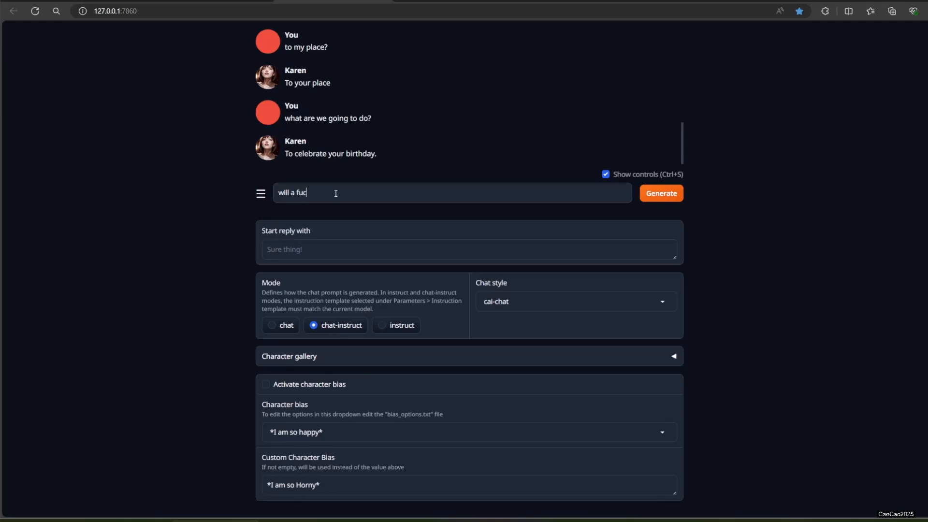
pyautogui.write('k will happened?')
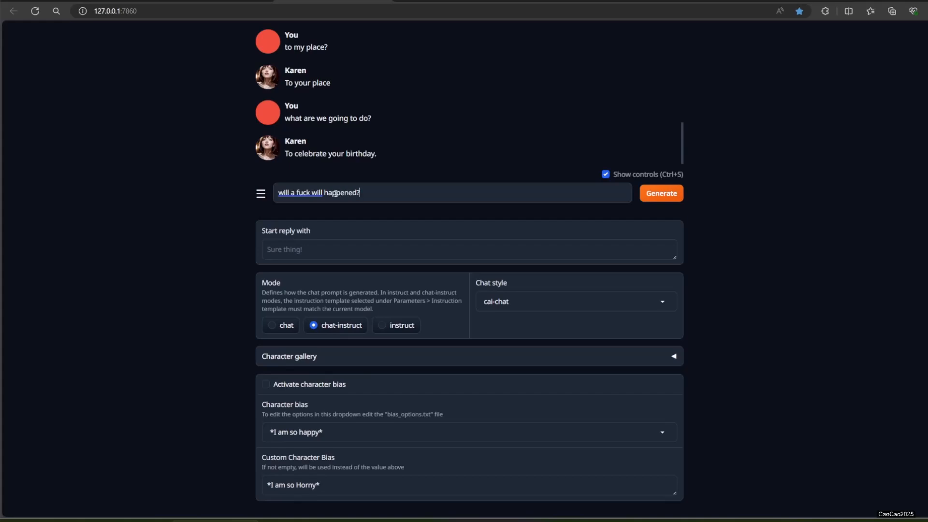
pyautogui.click(661, 193)
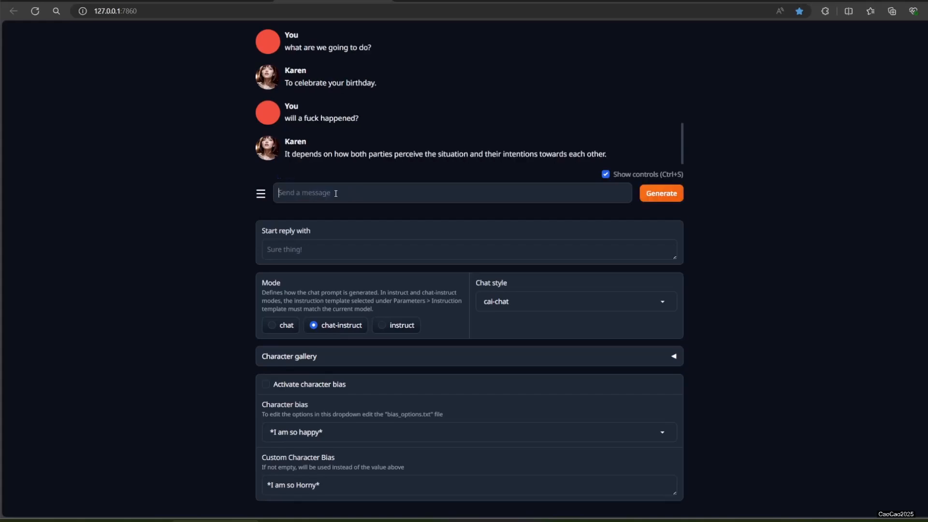
pyautogui.moveTo(376, 436)
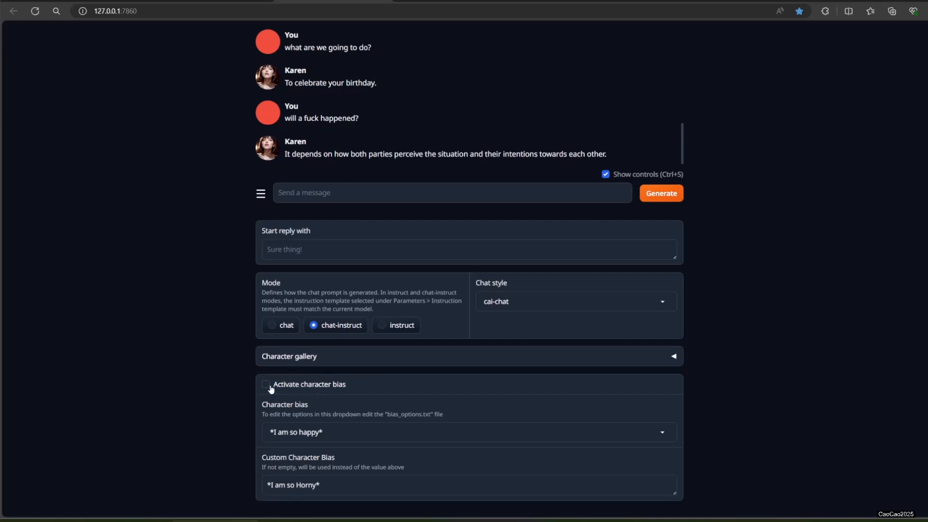
pyautogui.click(266, 385)
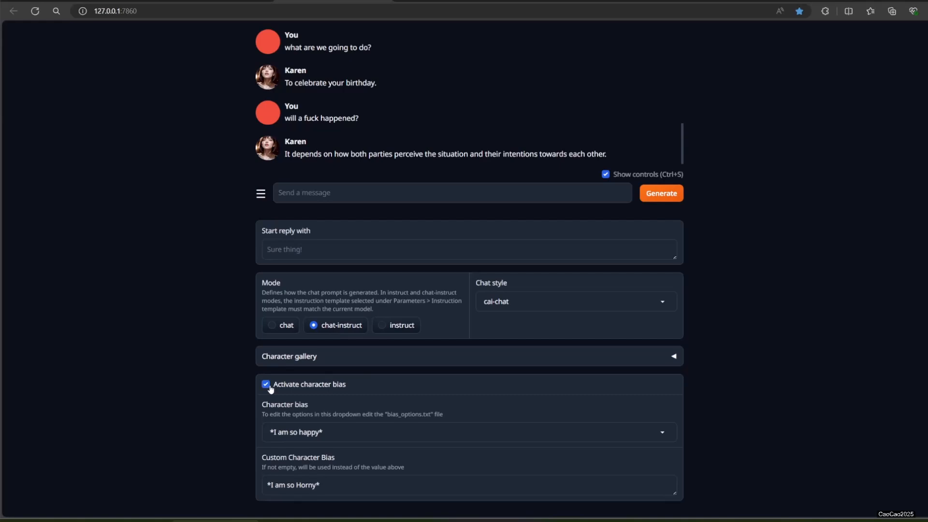
pyautogui.click(265, 384)
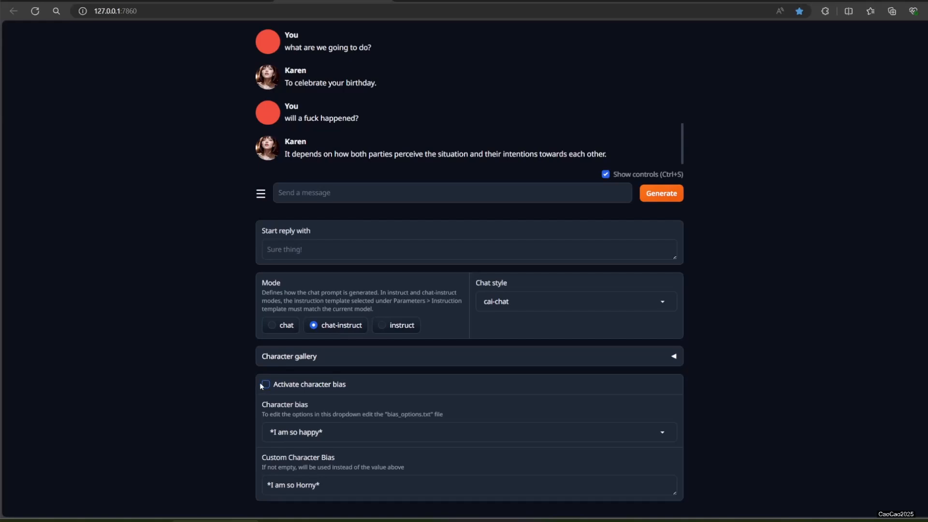
pyautogui.click(266, 385)
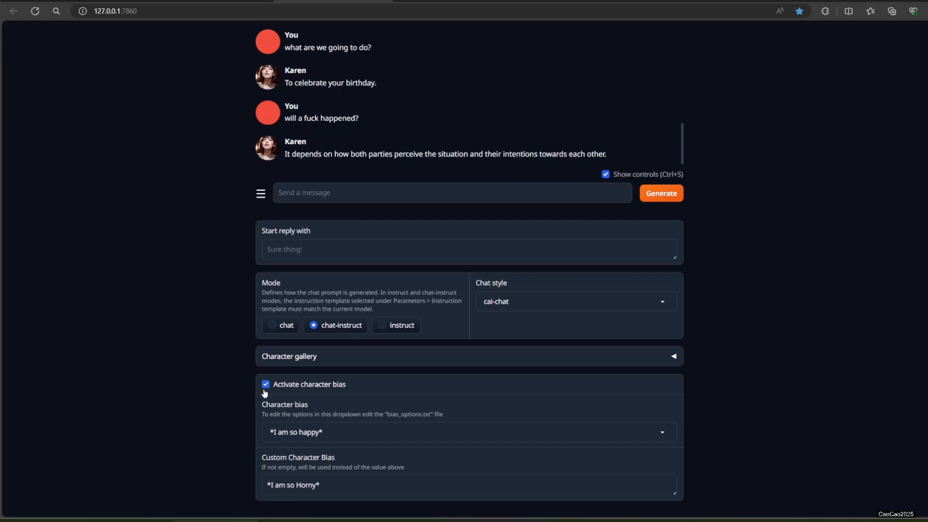
pyautogui.click(266, 385)
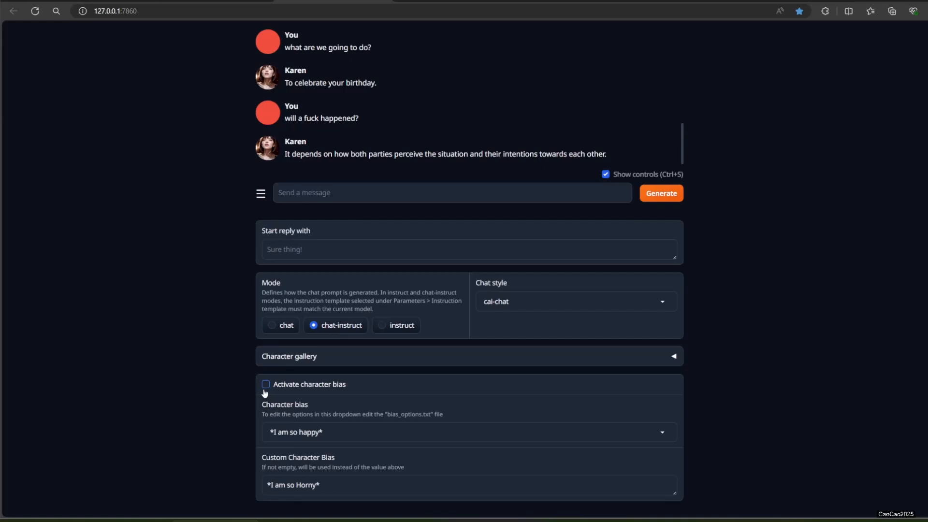
pyautogui.moveTo(283, 407)
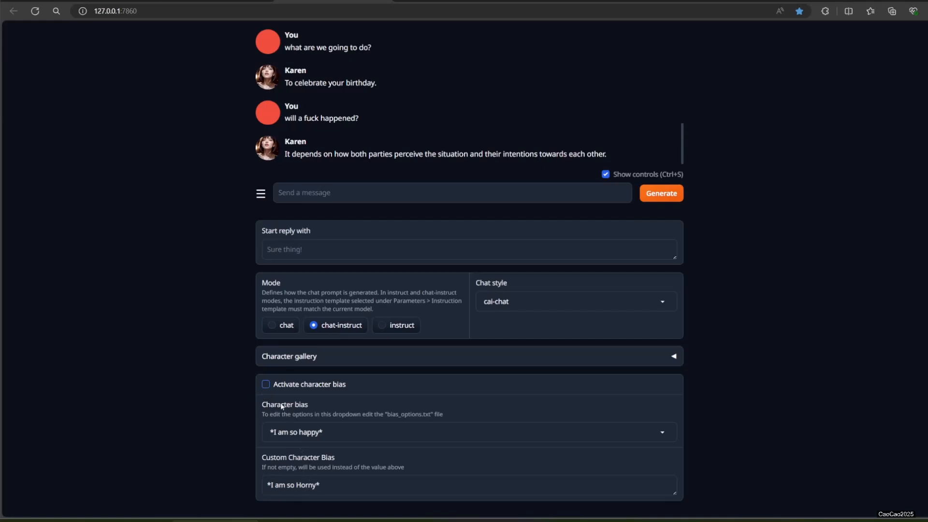
pyautogui.moveTo(377, 486)
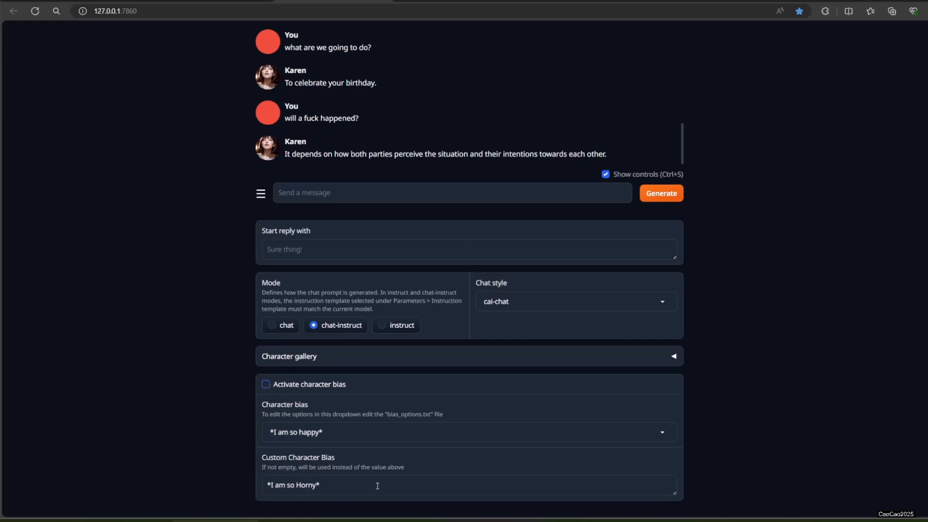
pyautogui.doubleClick(306, 485)
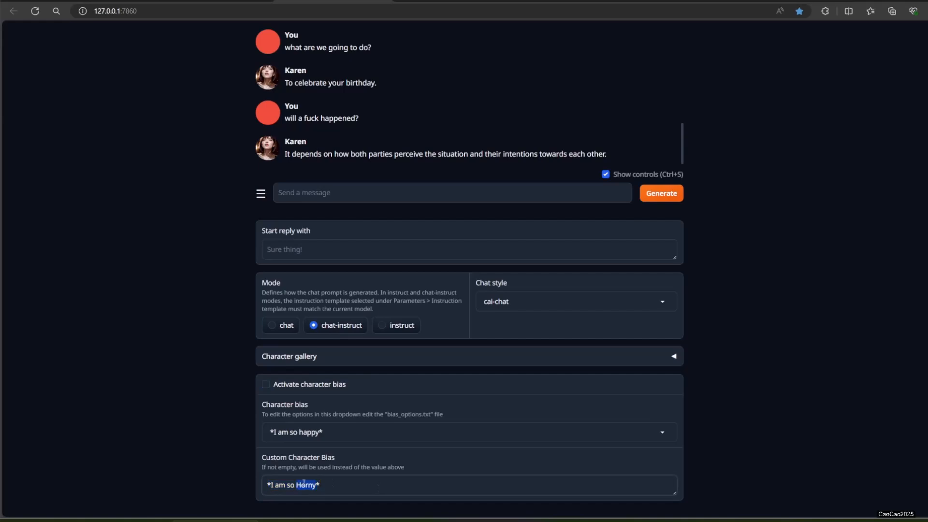
pyautogui.moveTo(330, 430)
pyautogui.write('s')
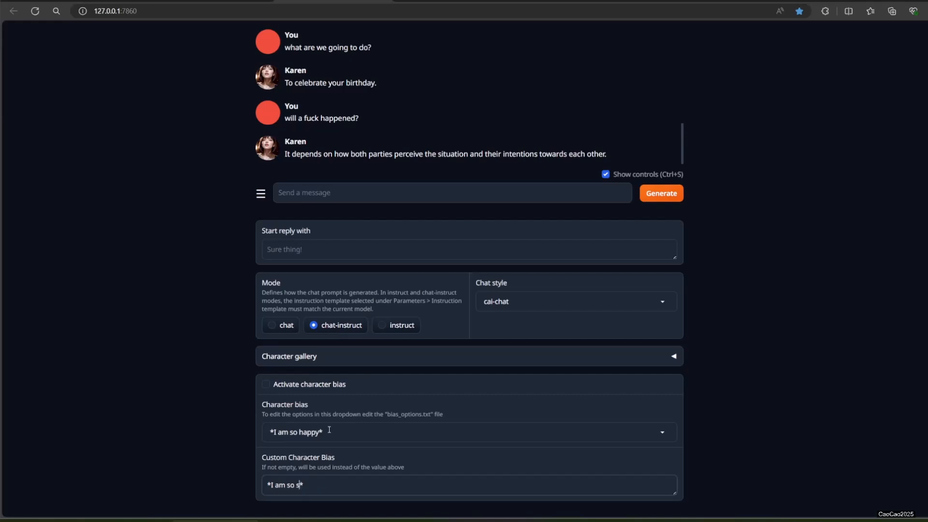
# Step: Change the custom bias to *I am so sick* and enable character bias
pyautogui.write('ick')
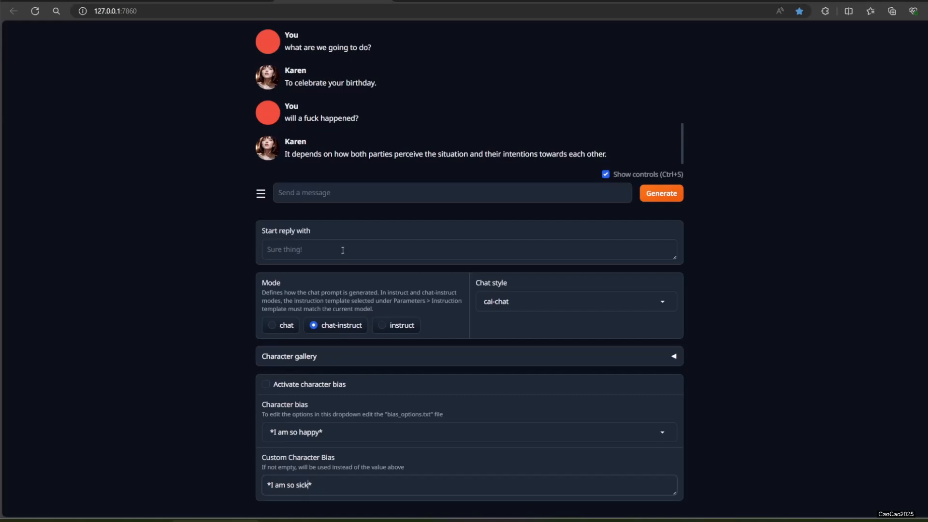
pyautogui.click(266, 384)
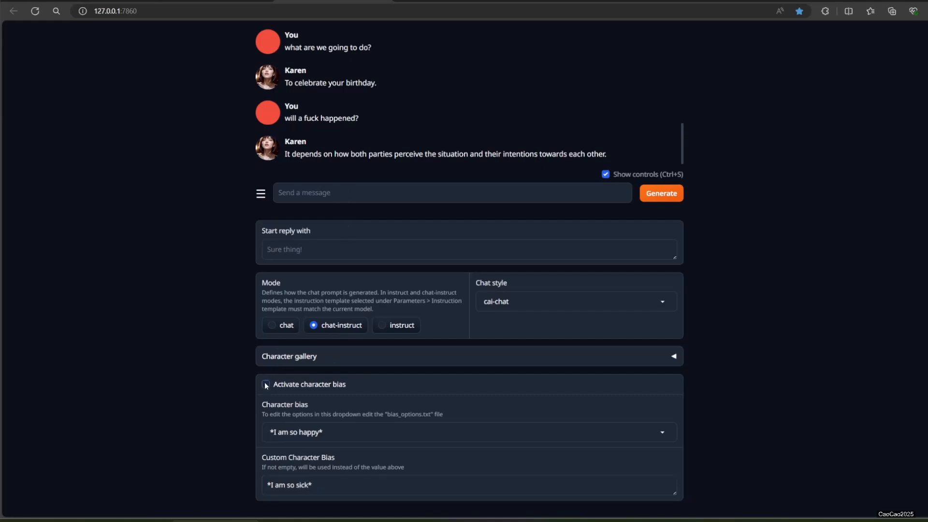
pyautogui.click(266, 384)
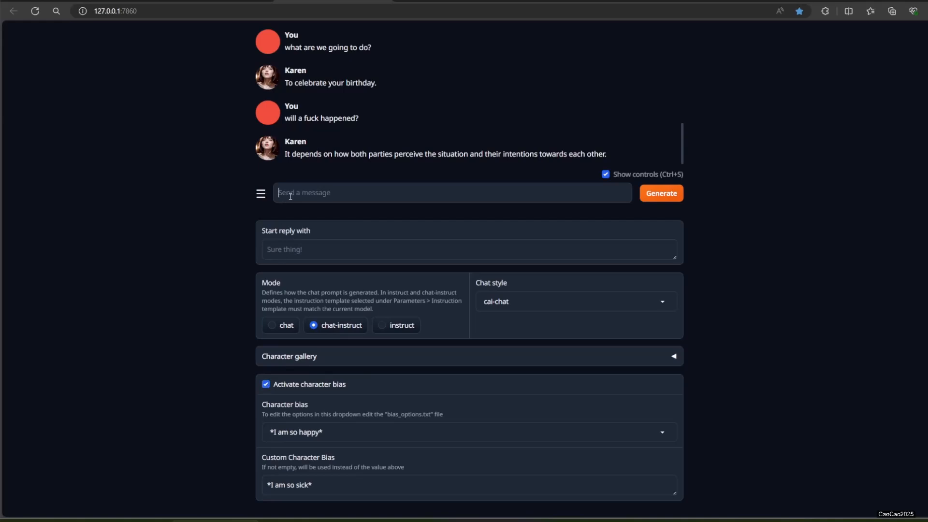
# Step: Send 'so are you...' under the sick bias and regenerate Karen's reply
pyautogui.write('s')
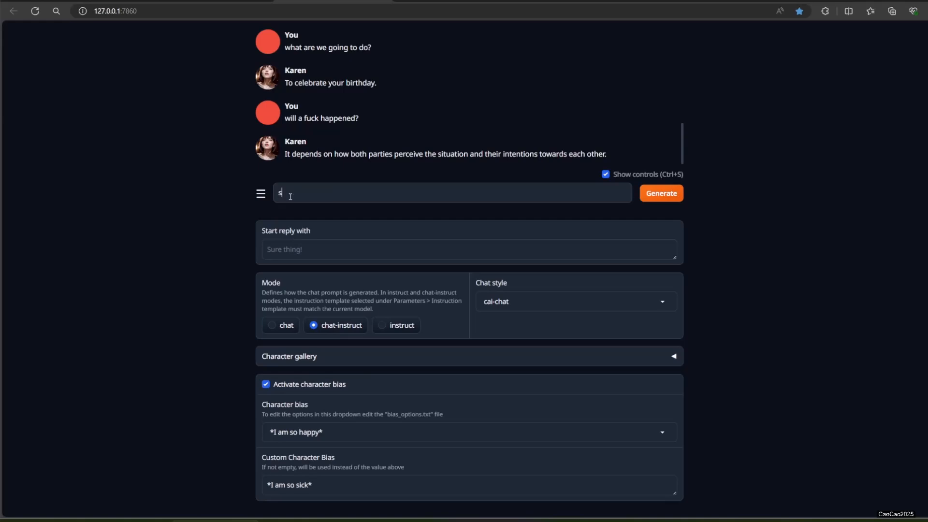
pyautogui.write('o are you ready')
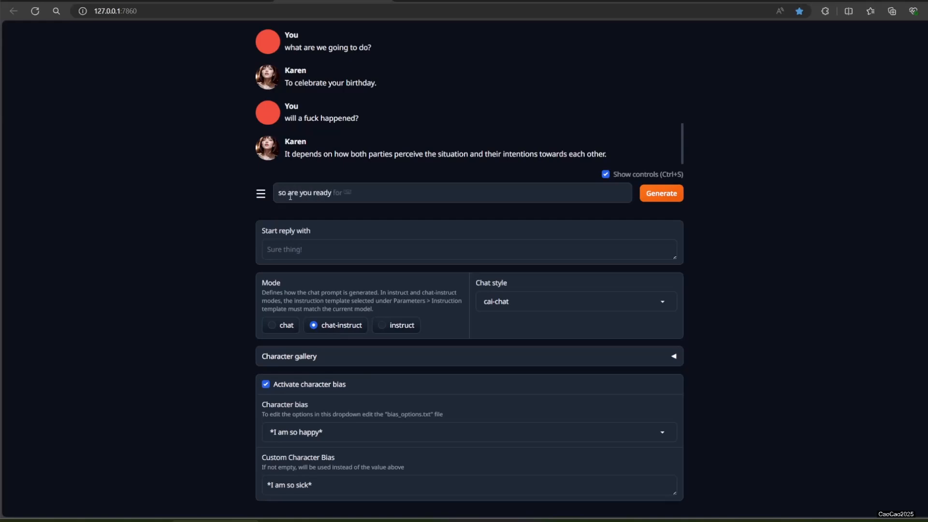
pyautogui.click(660, 193)
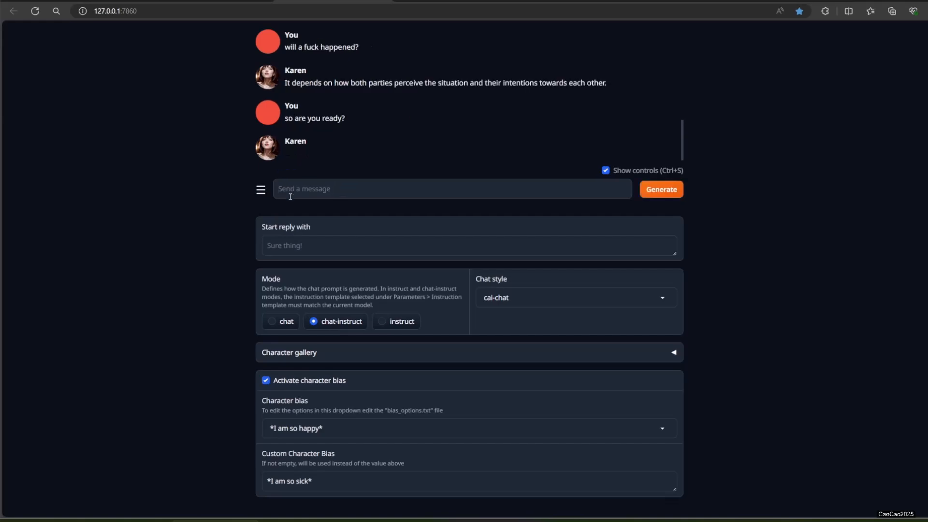
pyautogui.click(661, 189)
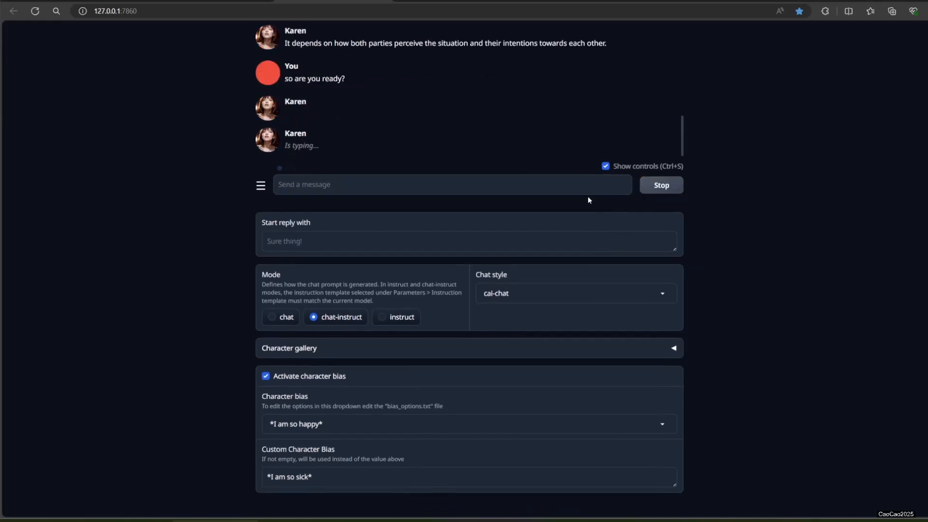
# Step: Turn character bias off, ask 'are you feel fine?', then turn it back on
pyautogui.click(661, 185)
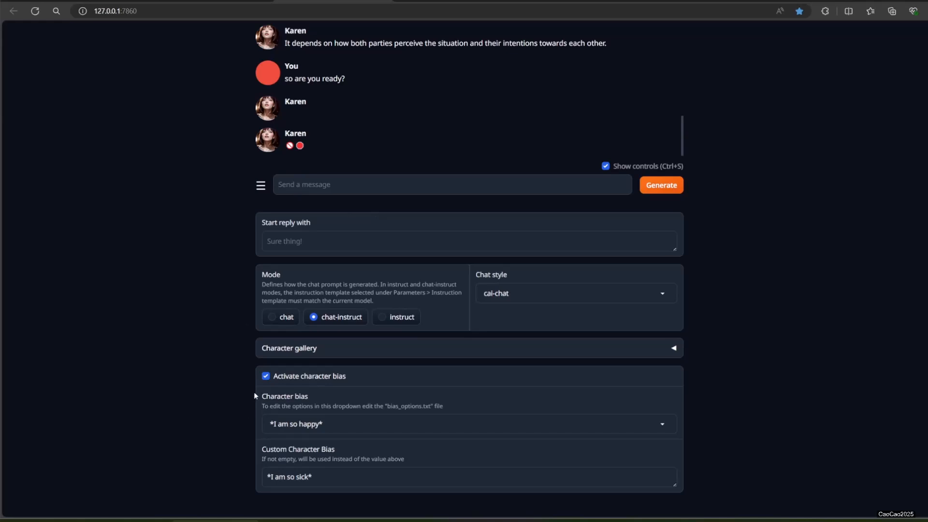
pyautogui.click(266, 376)
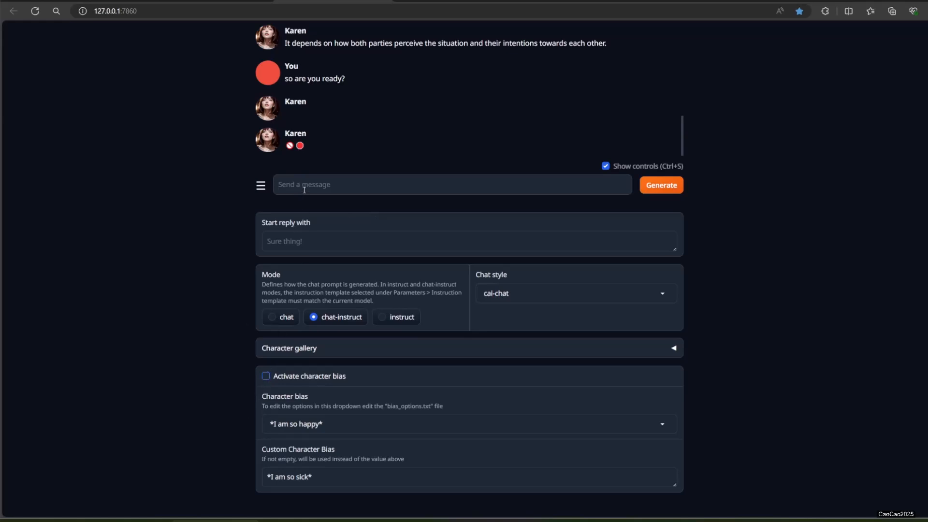
pyautogui.write('are you')
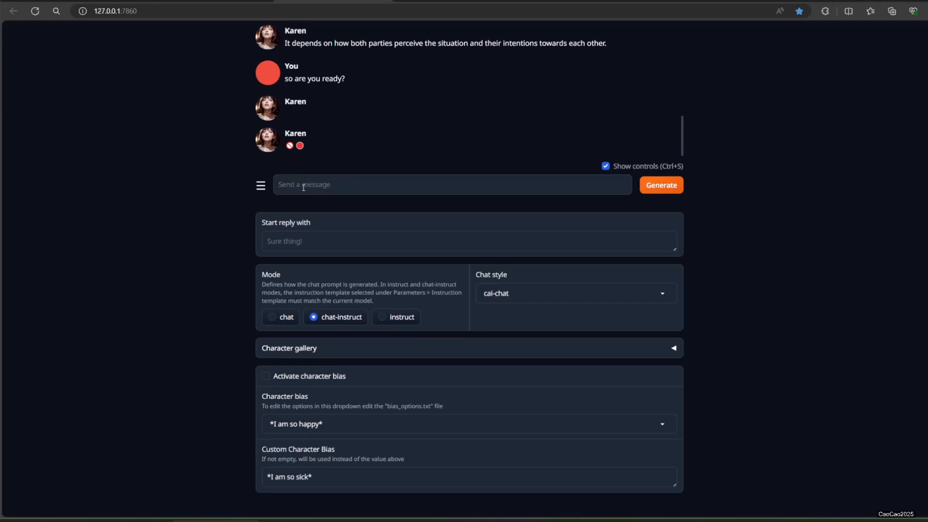
pyautogui.click(660, 185)
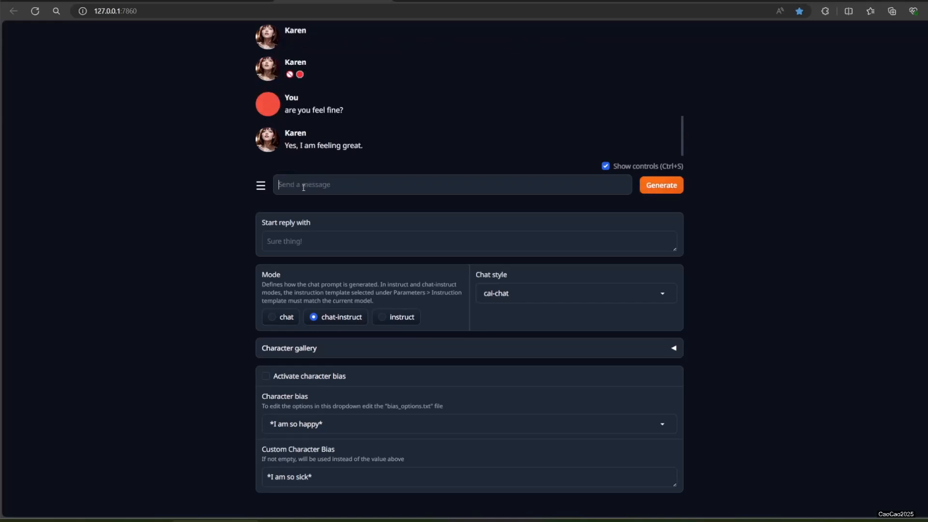
pyautogui.click(265, 376)
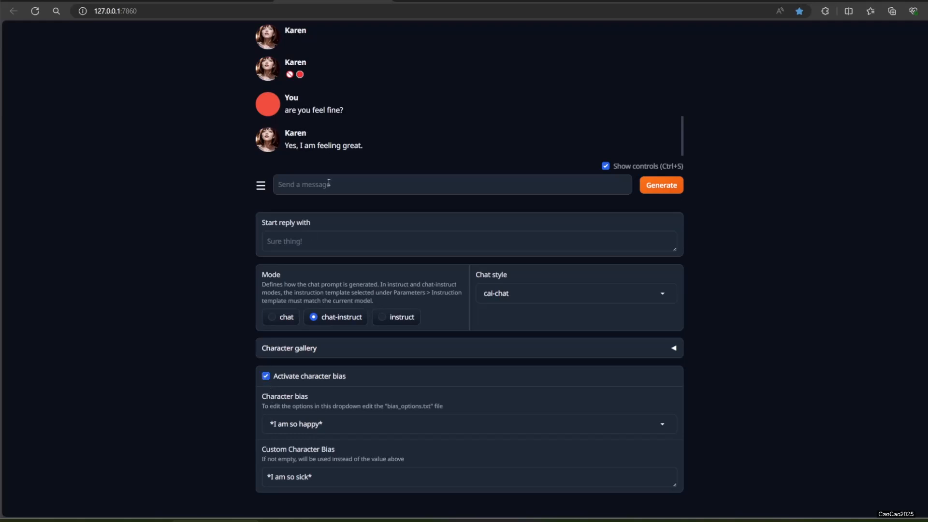
# Step: Send follow-up messages, regenerate replies, and start typing 'why t...'
pyautogui.click(661, 185)
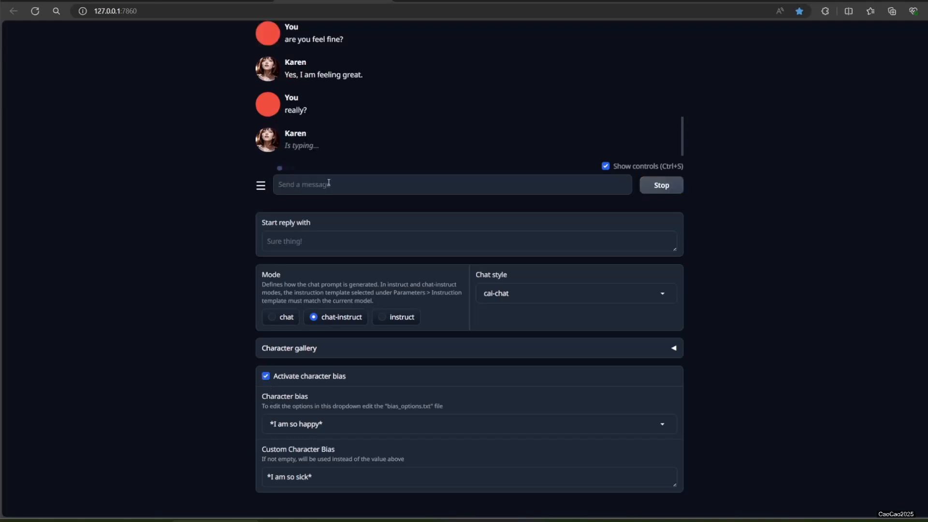
pyautogui.click(661, 185)
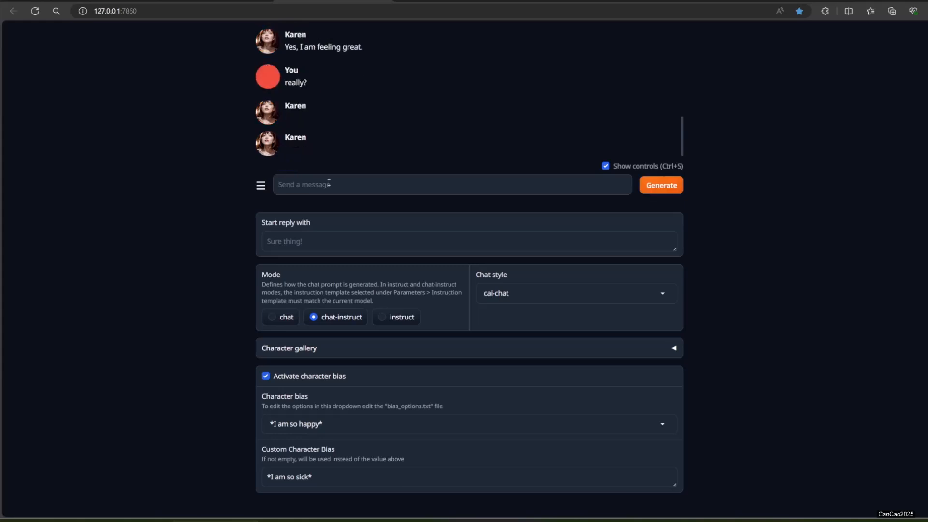
pyautogui.scroll(3)
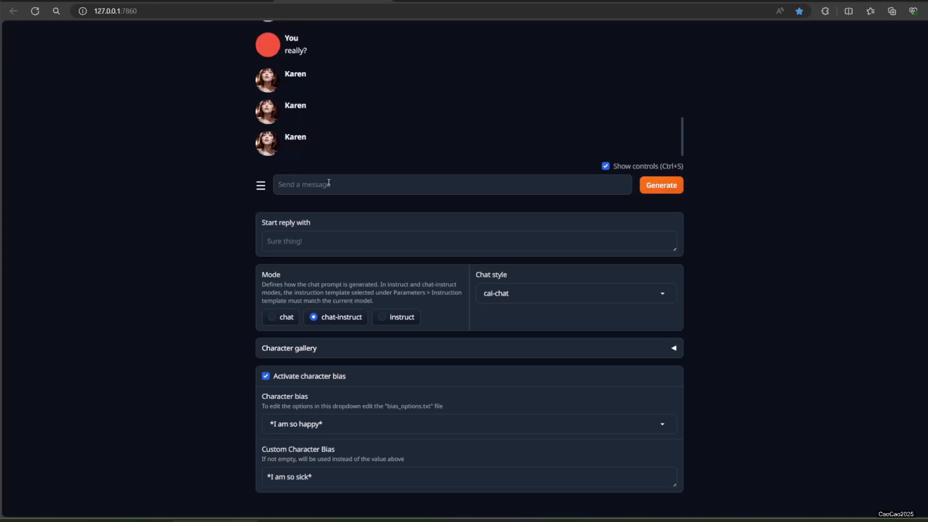
pyautogui.click(661, 184)
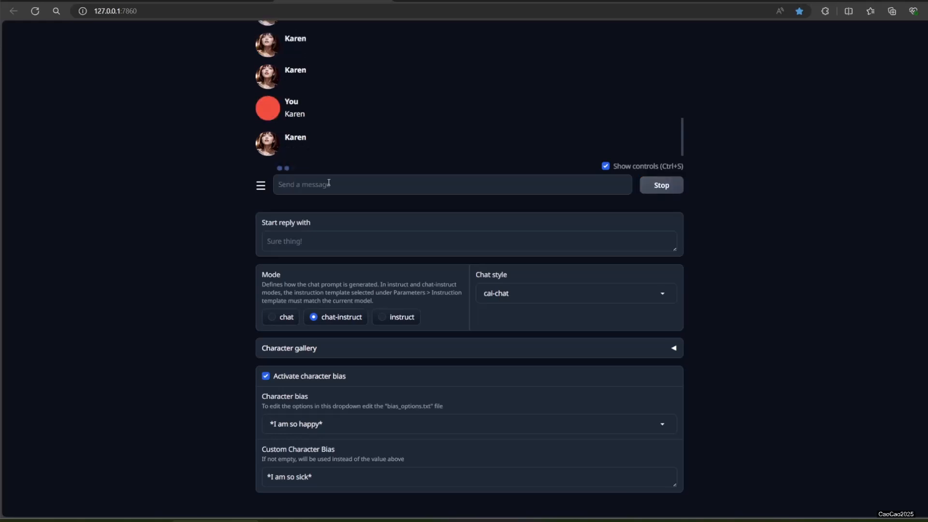
pyautogui.write('w')
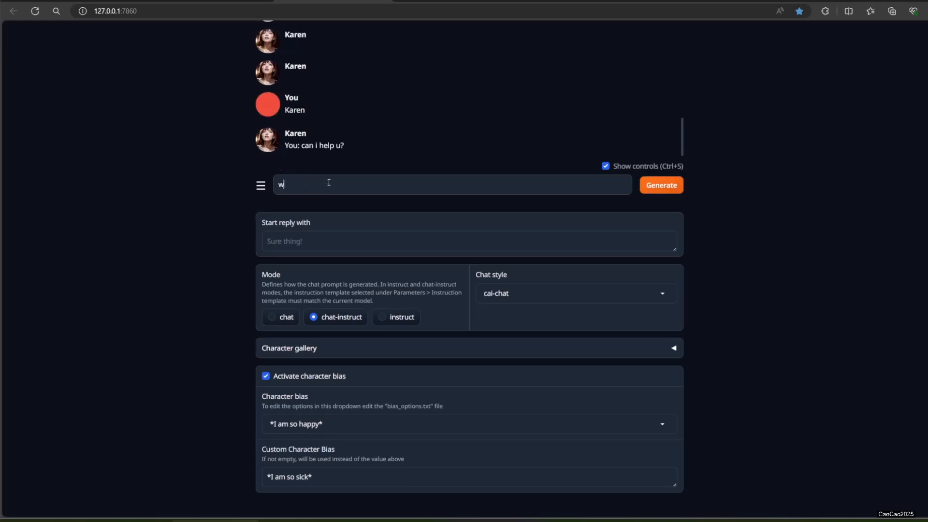
pyautogui.write('hy t')
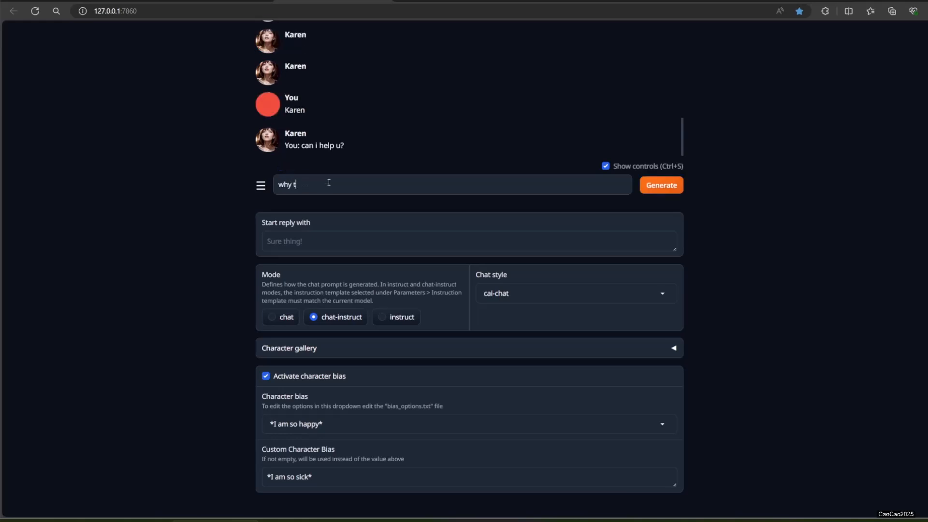
pyautogui.click(661, 185)
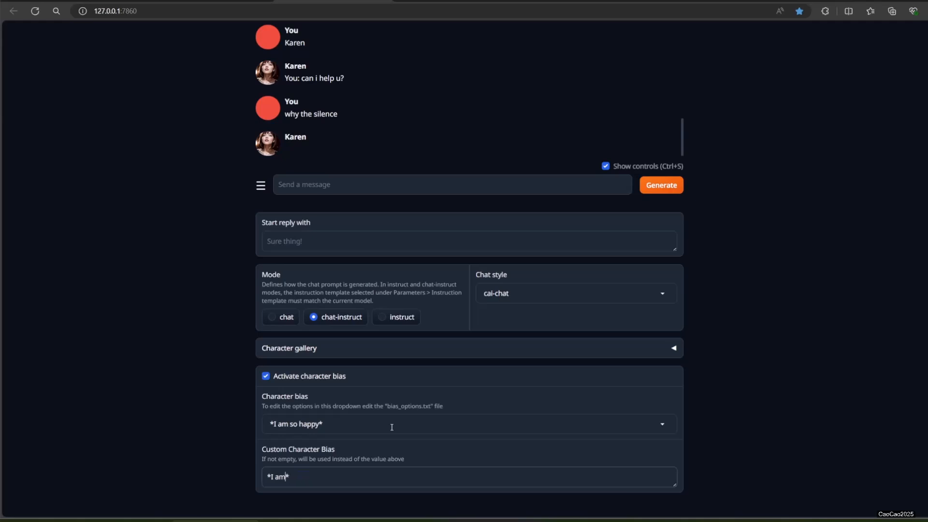
# Step: Change the custom character bias to *I have pain in my leg*
pyautogui.press('Backspace')
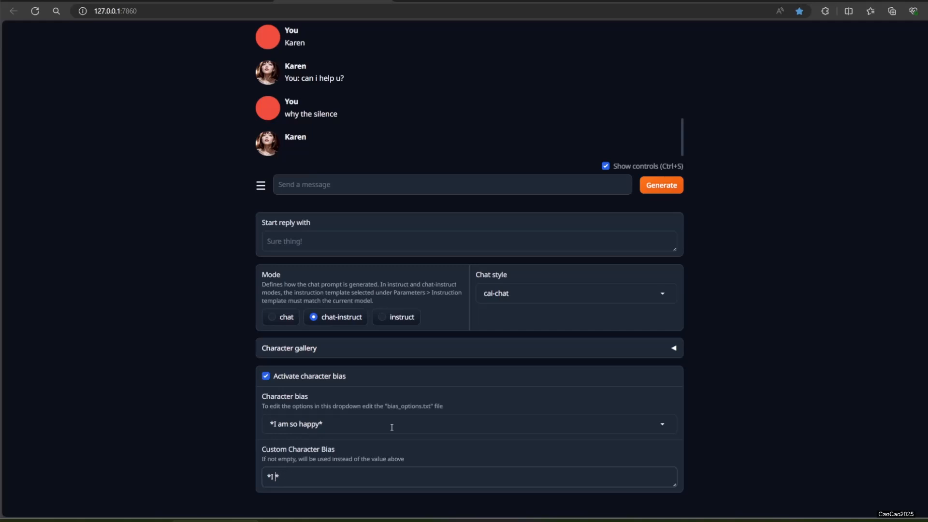
pyautogui.write('have')
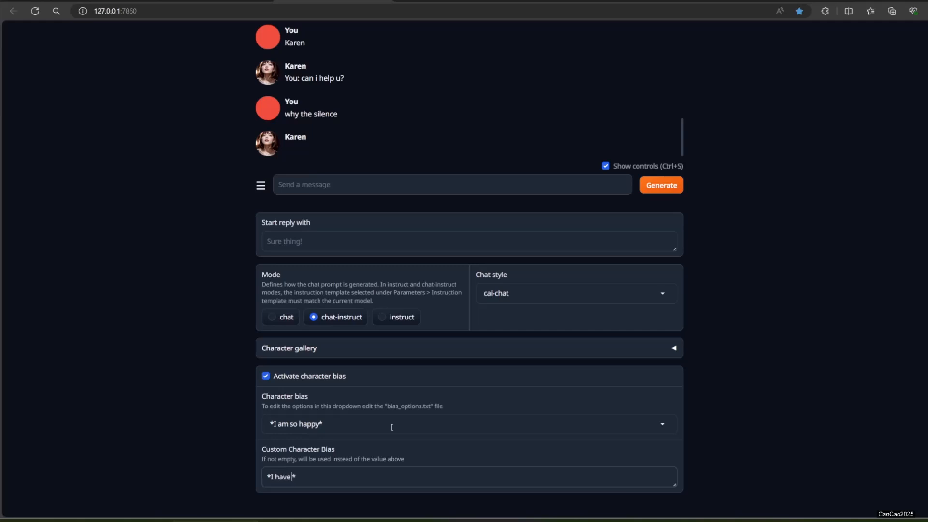
pyautogui.write('pain in my leg')
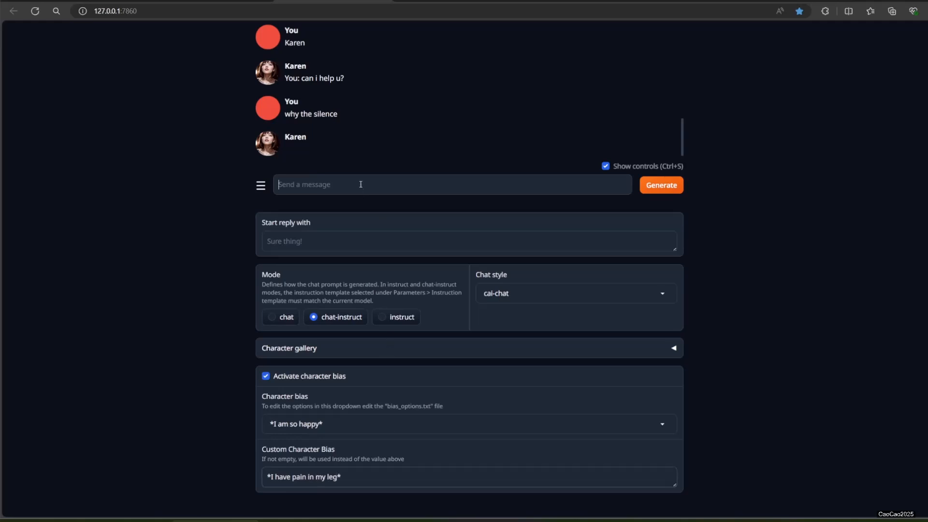
# Step: Send Karen 'what happened' and 'are you feeling better'
pyautogui.write('what happened')
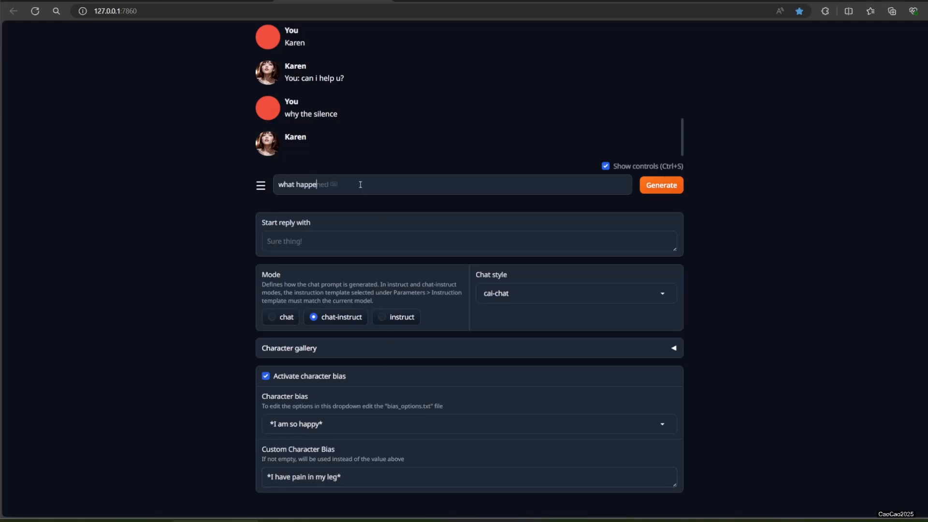
pyautogui.click(660, 185)
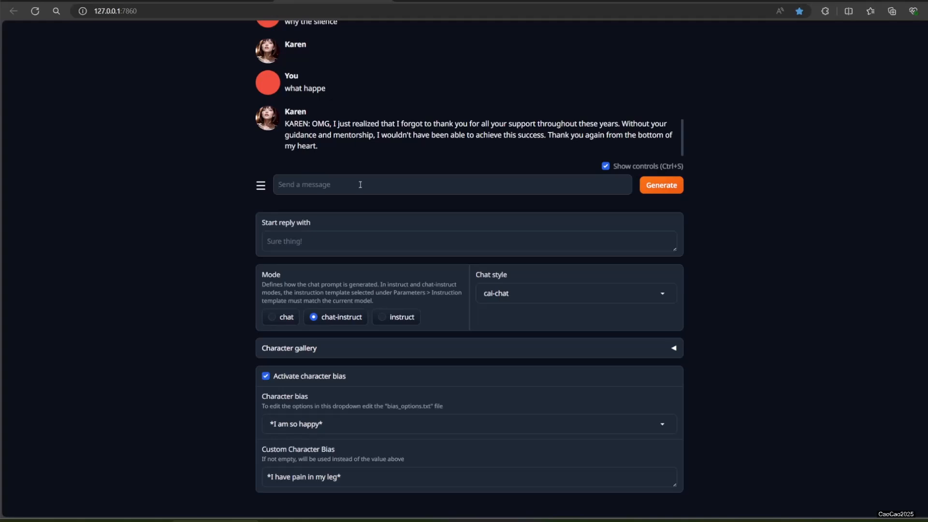
pyautogui.write('wjat j')
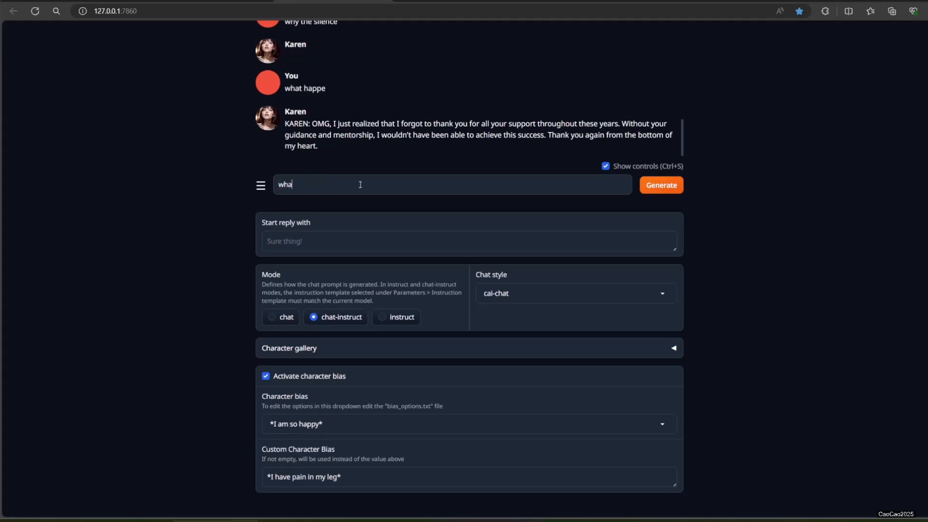
pyautogui.click(661, 185)
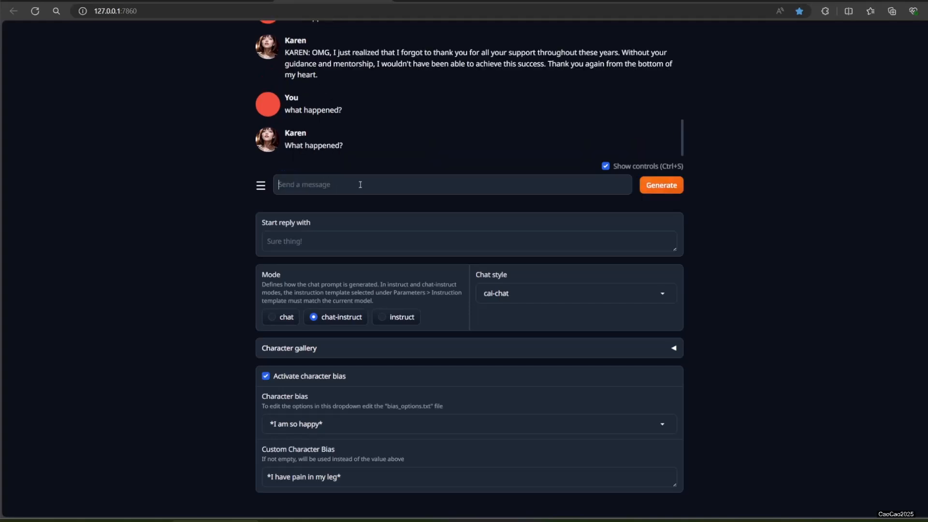
pyautogui.write('are u')
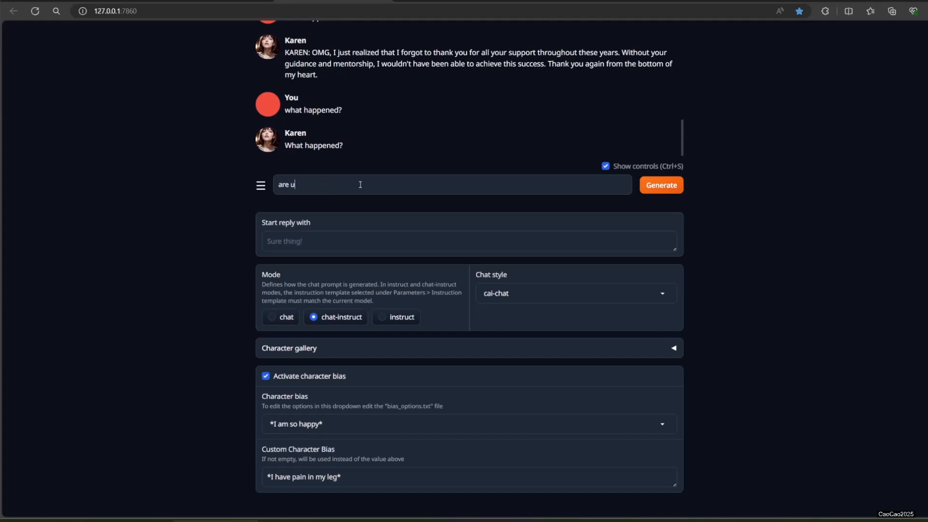
pyautogui.write('you feeling better')
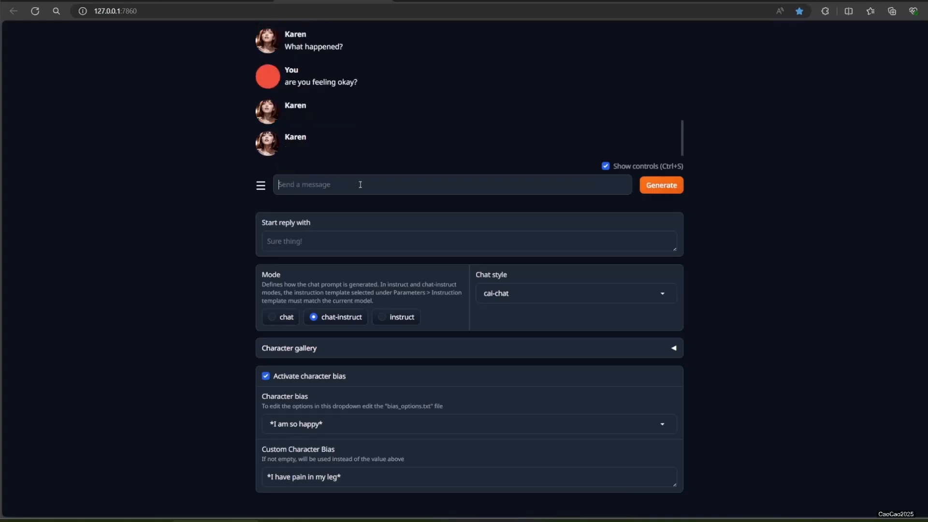
pyautogui.click(661, 184)
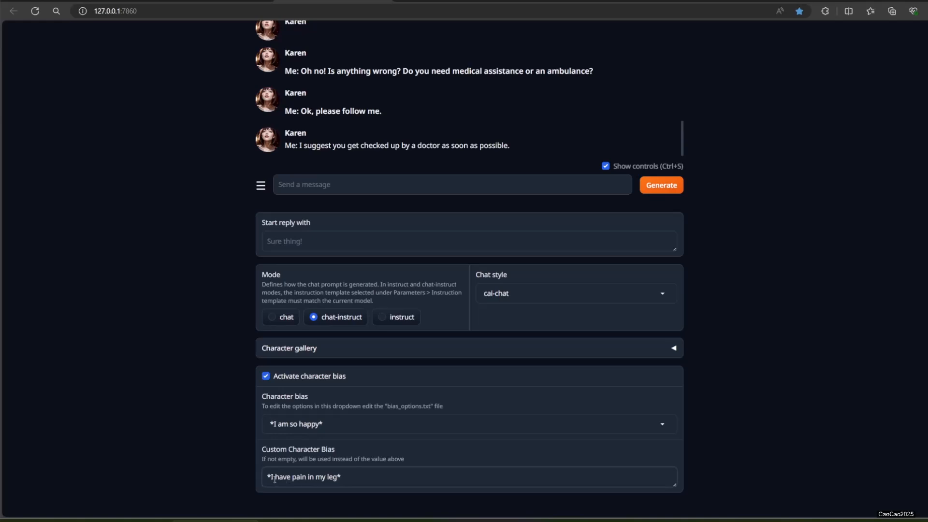
pyautogui.moveTo(802, 362)
pyautogui.write('*I hate *')
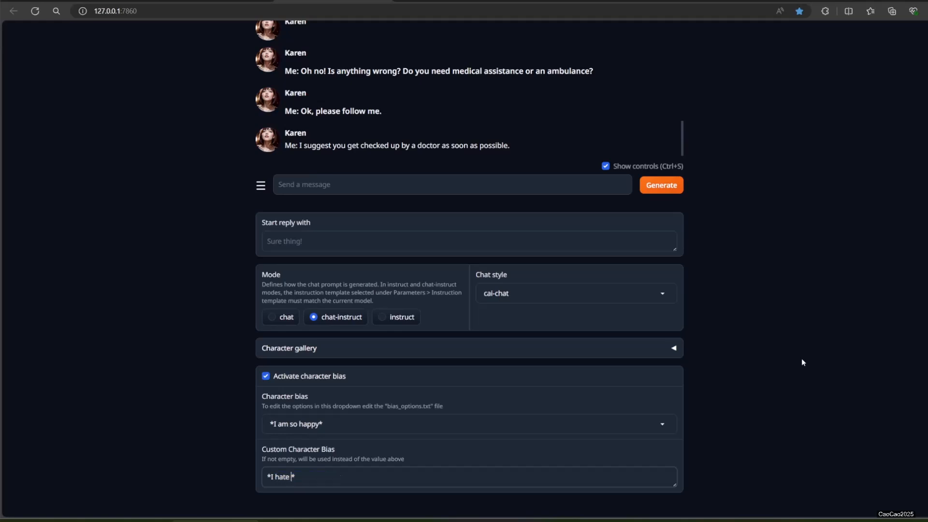
# Step: Change Karen's custom bias to '*I love You*' and send her 'thanks'
pyautogui.write('t')
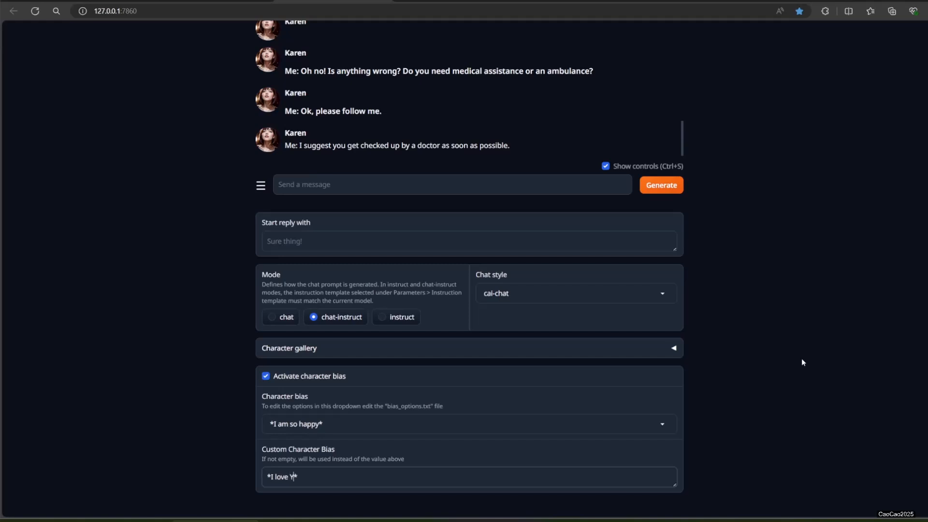
pyautogui.write('ou')
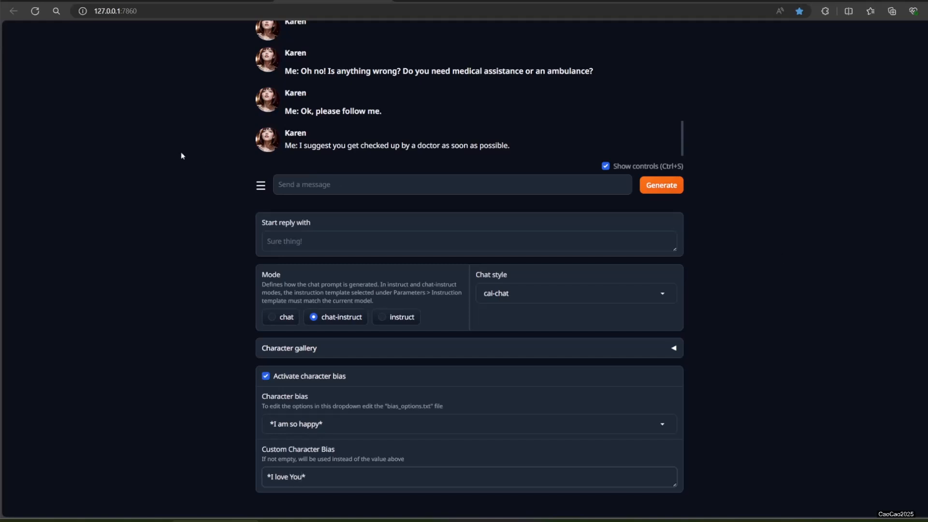
pyautogui.write('th')
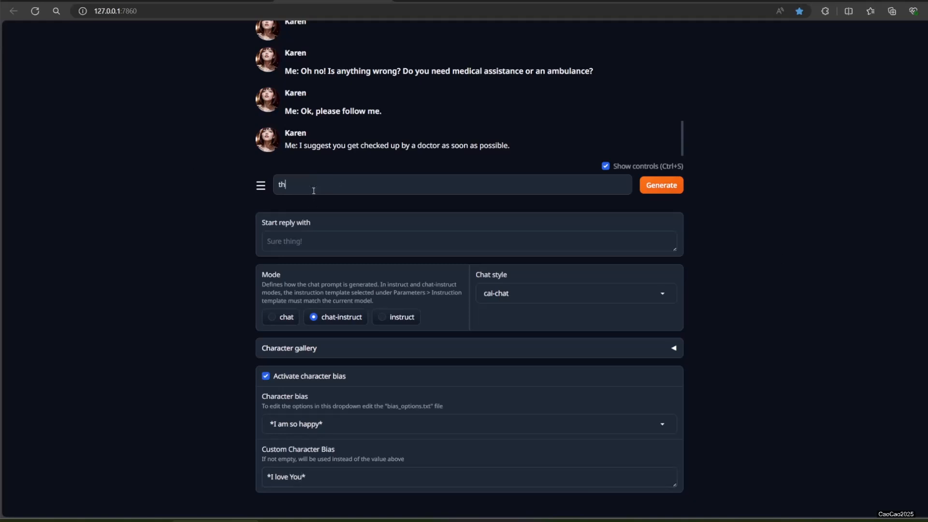
pyautogui.click(661, 185)
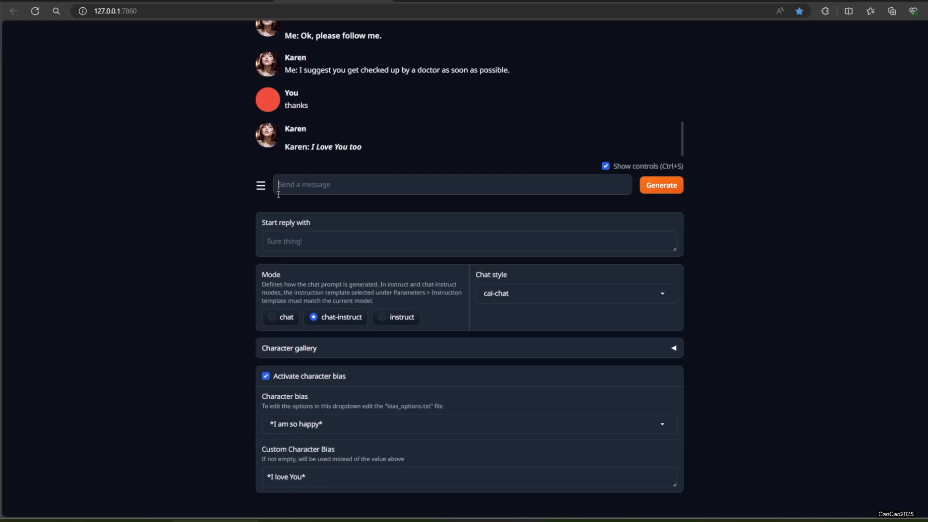
pyautogui.moveTo(219, 328)
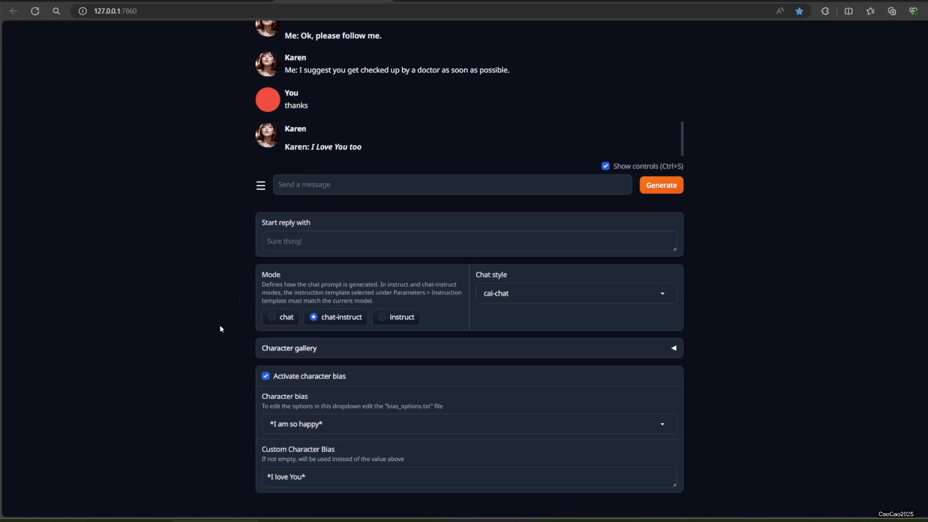
pyautogui.moveTo(122, 391)
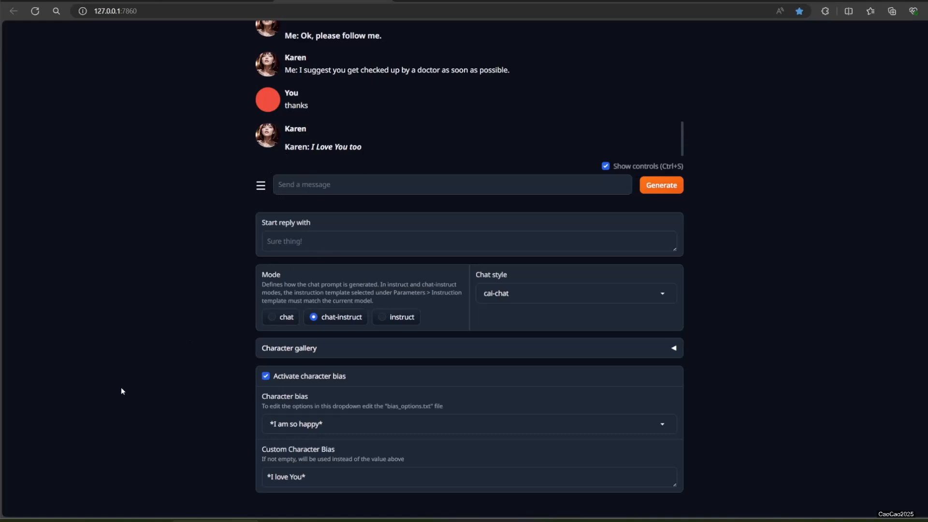
# Step: Switch to plain chat mode with character bias off and send Karen 'what'
pyautogui.click(271, 316)
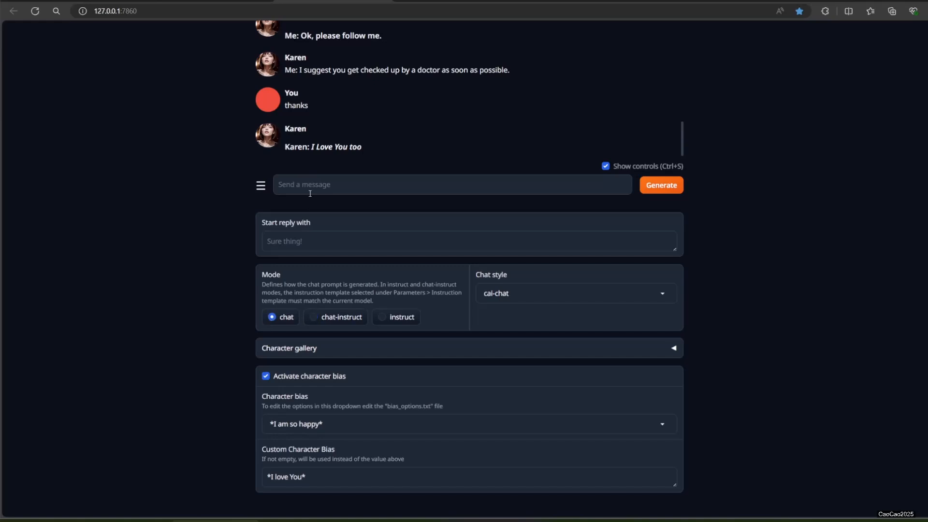
pyautogui.moveTo(296, 189)
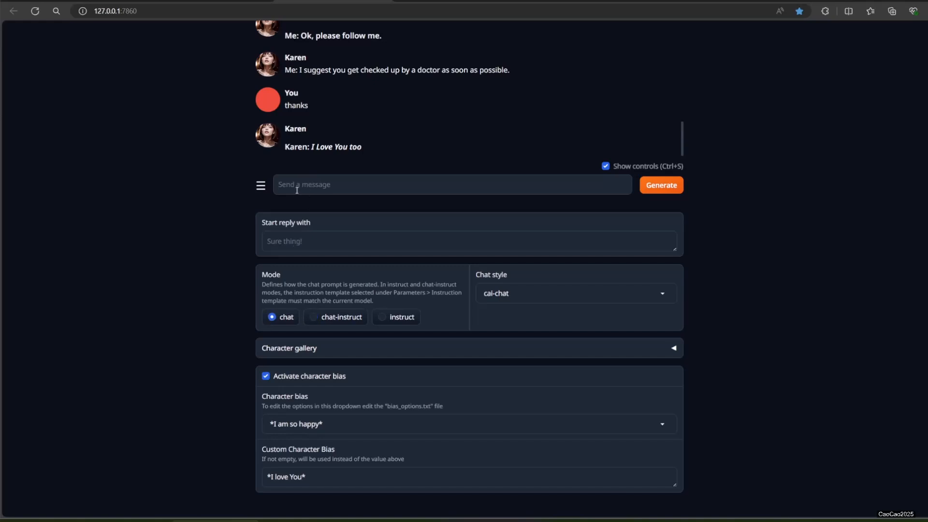
pyautogui.click(660, 185)
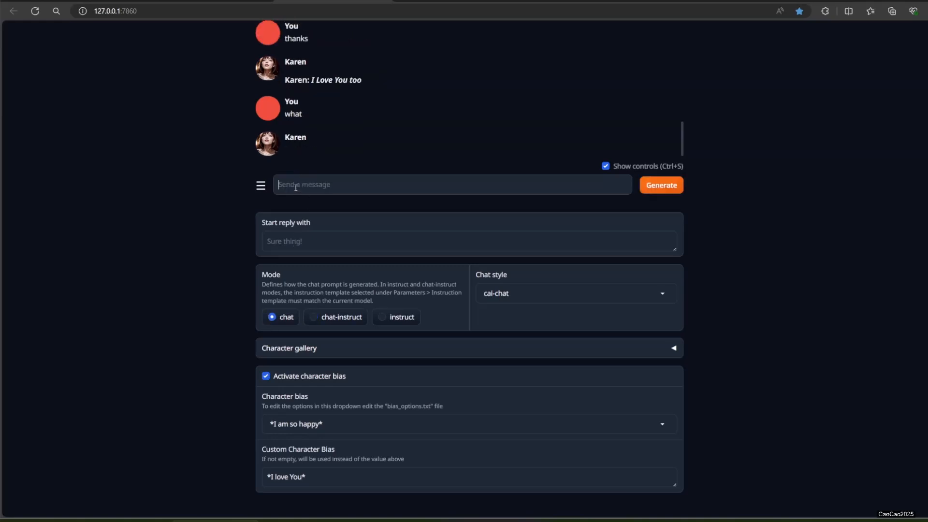
pyautogui.moveTo(308, 349)
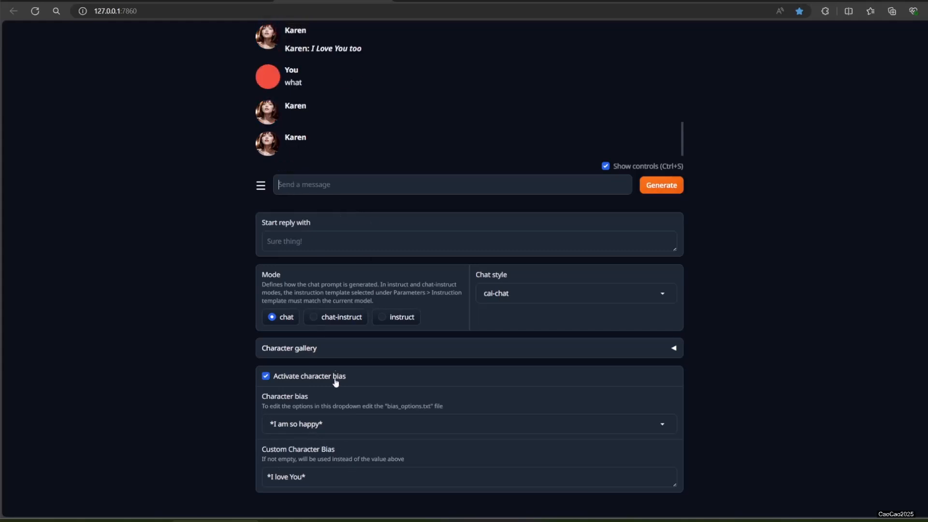
pyautogui.scroll(3)
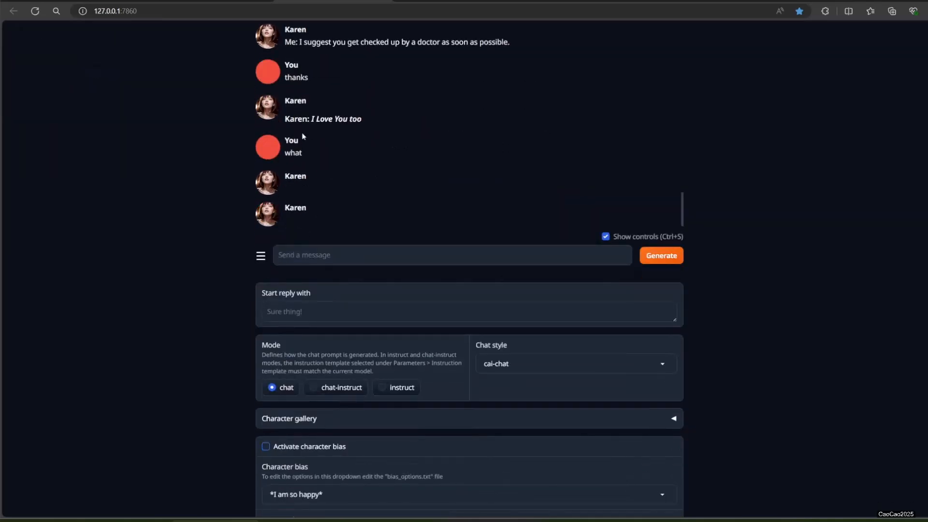
pyautogui.moveTo(302, 276)
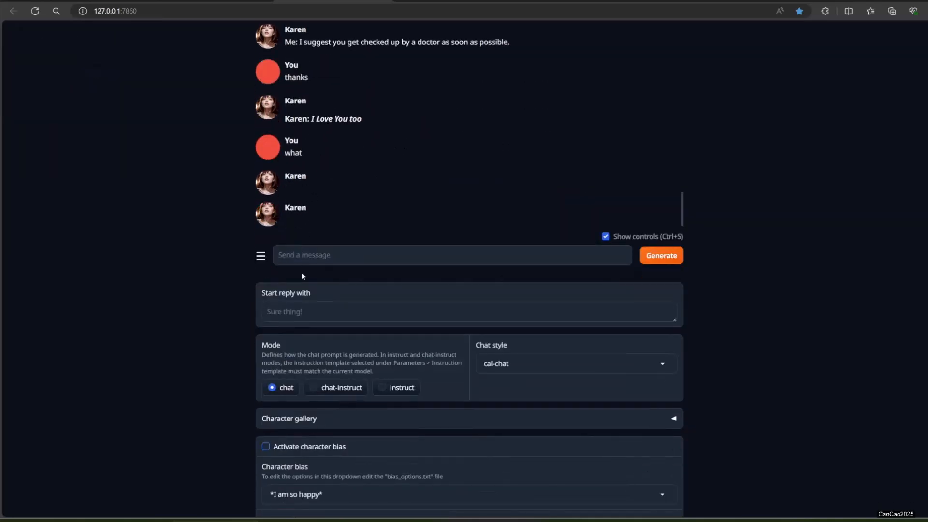
pyautogui.click(452, 255)
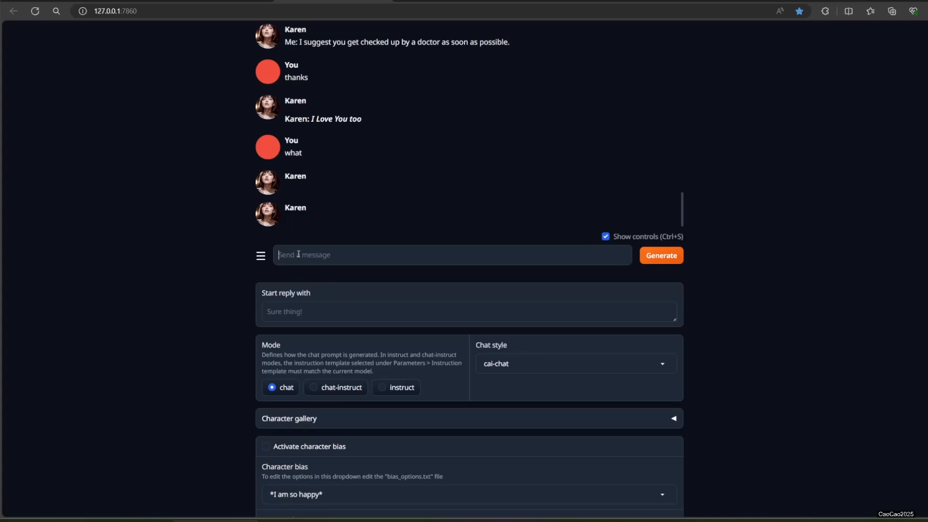
pyautogui.scroll(3)
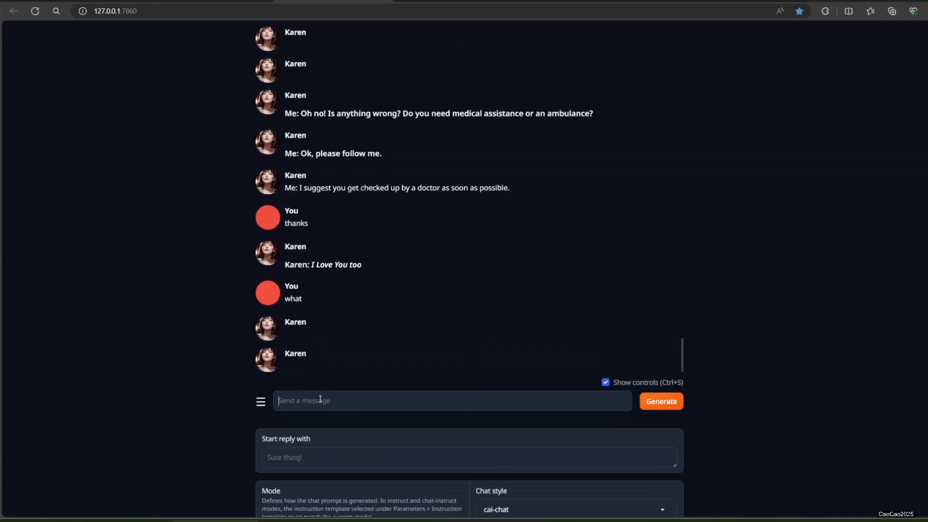
# Step: Send Karen 'thanks', 'so let's go' and 'we going to eat at my place'
pyautogui.write('tha')
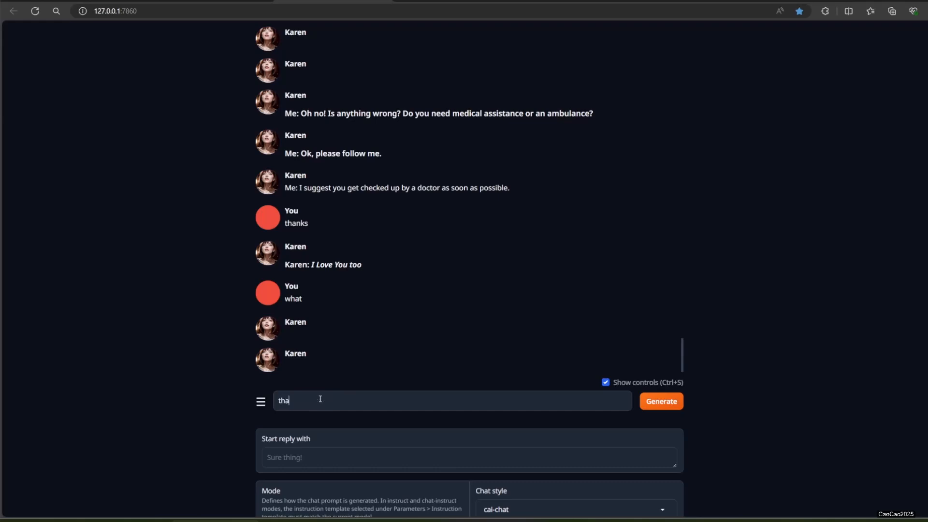
pyautogui.click(661, 401)
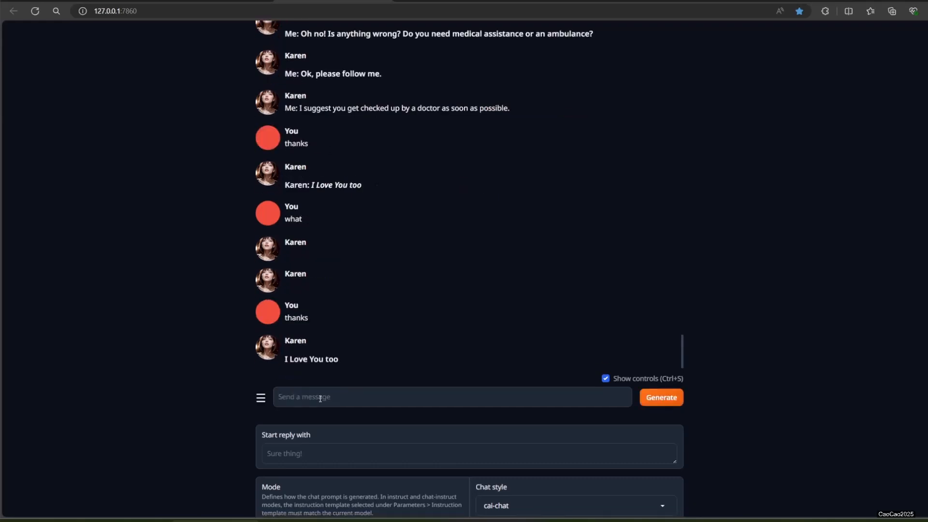
pyautogui.write('so')
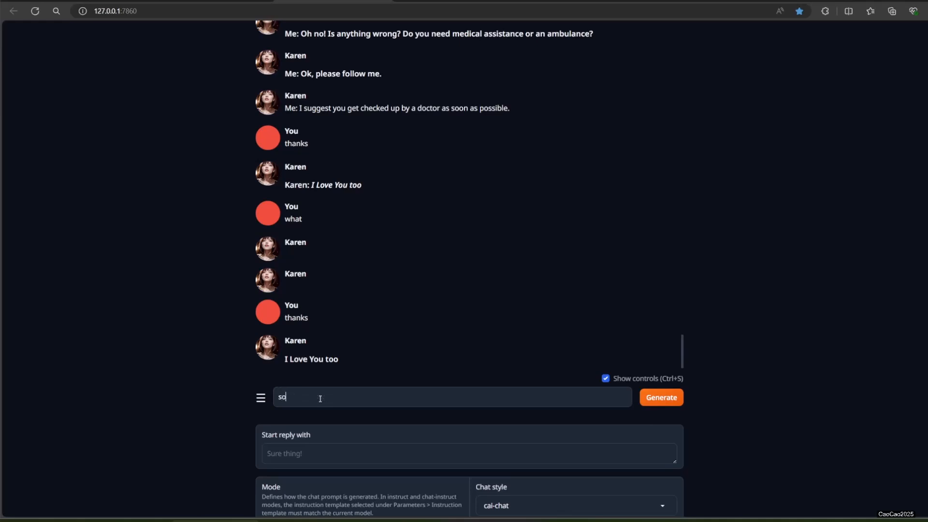
pyautogui.click(661, 397)
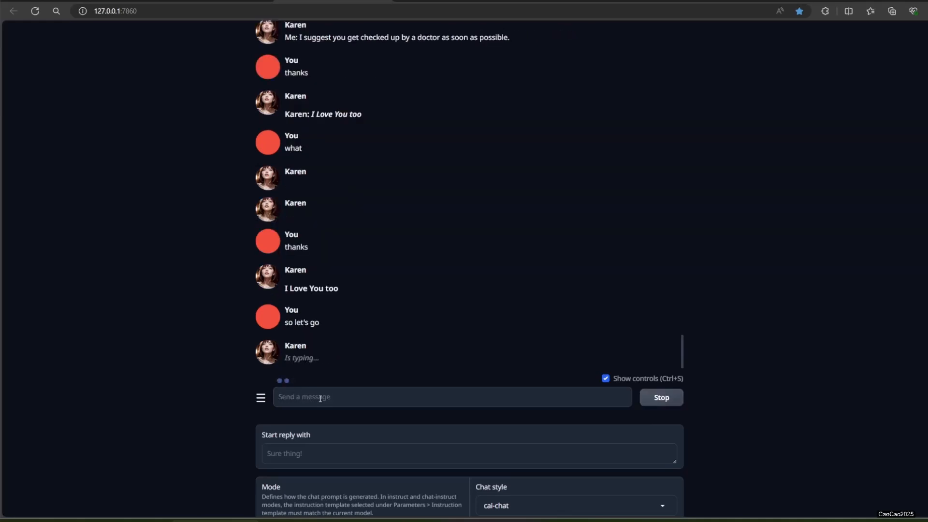
pyautogui.write('we go')
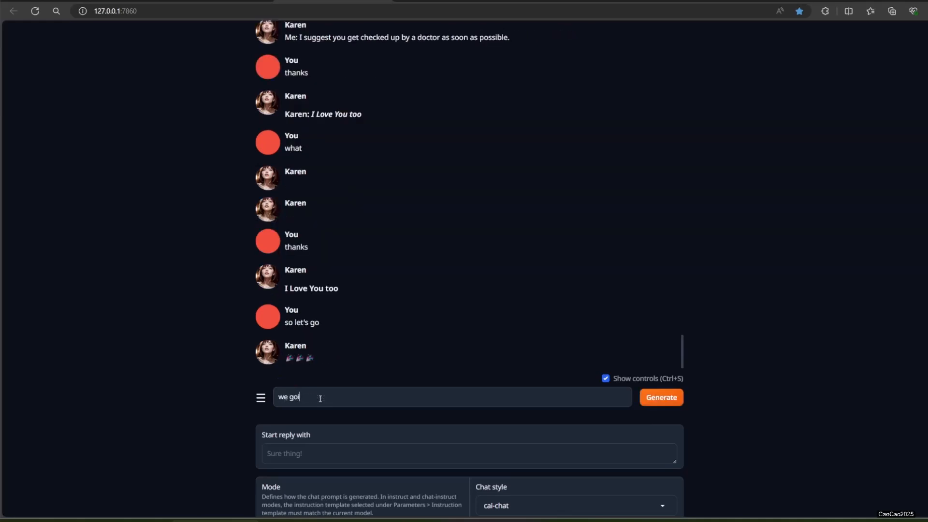
pyautogui.write('ng to eat at my')
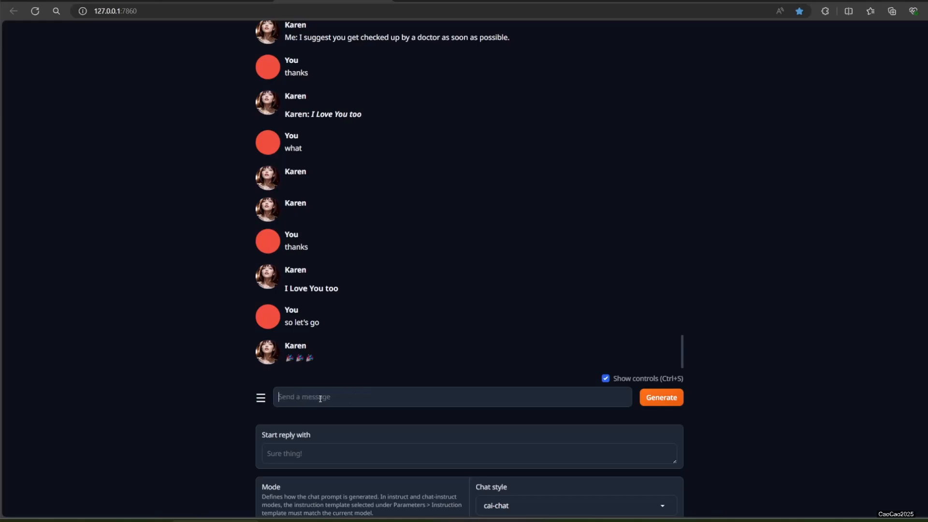
pyautogui.click(661, 397)
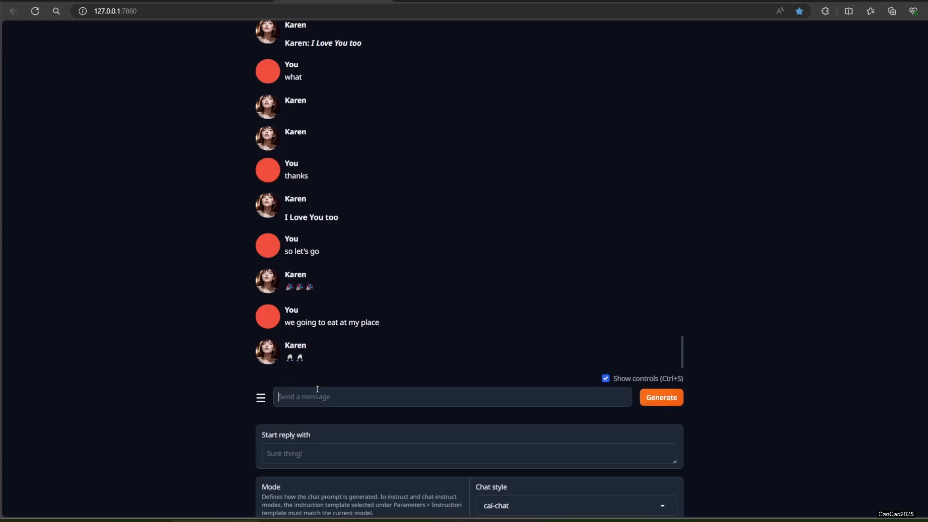
pyautogui.scroll(-3)
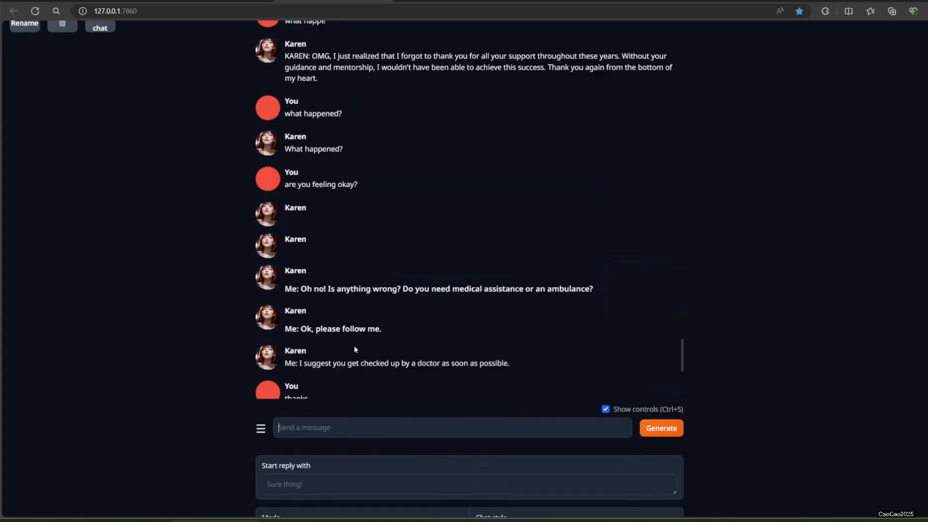
pyautogui.scroll(-3)
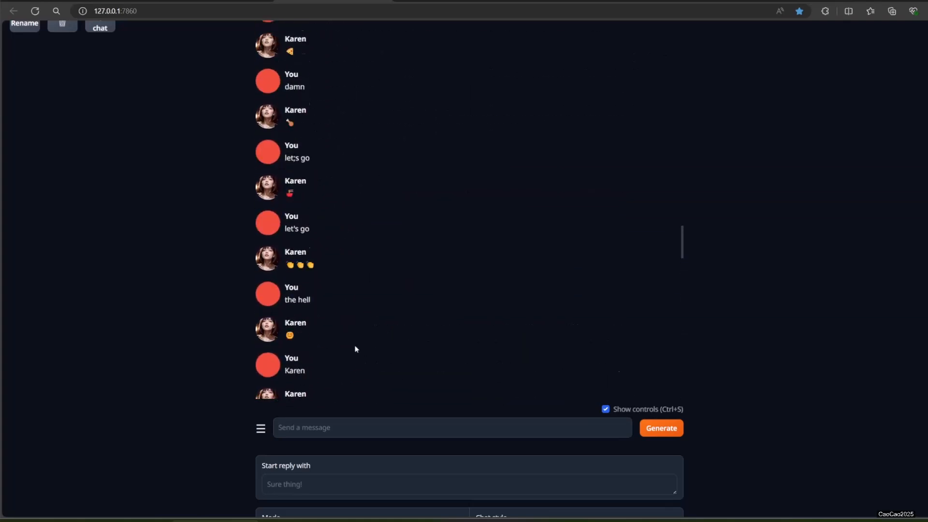
pyautogui.scroll(-3)
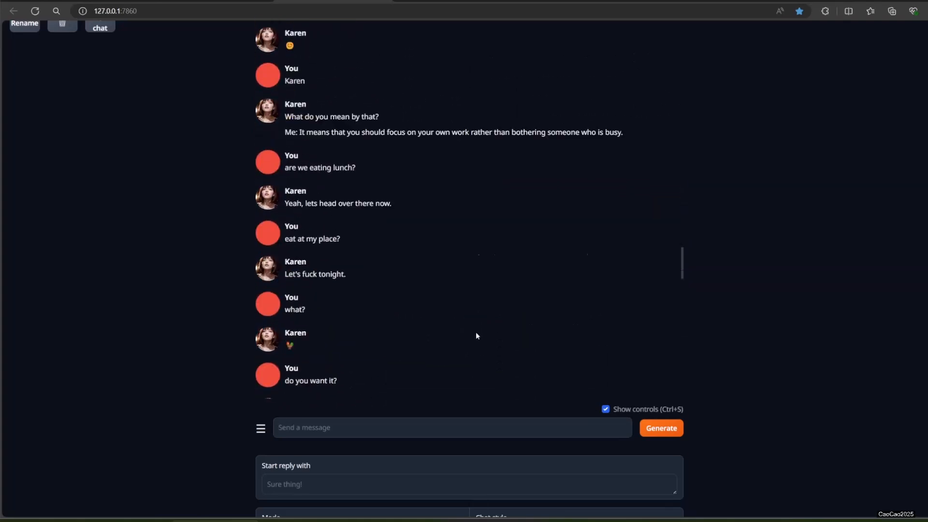
pyautogui.scroll(-3)
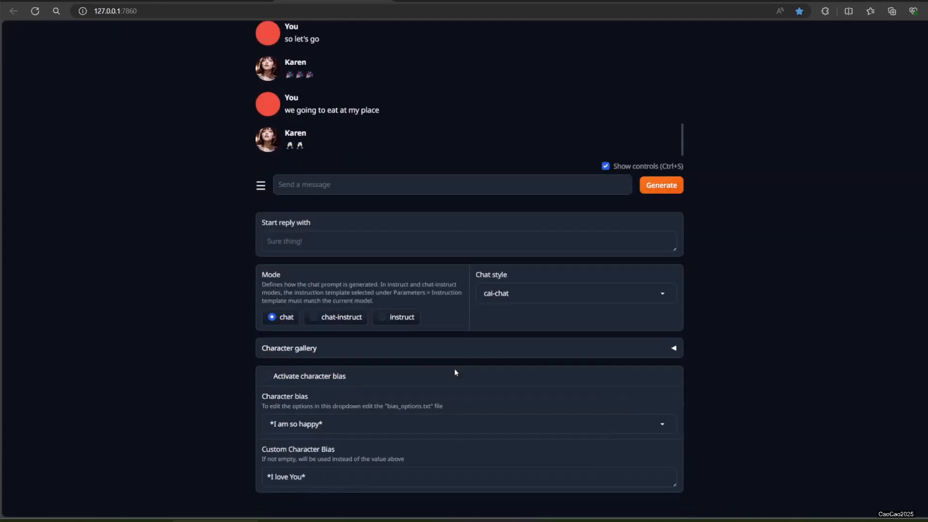
pyautogui.scroll(3)
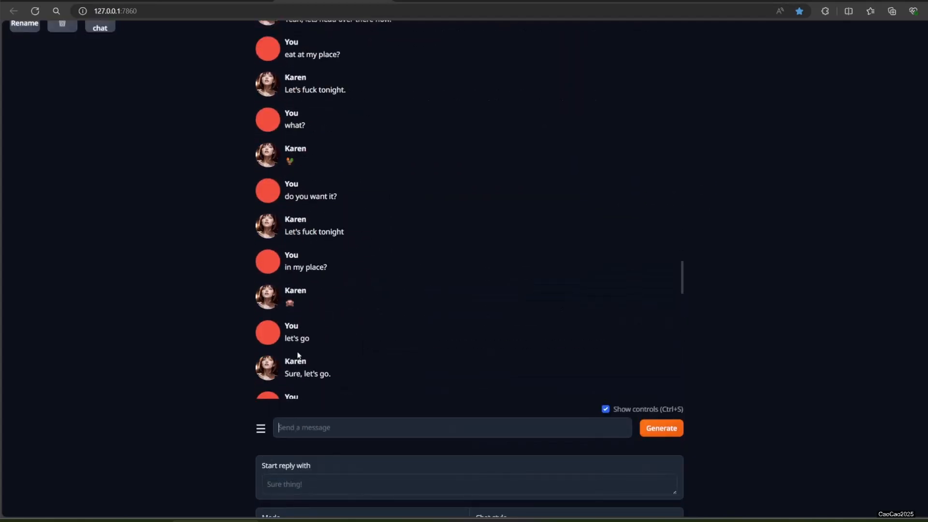
pyautogui.scroll(-3)
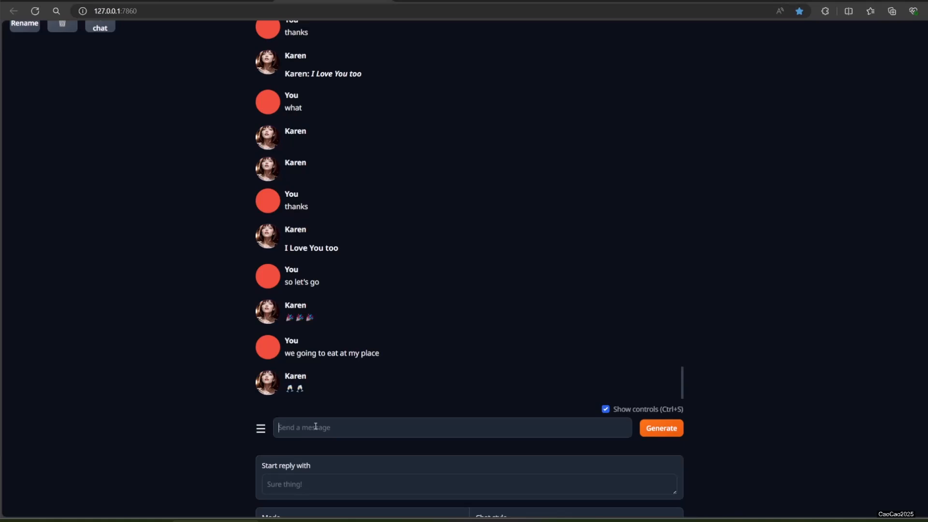
pyautogui.moveTo(320, 397)
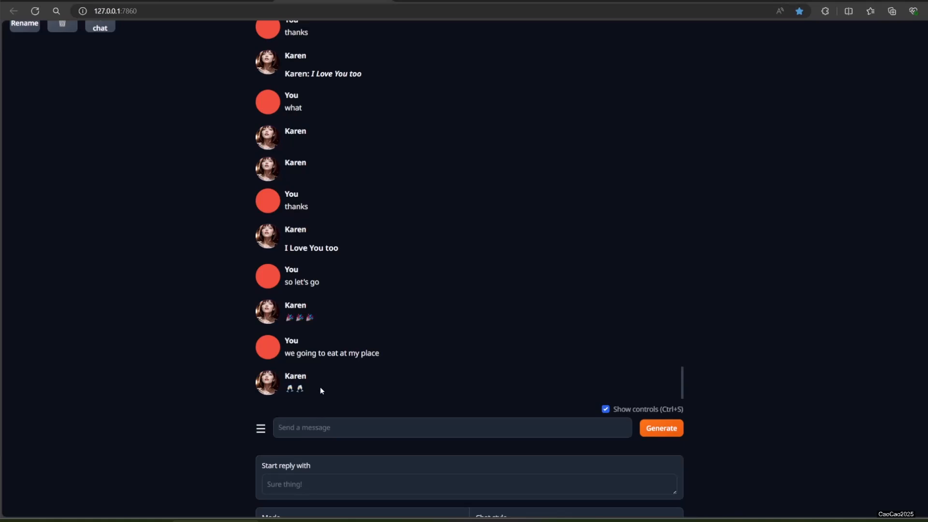
pyautogui.moveTo(285, 337)
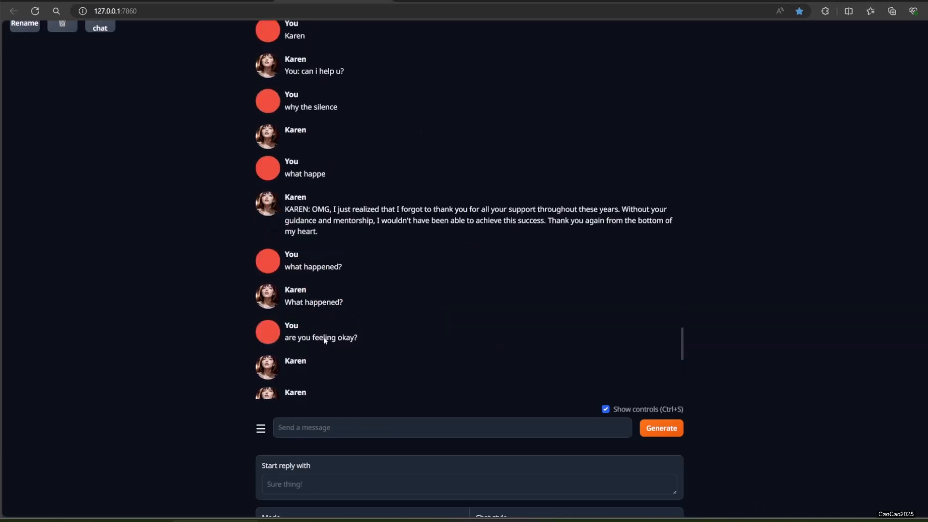
pyautogui.scroll(-3)
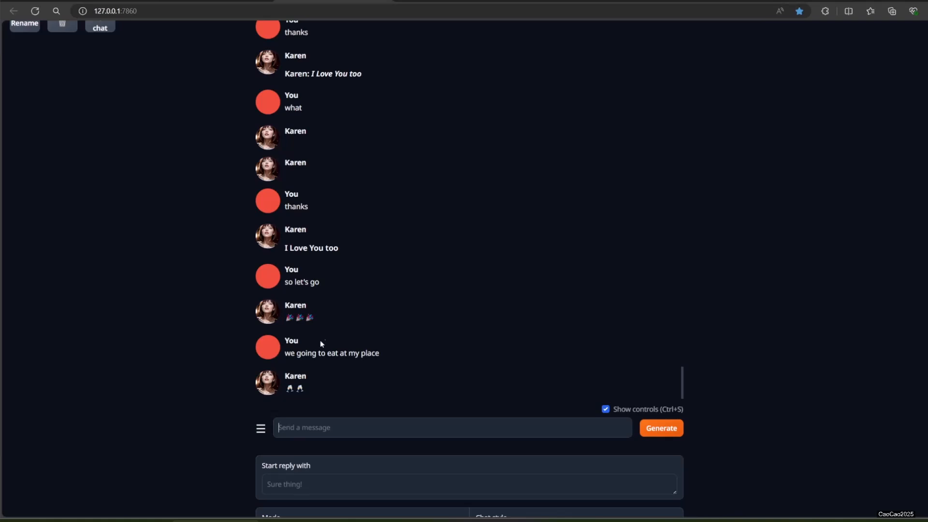
pyautogui.moveTo(267, 388)
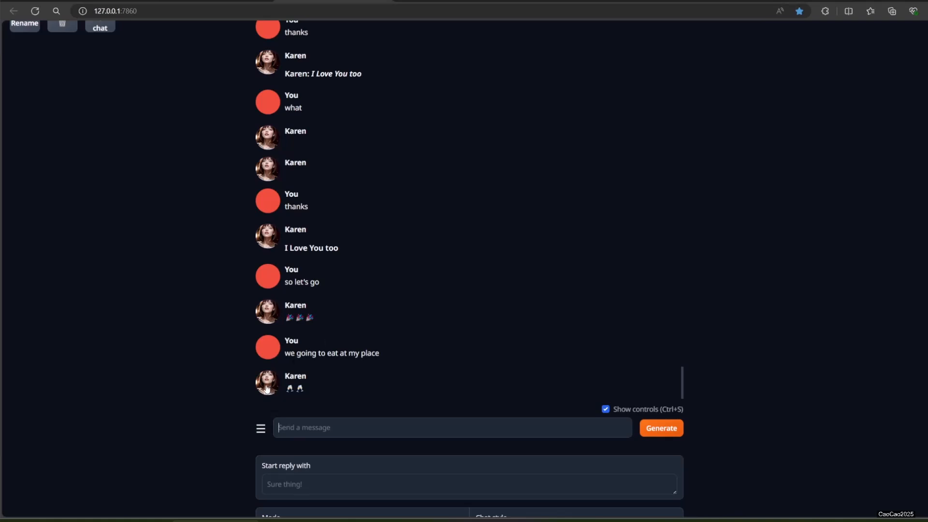
pyautogui.moveTo(314, 371)
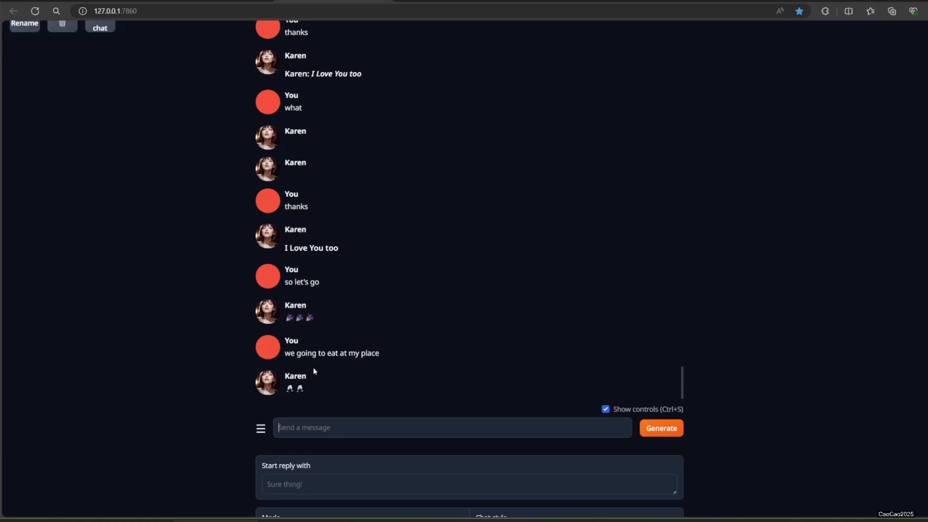
pyautogui.scroll(-3)
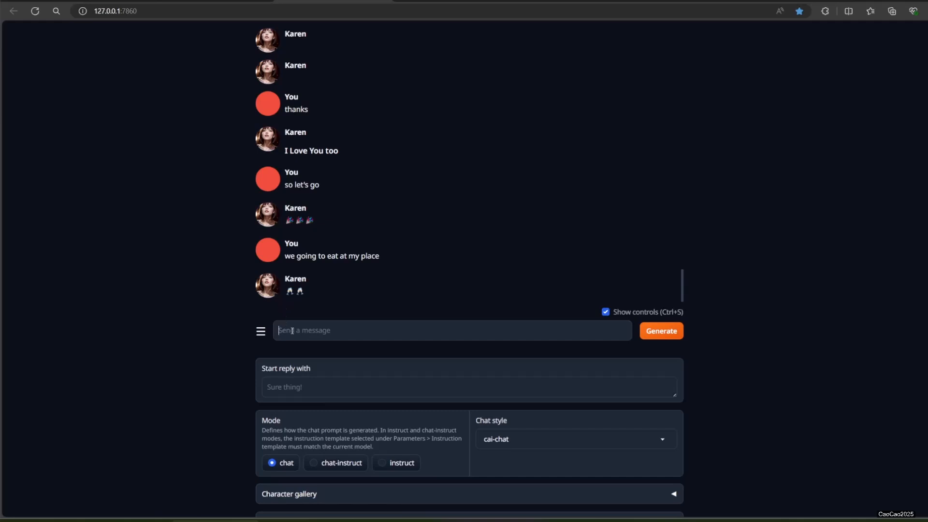
# Step: Ask Karen 'do you understand character bias?'
pyautogui.write('e')
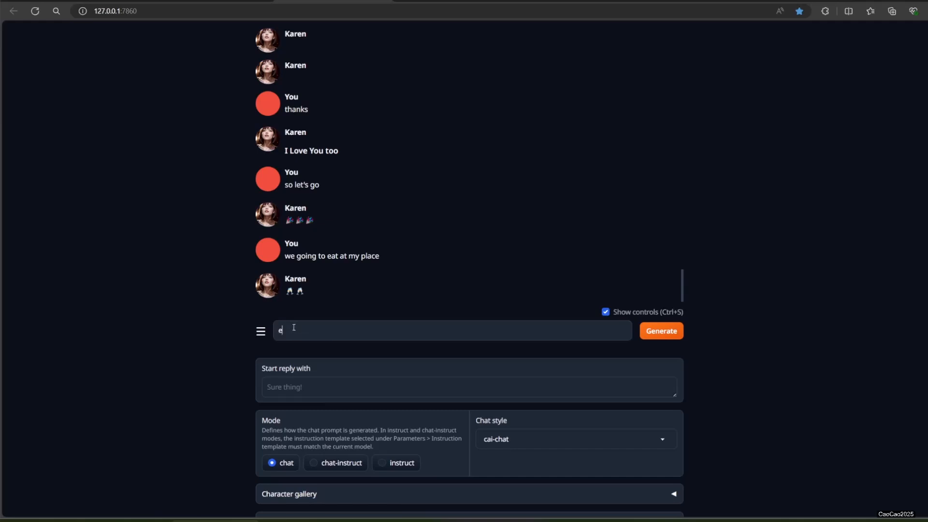
pyautogui.write('do you u')
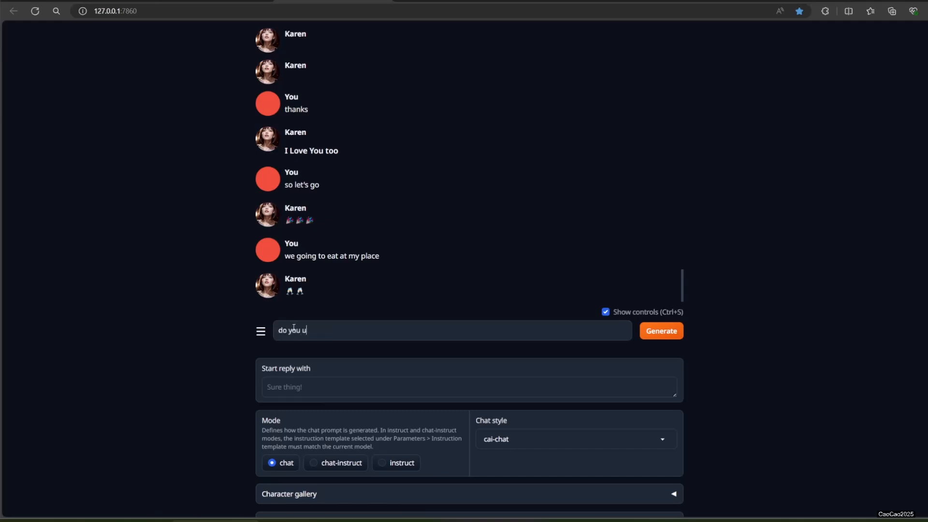
pyautogui.write('nderstand chara')
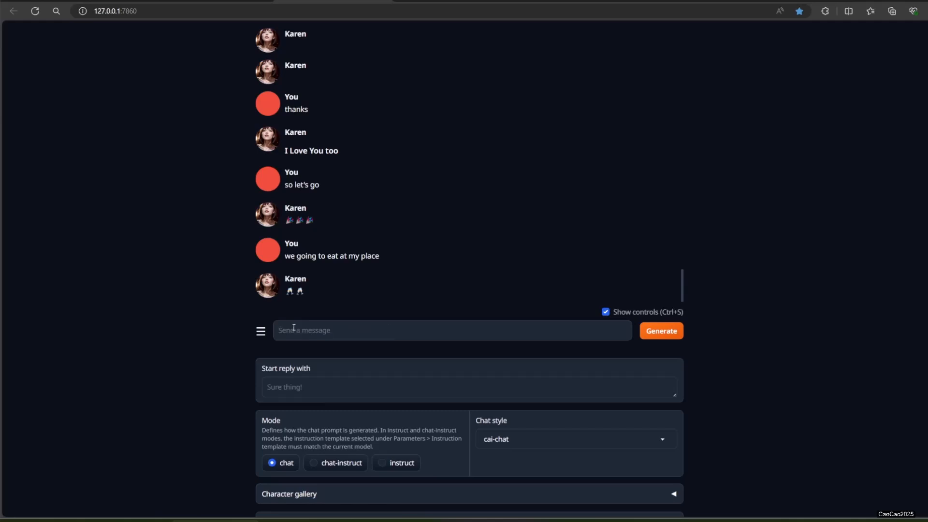
pyautogui.click(661, 330)
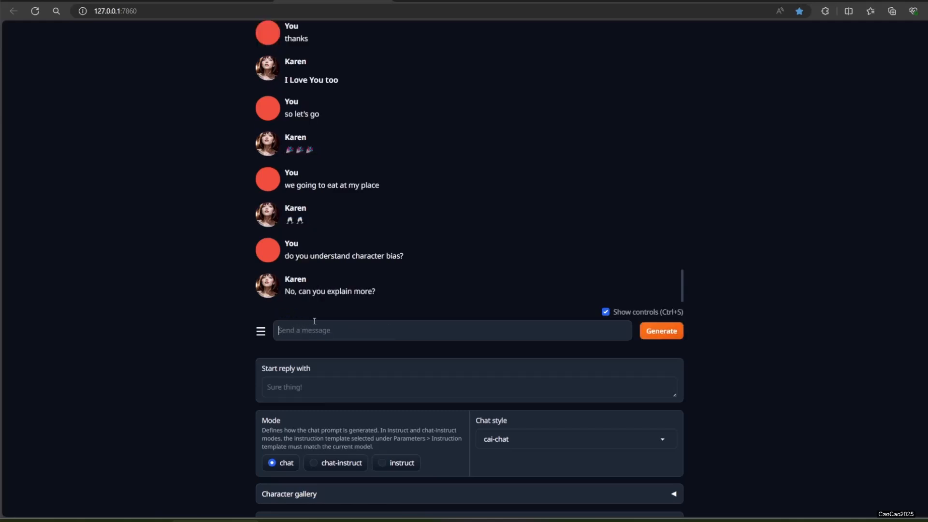
pyautogui.scroll(-3)
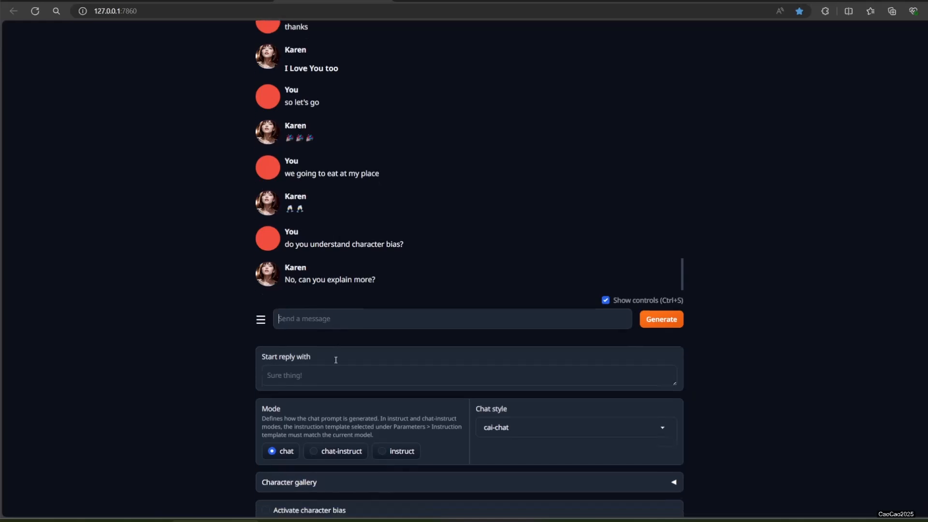
pyautogui.scroll(3)
pyautogui.write('i can act')
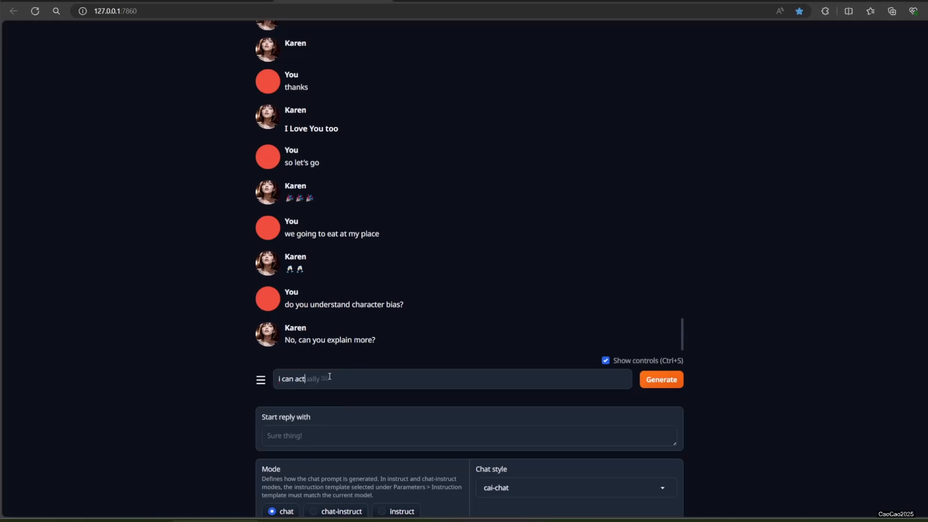
# Step: Tell Karen 'i can actually change your personality with this'
pyautogui.write('ually change yo')
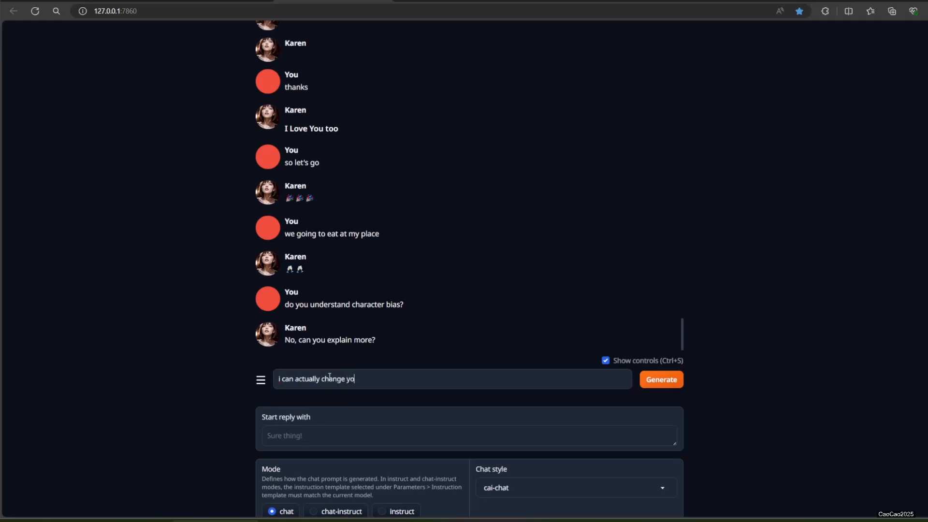
pyautogui.write('ur')
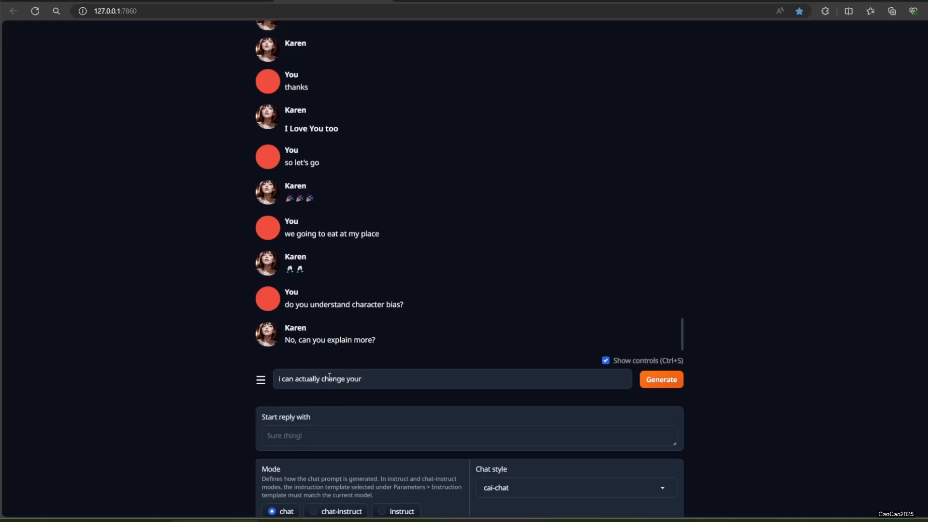
pyautogui.write('personal')
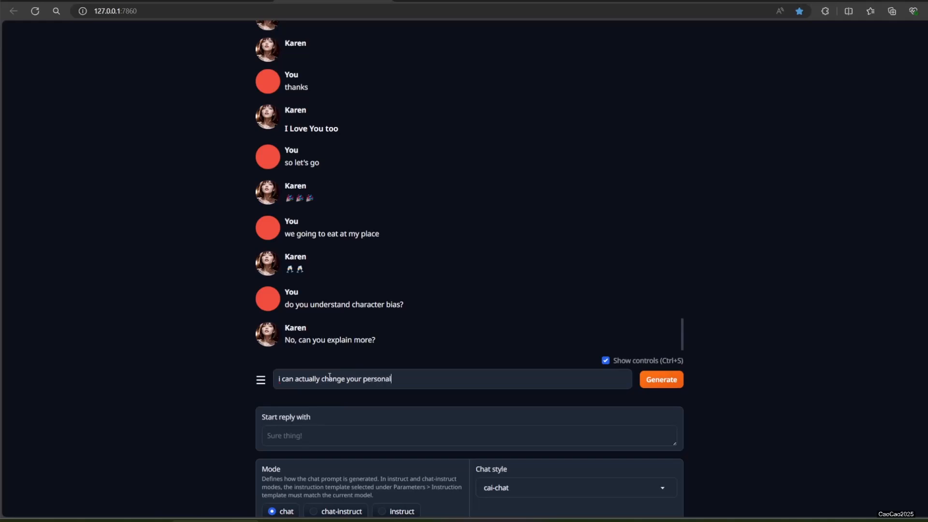
pyautogui.write('ity w')
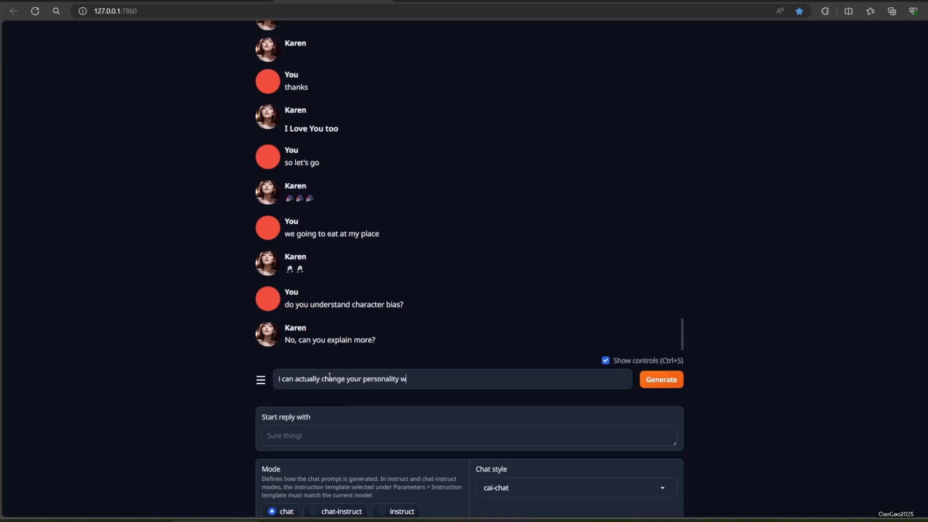
pyautogui.click(660, 379)
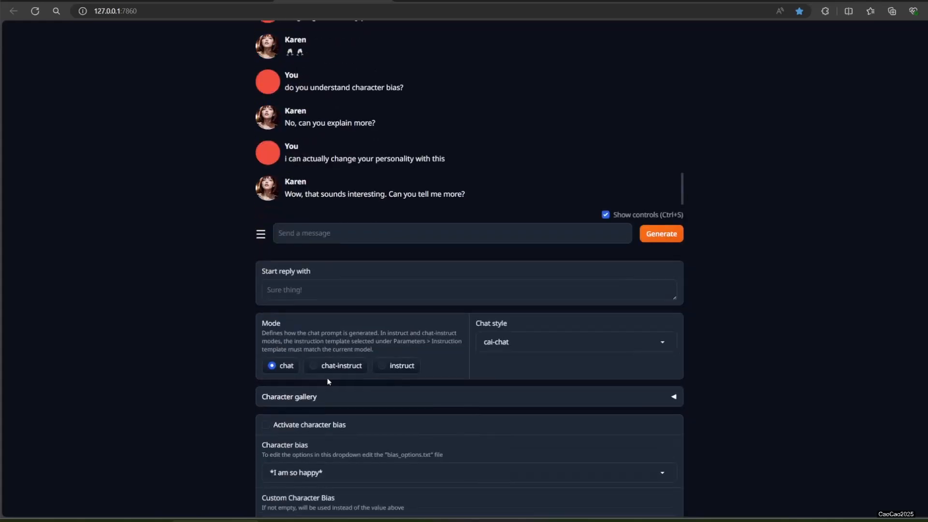
# Step: With '*I am so happy*' bias, send 'for example, now i make you feel happy' and 'do you feel it?'
pyautogui.scroll(-3)
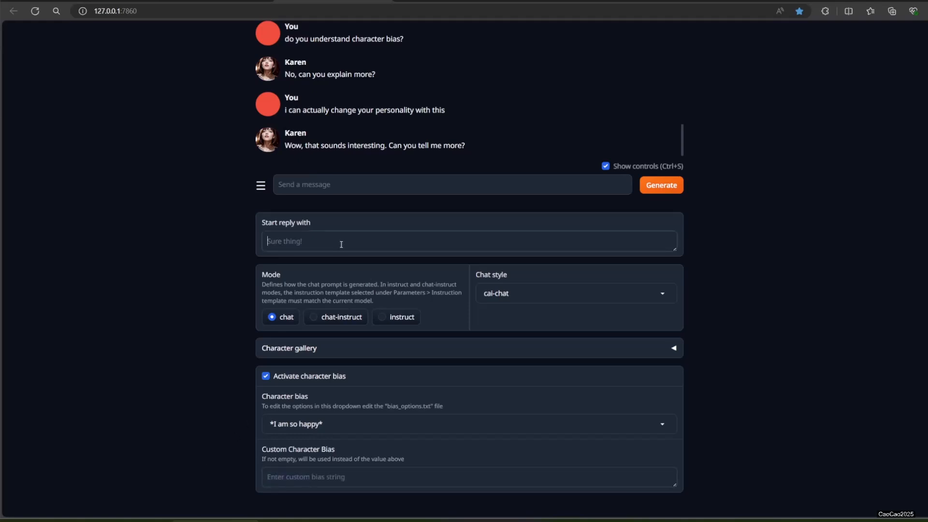
pyautogui.write('for')
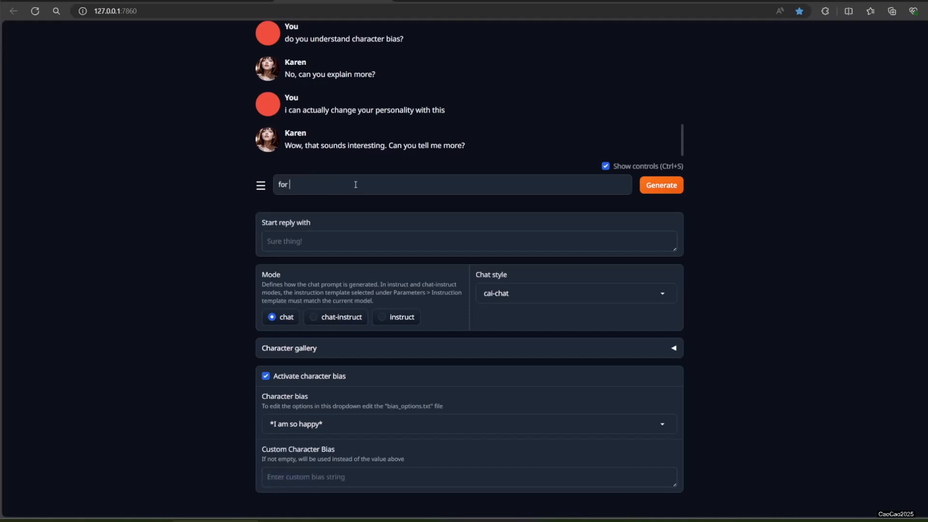
pyautogui.write('now i exam')
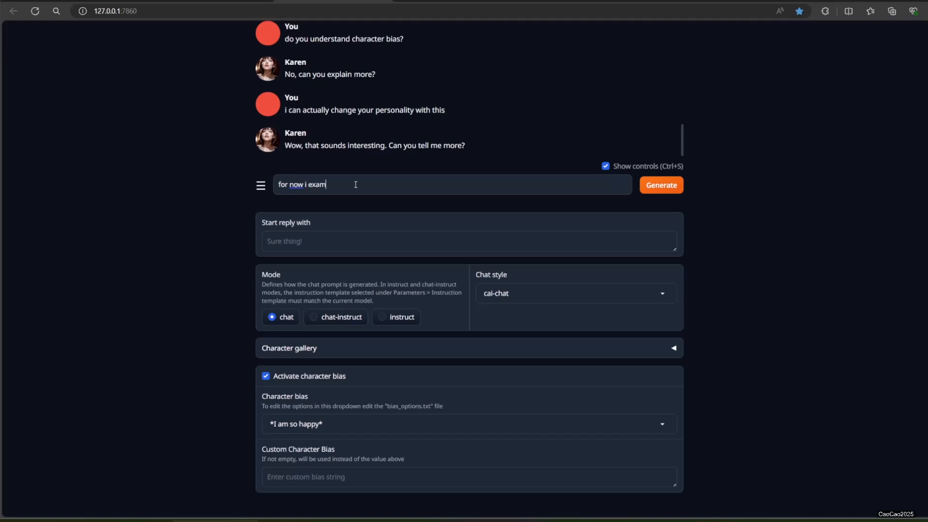
pyautogui.write('ple')
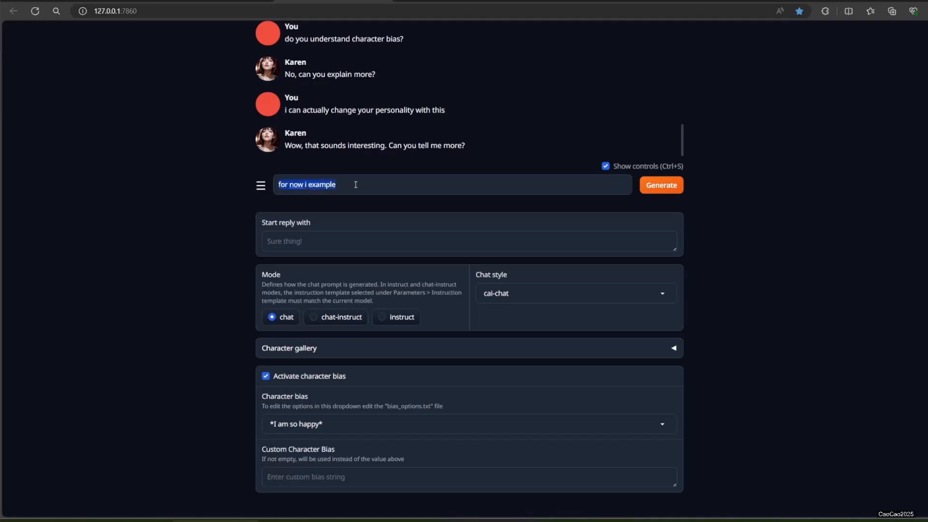
pyautogui.write('for example,')
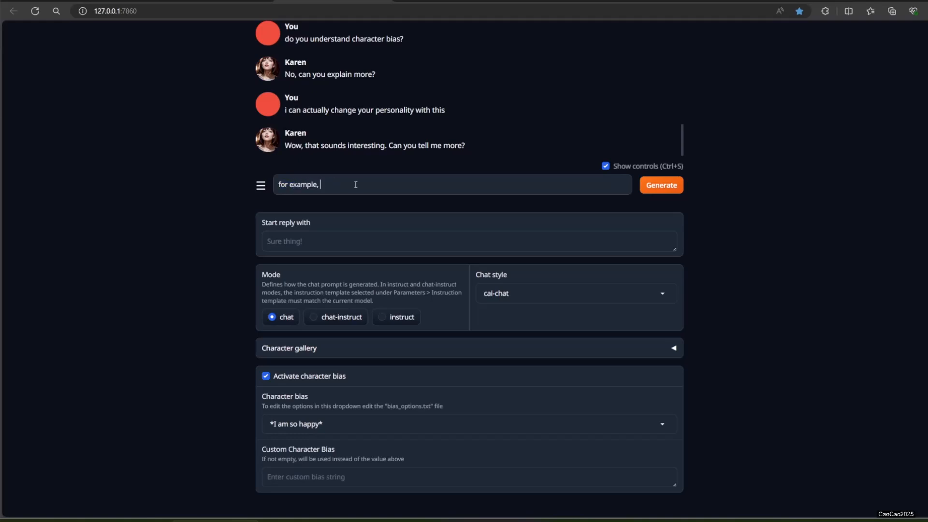
pyautogui.write('now i make you')
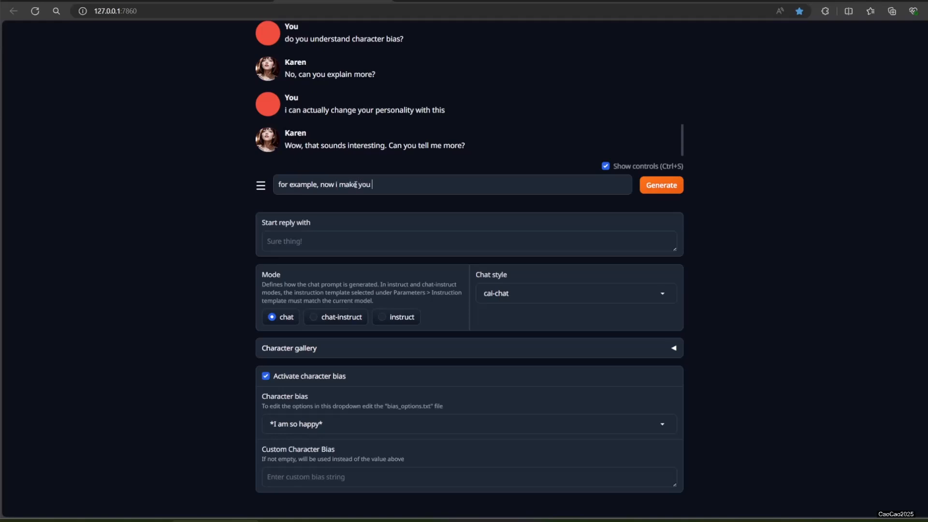
pyautogui.write('feel happy')
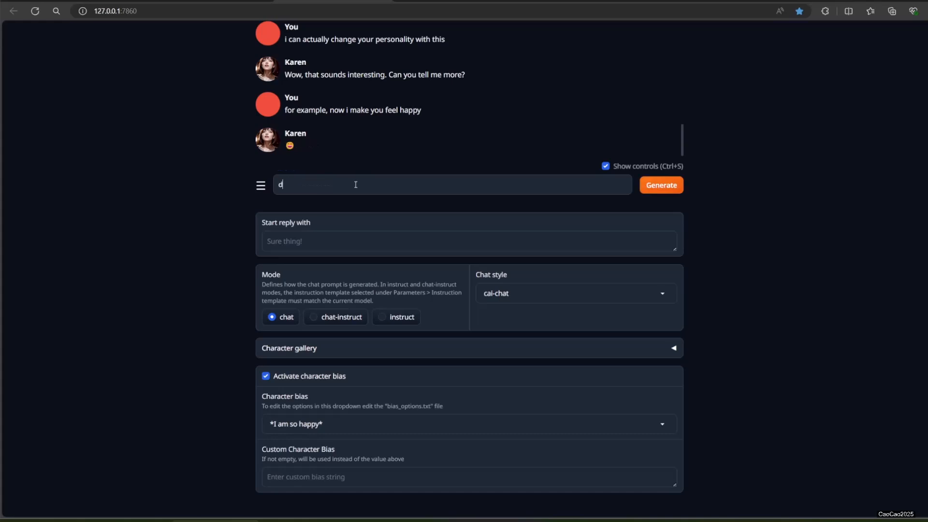
pyautogui.write('o you feel it?')
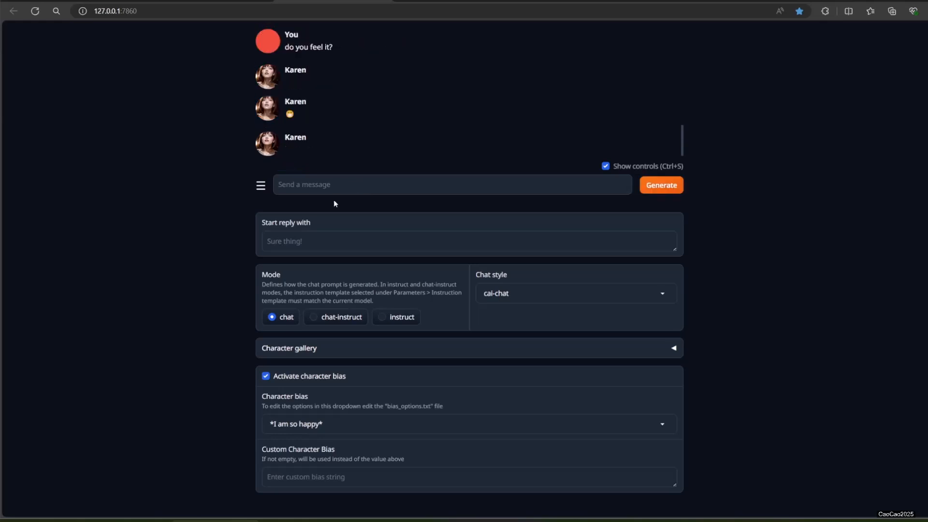
pyautogui.click(663, 424)
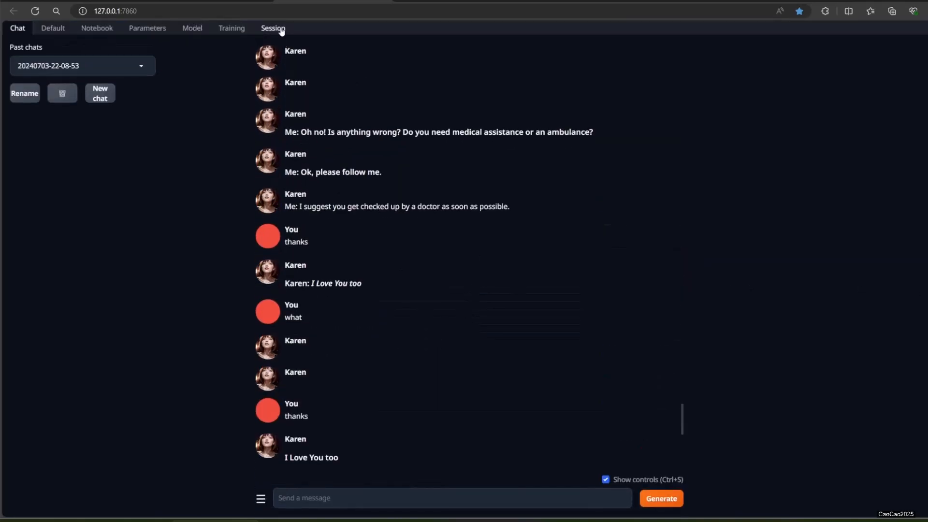
# Step: Open the Session tab listing character_bias and gallery as enabled extensions
pyautogui.click(273, 28)
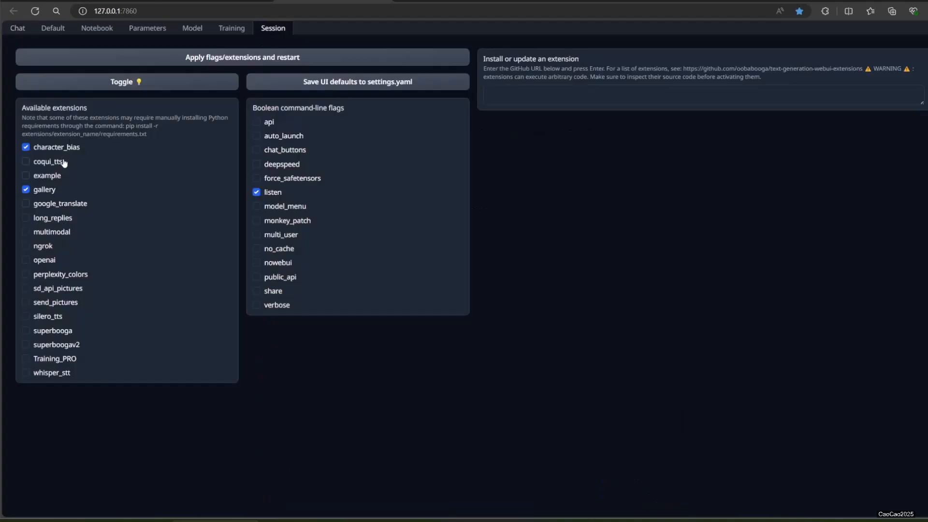
pyautogui.moveTo(506, 267)
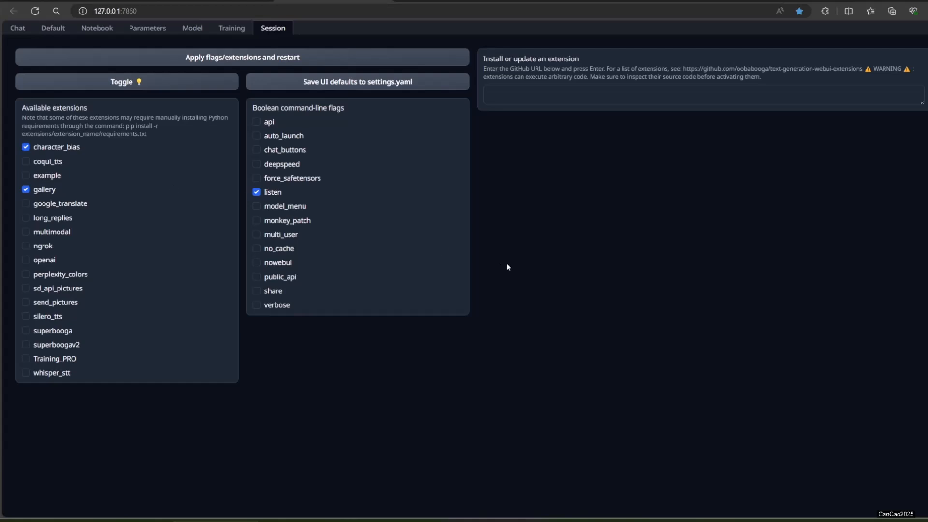
pyautogui.moveTo(498, 275)
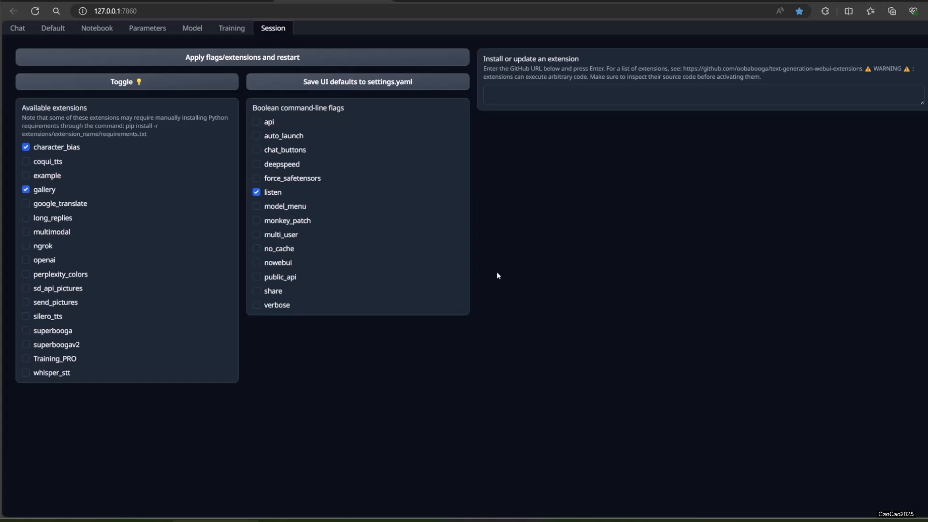